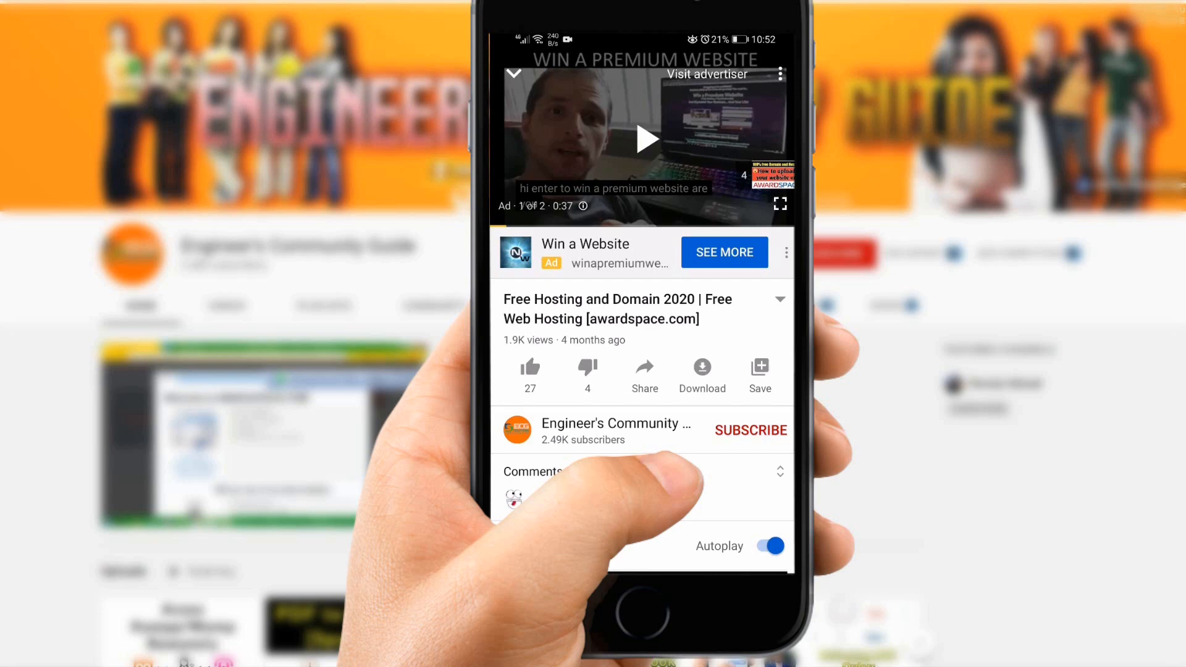
# Sign in to the local Toolbot app so its dashboard shows.
pyautogui.click(750, 430)
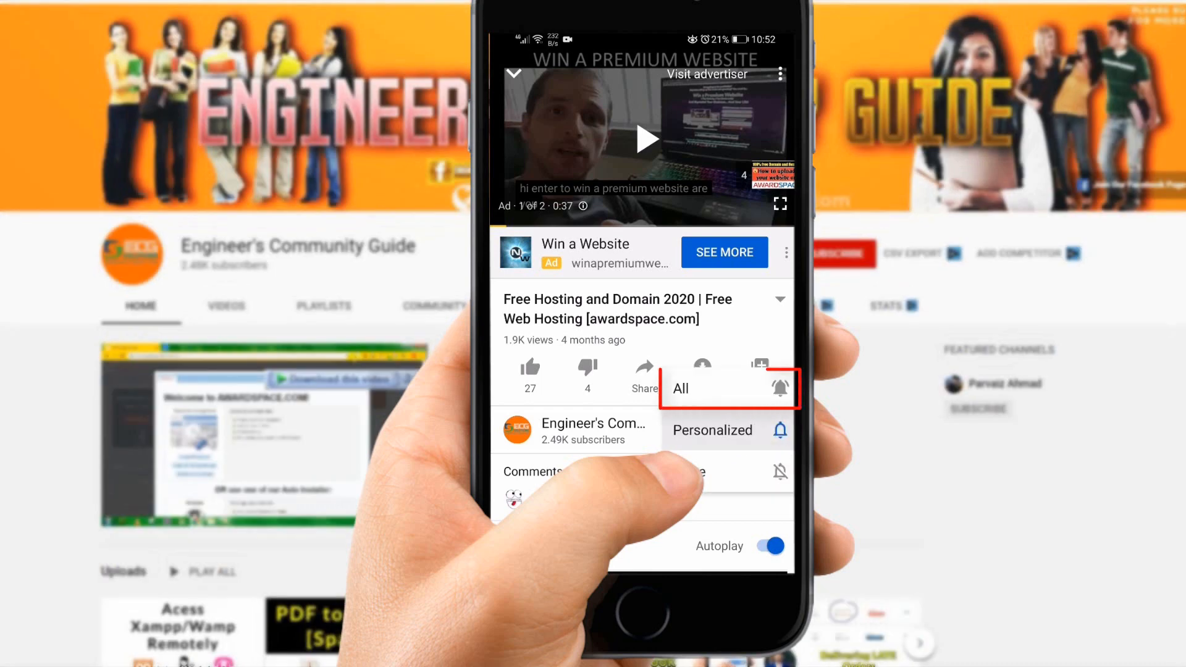
pyautogui.click(680, 388)
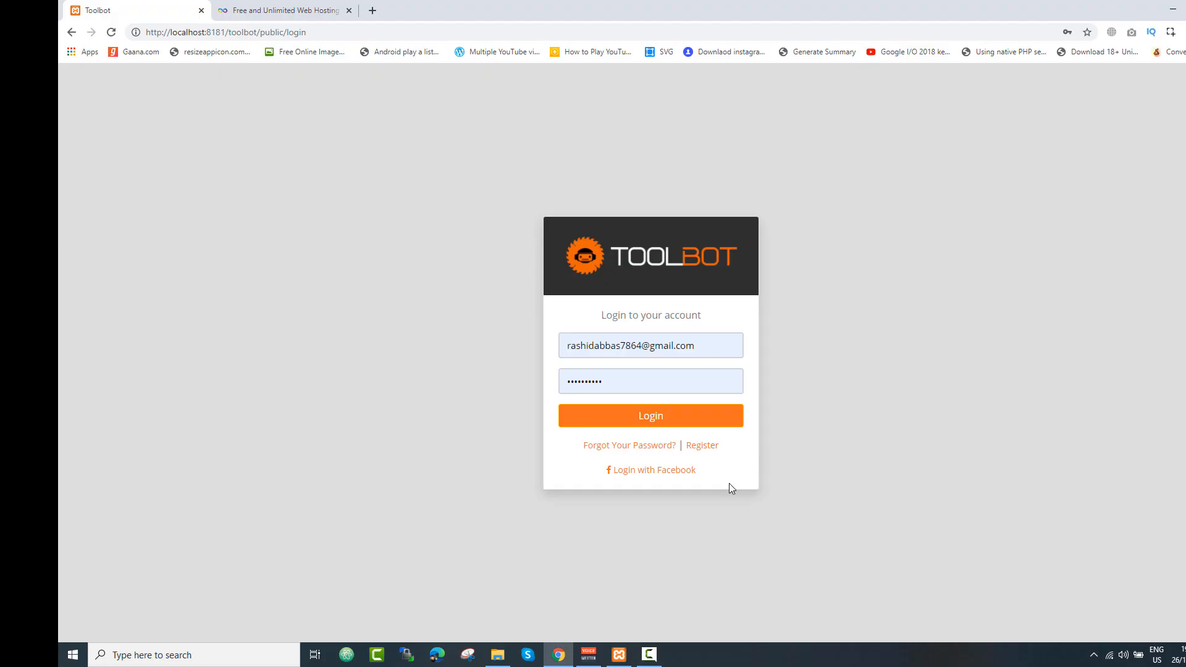
pyautogui.click(650, 415)
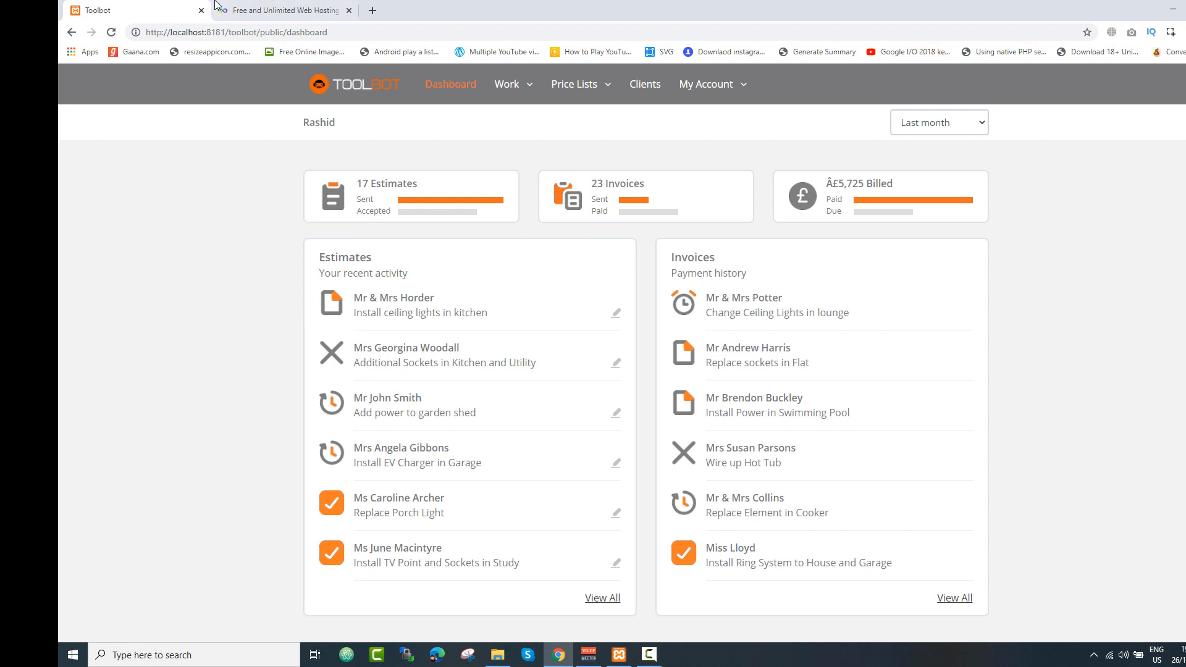
# Sign in to the InfinityFree client area to reach the Your Accounts list.
pyautogui.click(284, 10)
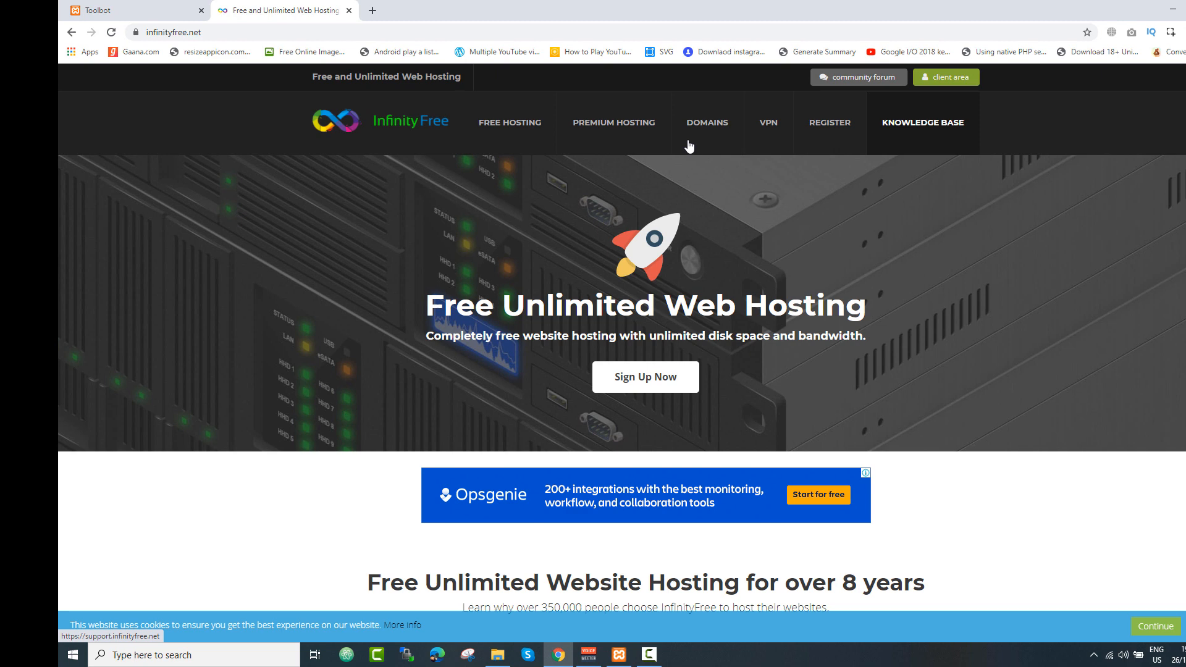
pyautogui.moveTo(858, 76)
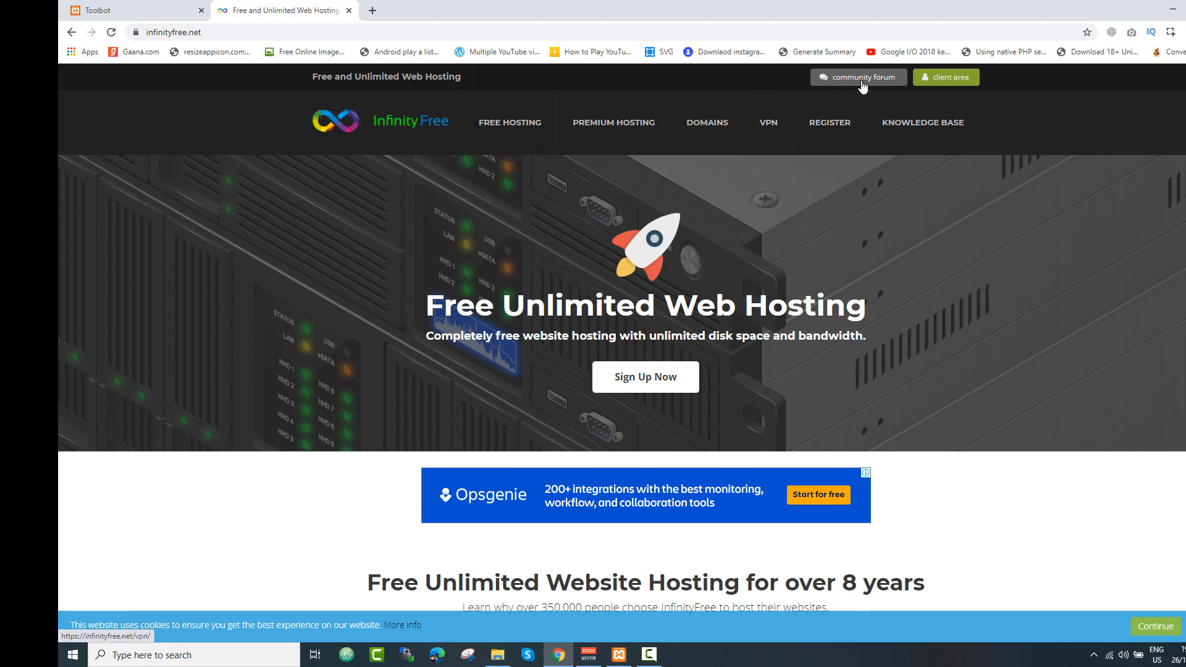
pyautogui.click(945, 77)
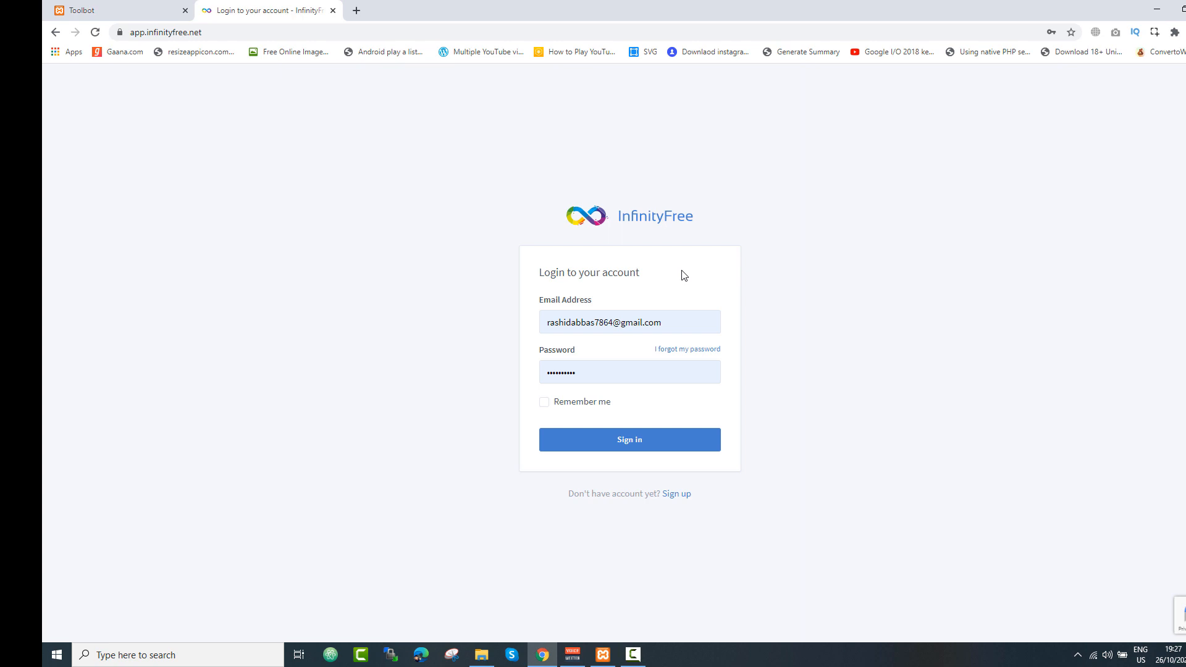
pyautogui.click(629, 440)
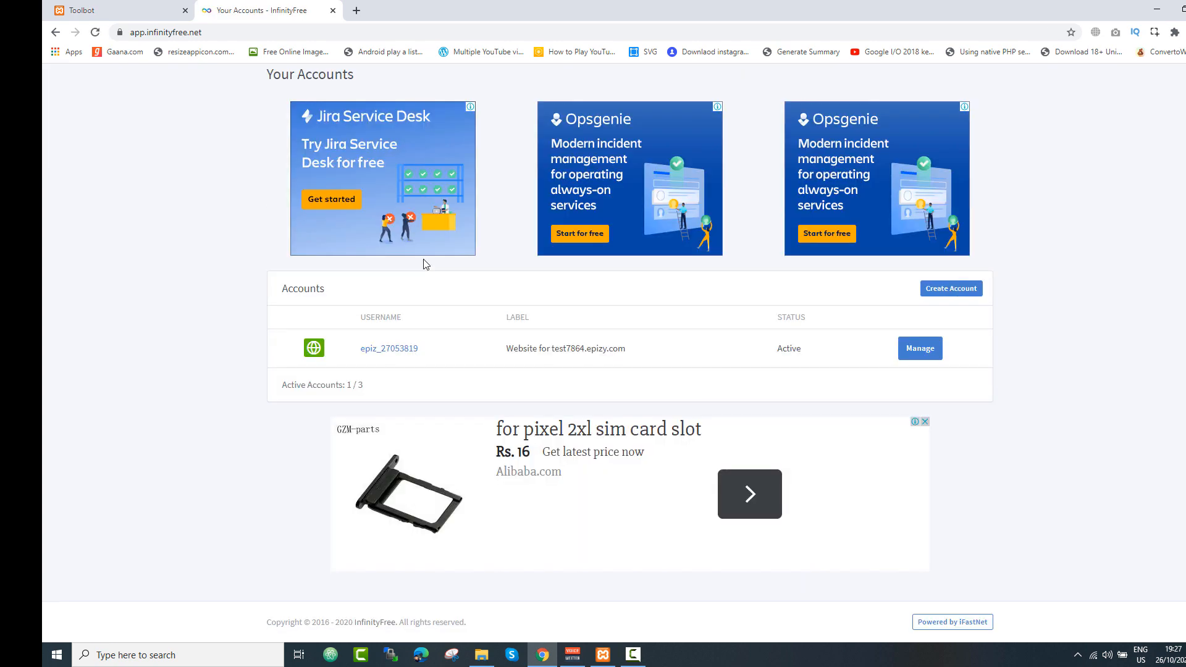
pyautogui.moveTo(313, 289)
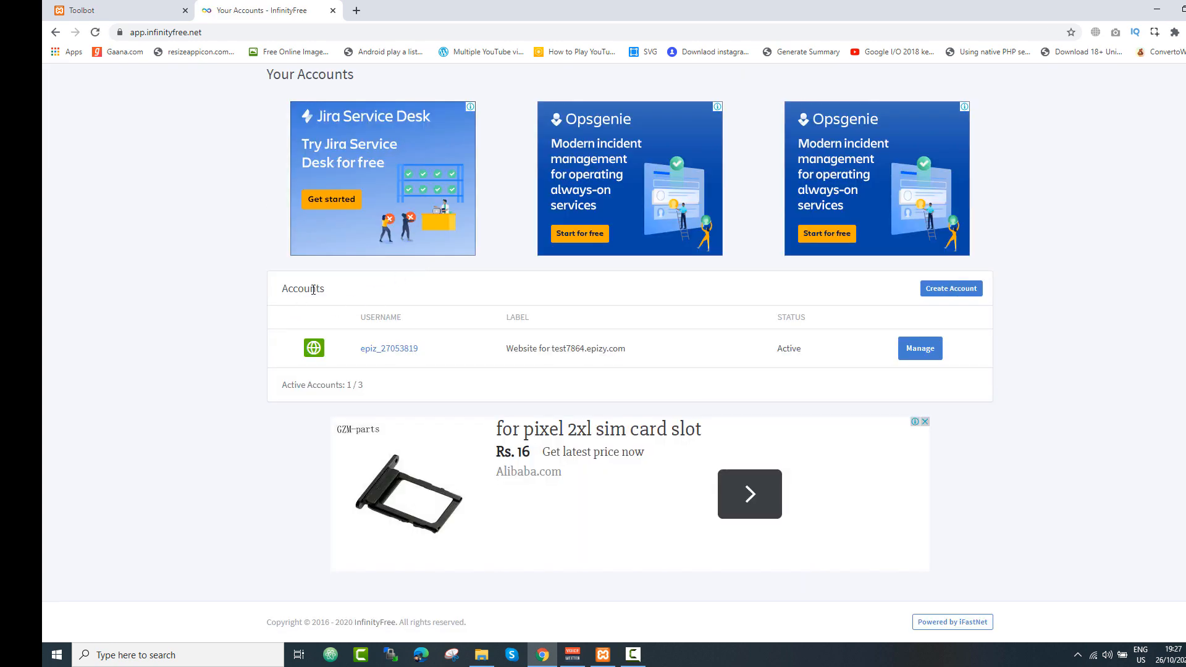
pyautogui.moveTo(329, 295)
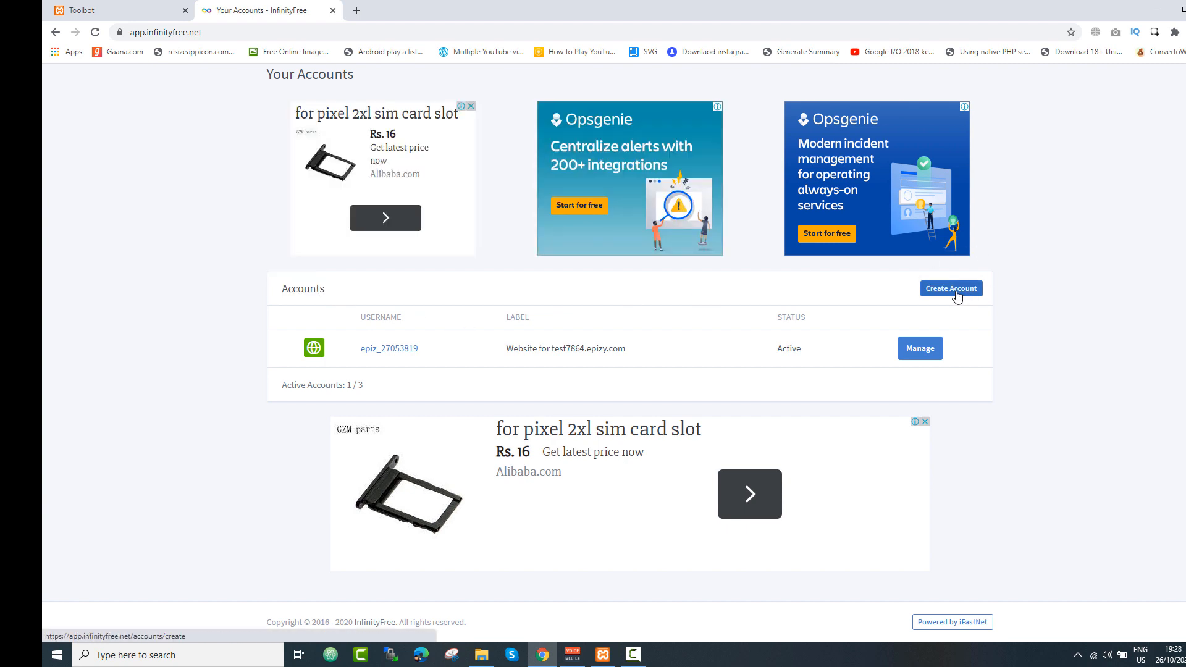
# Start a new hosting account and check that the subdomain toolbot.epizy.com is available.
pyautogui.click(951, 288)
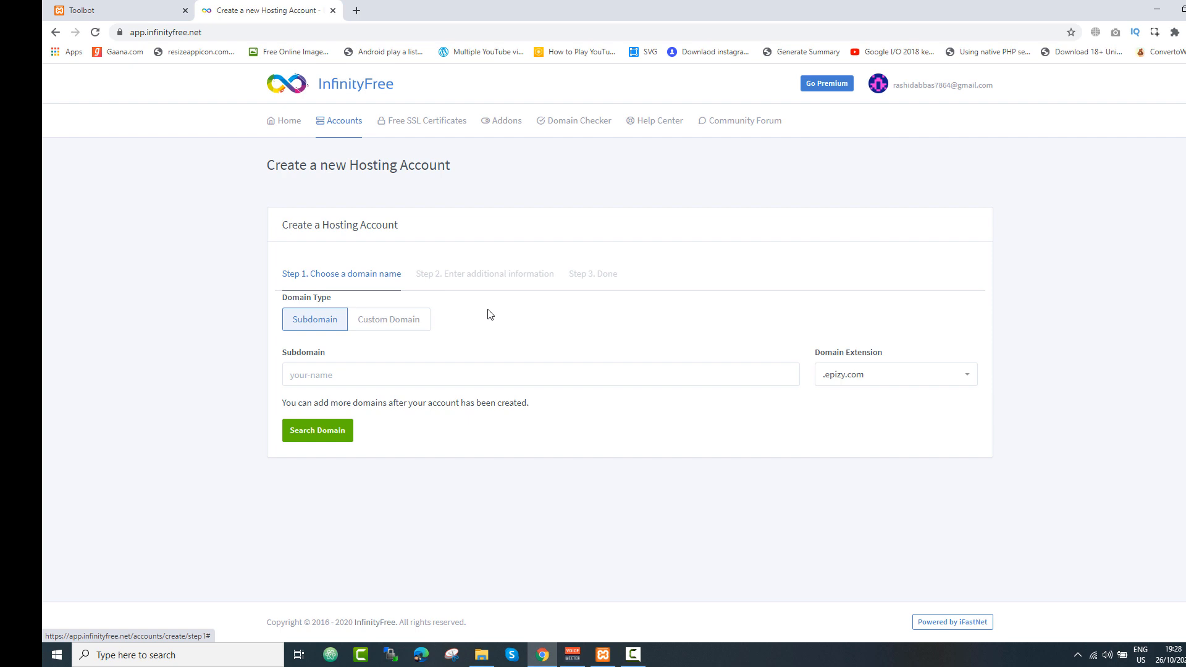
pyautogui.write('toolbot')
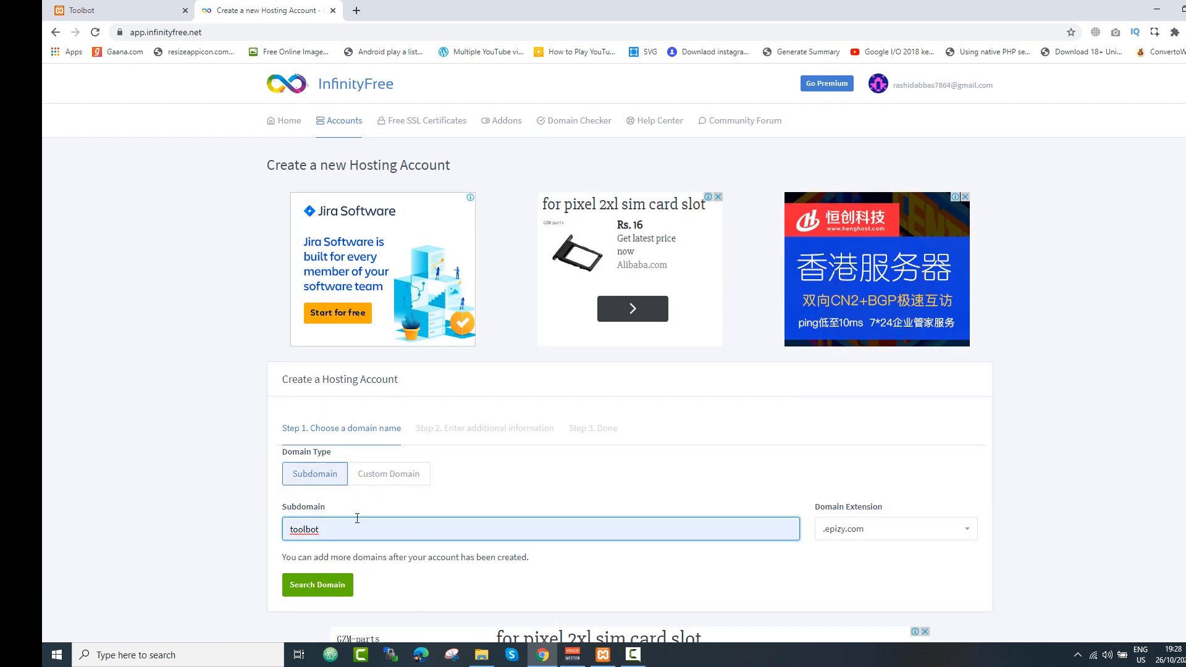
pyautogui.click(318, 584)
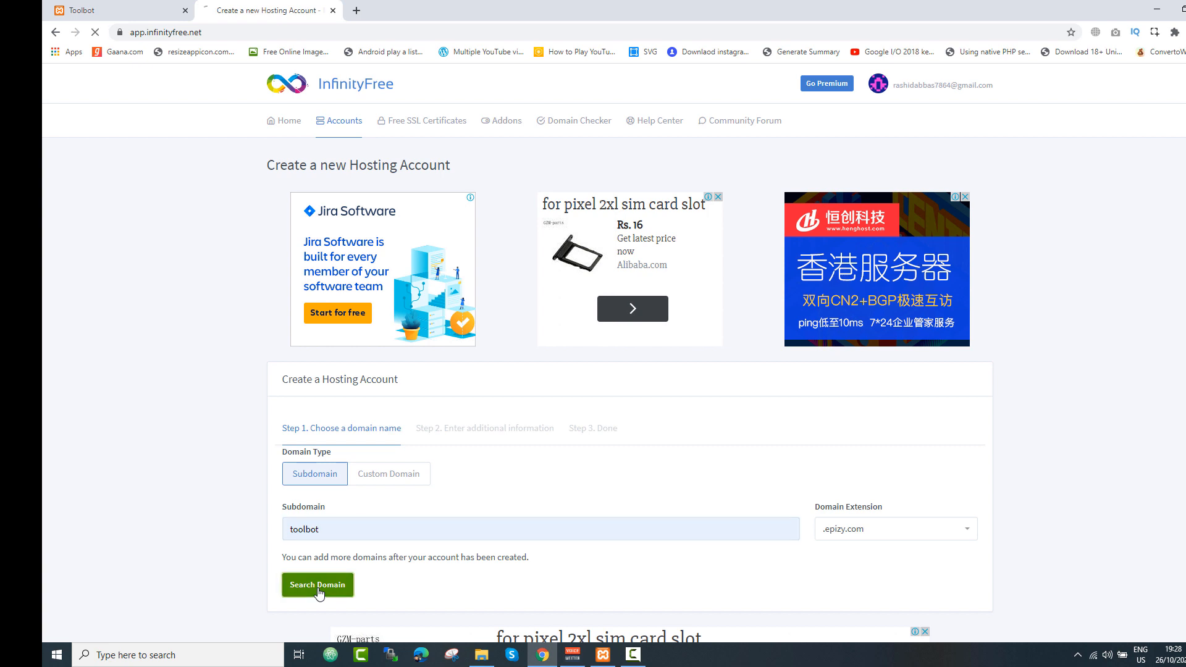
pyautogui.click(318, 584)
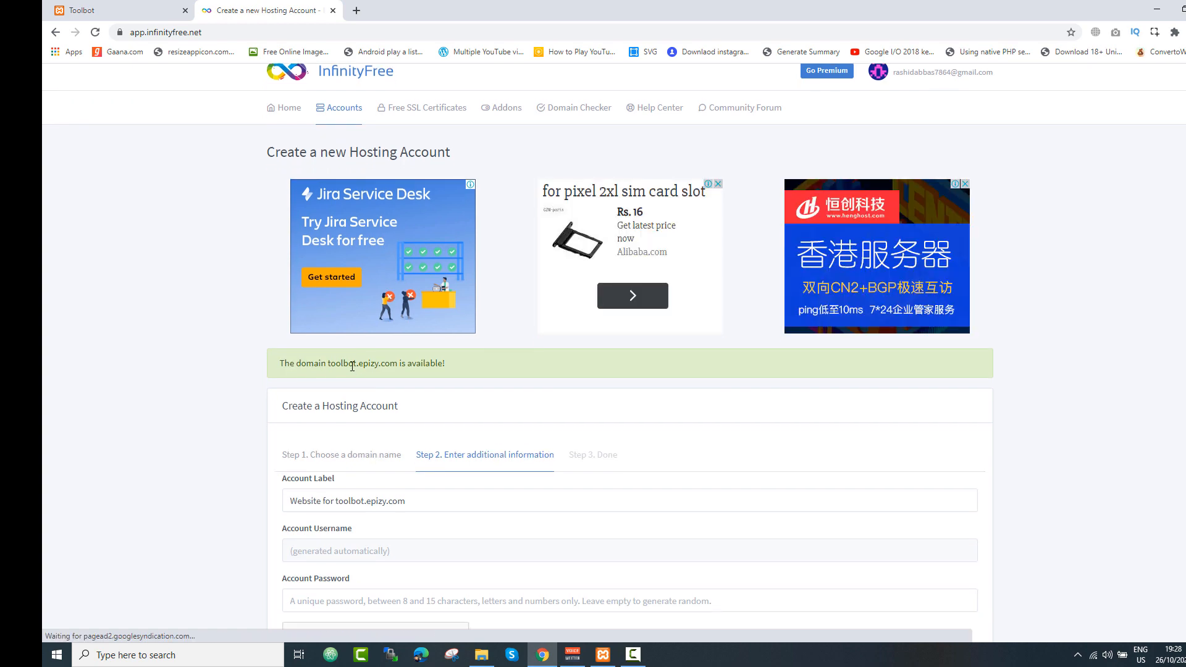
# Fill the account password, pass the captcha and create the toolbot.epizy.com account.
pyautogui.scroll(-3)
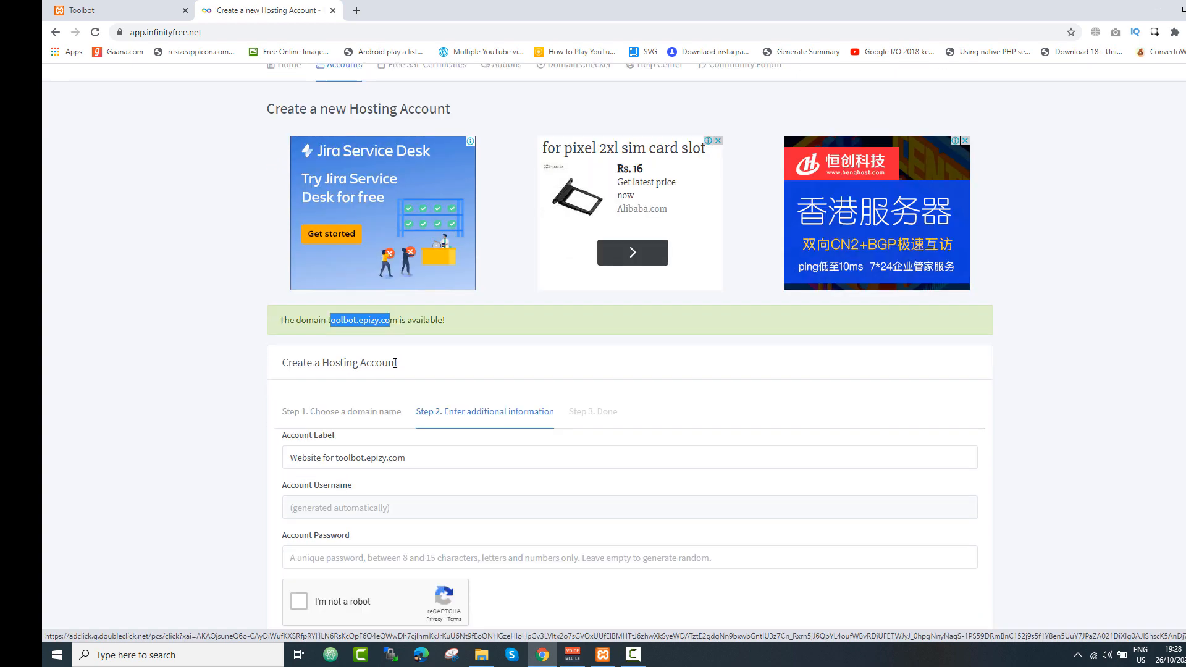
pyautogui.scroll(-3)
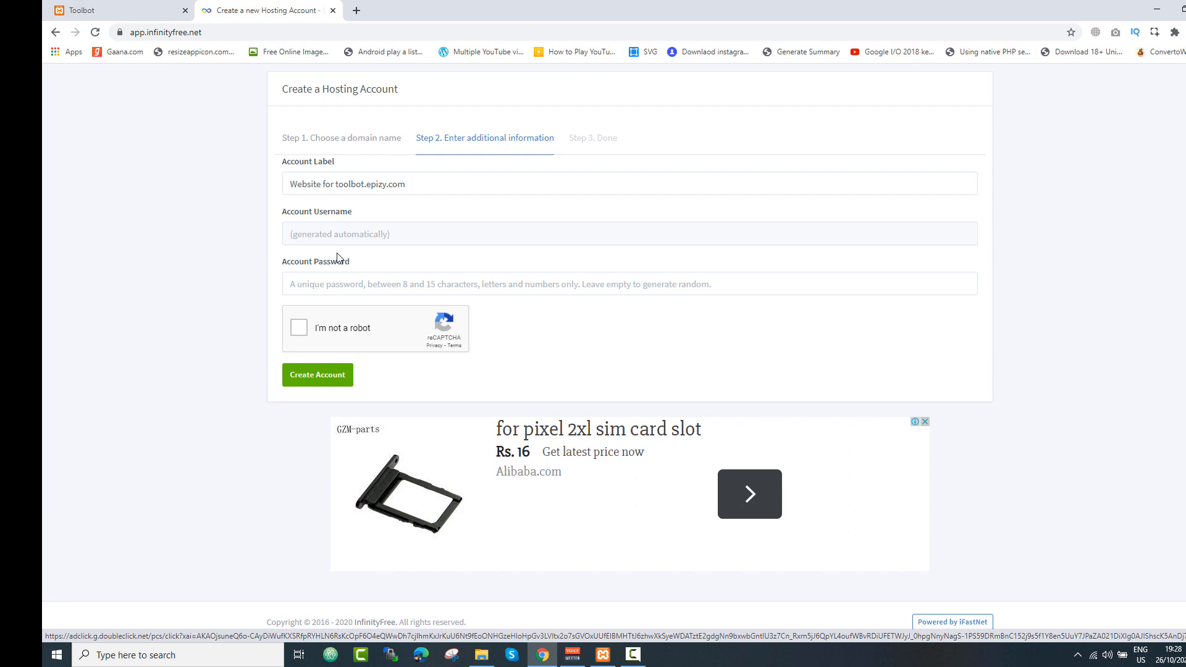
pyautogui.click(628, 284)
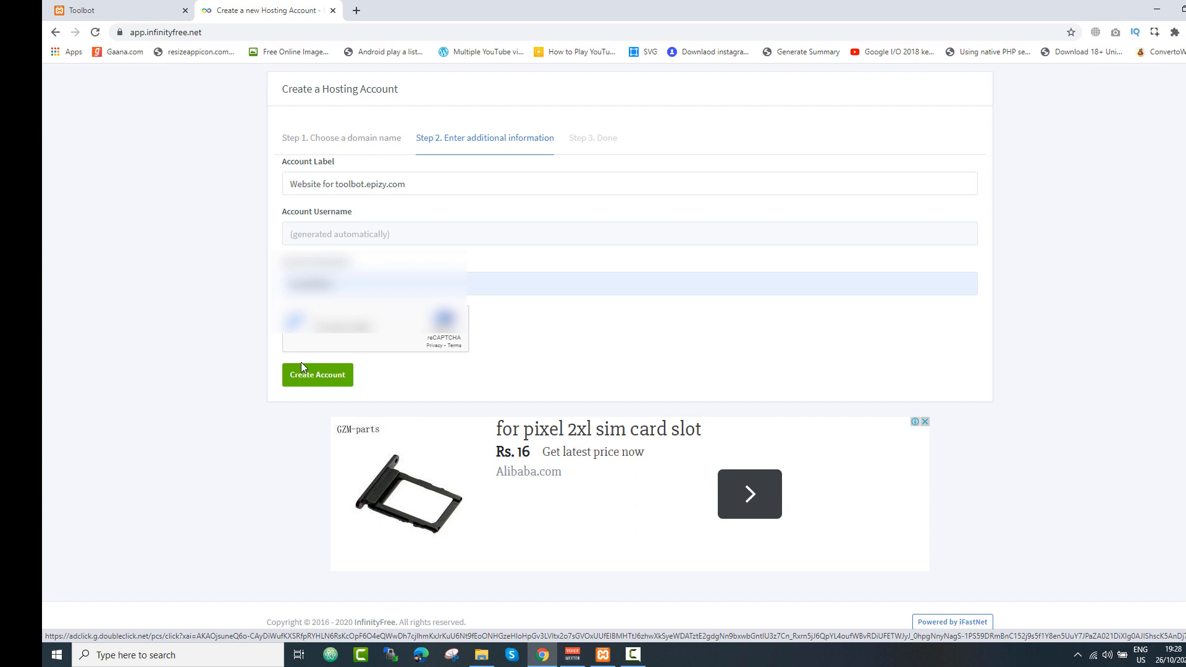
pyautogui.click(317, 374)
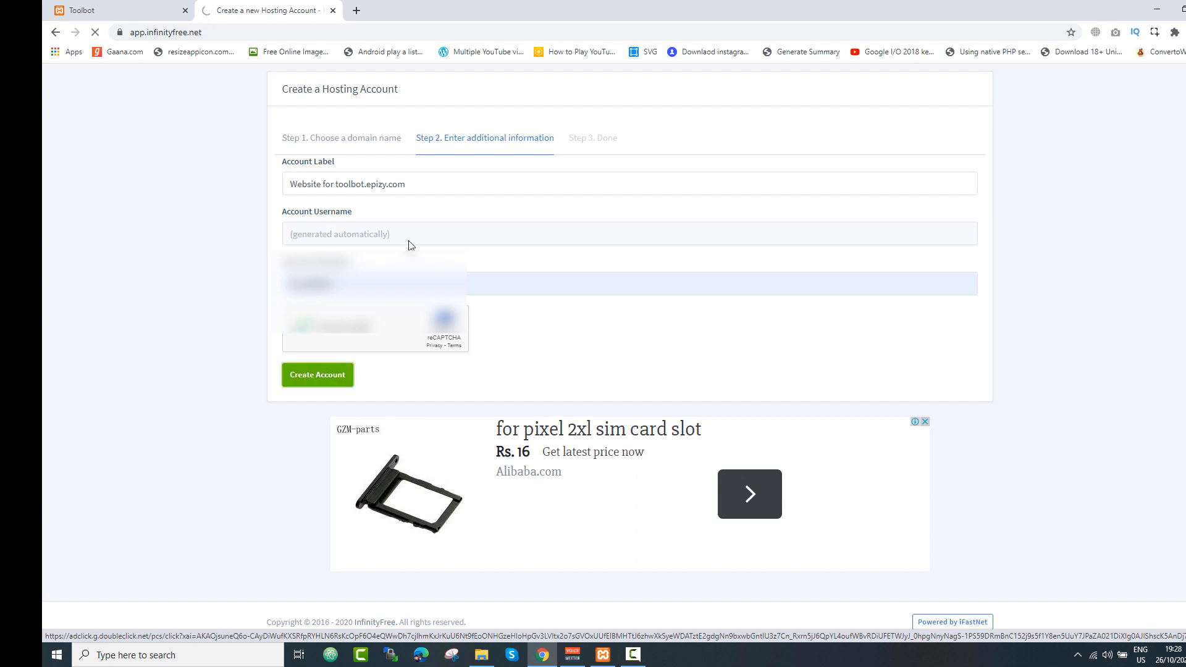
pyautogui.click(318, 374)
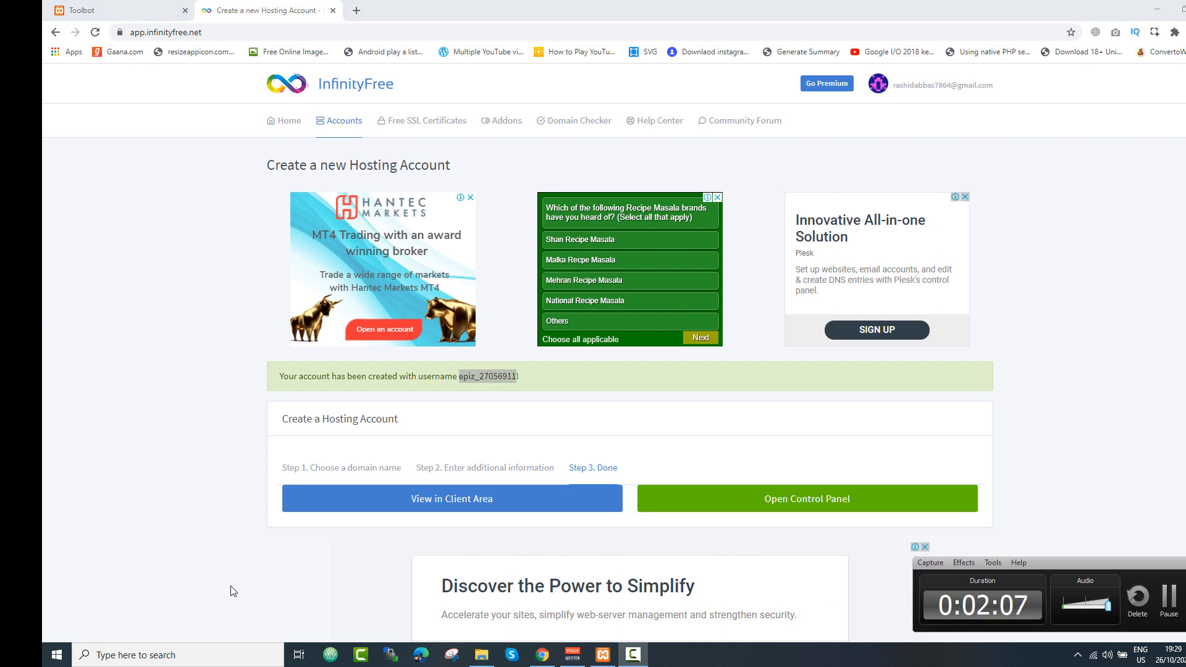
# Return to the accounts list and manage the new toolbot.epizy.com account.
pyautogui.write('notepad')
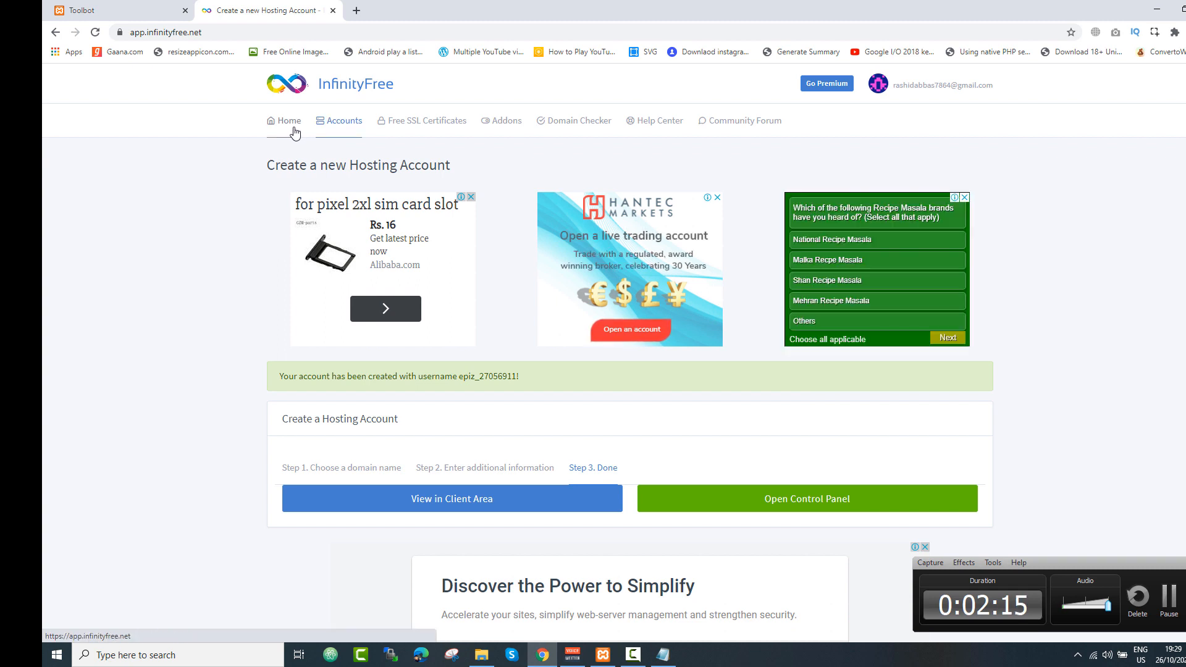
pyautogui.click(342, 120)
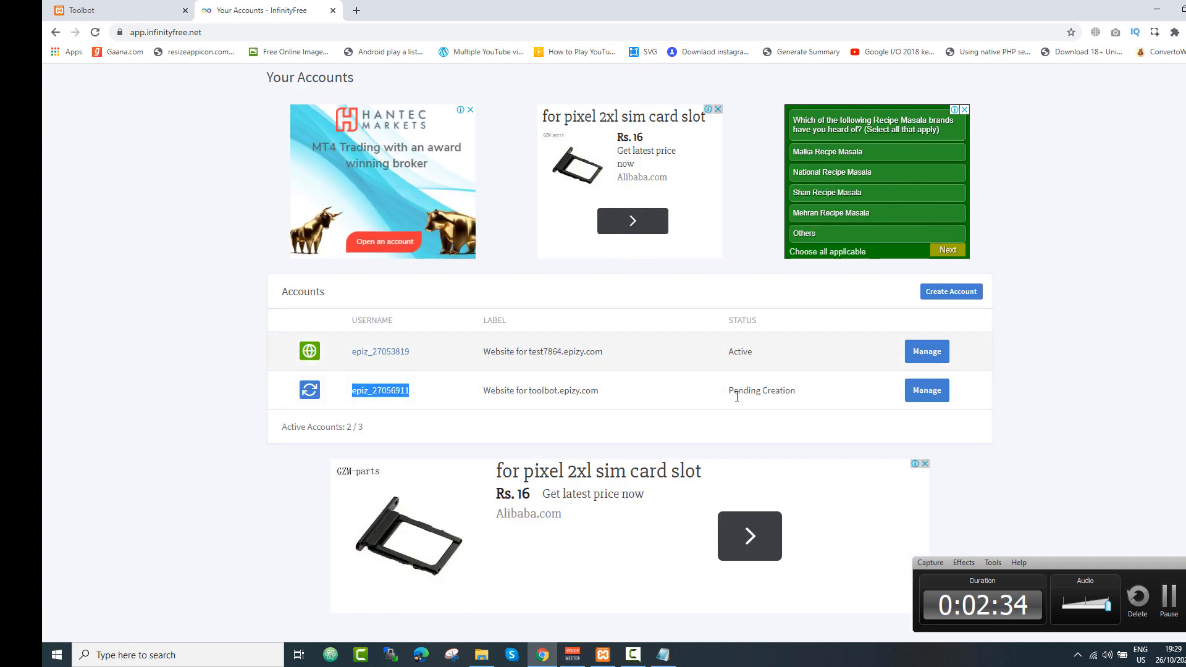
pyautogui.click(925, 389)
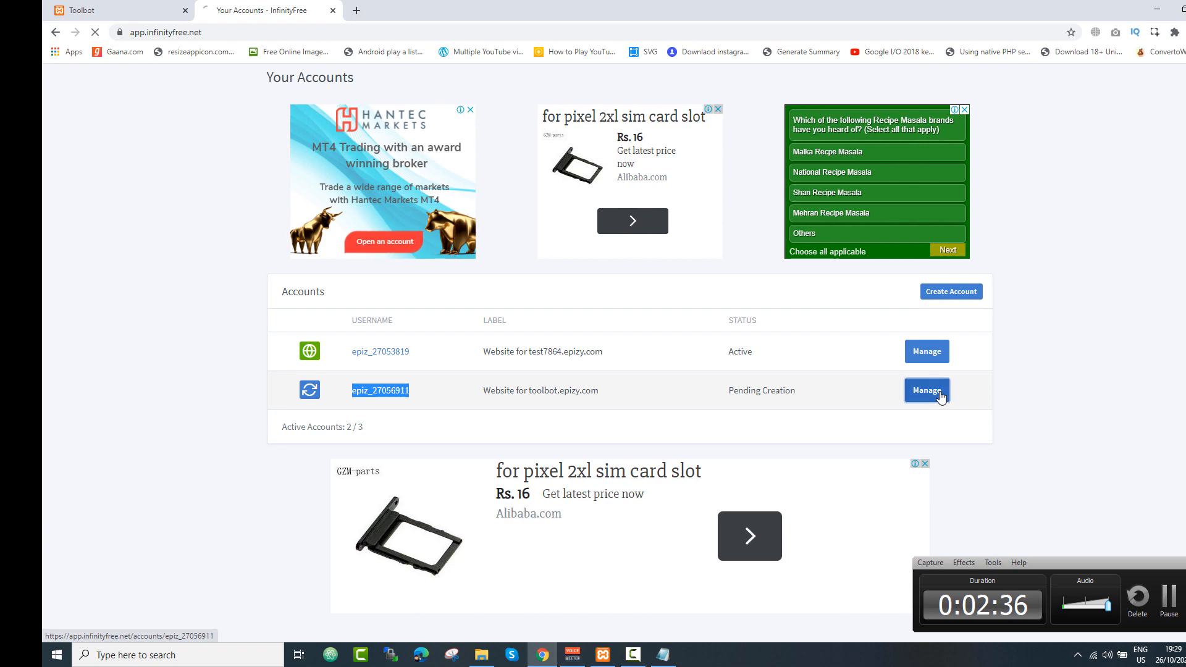
pyautogui.click(925, 390)
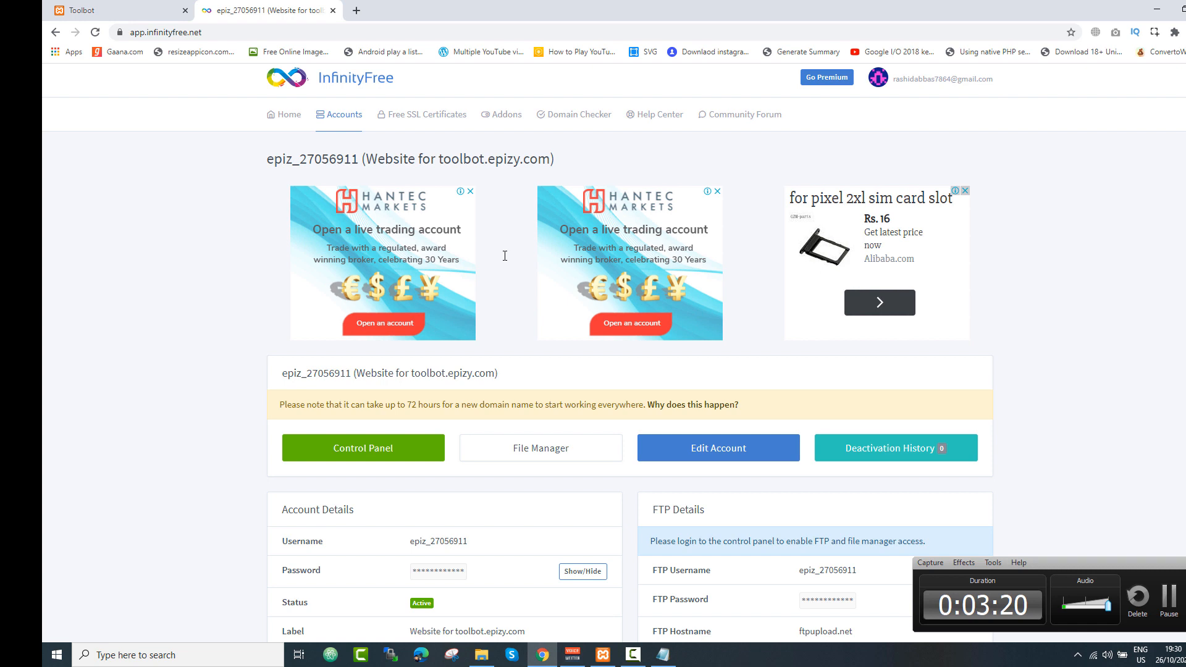
pyautogui.moveTo(402, 348)
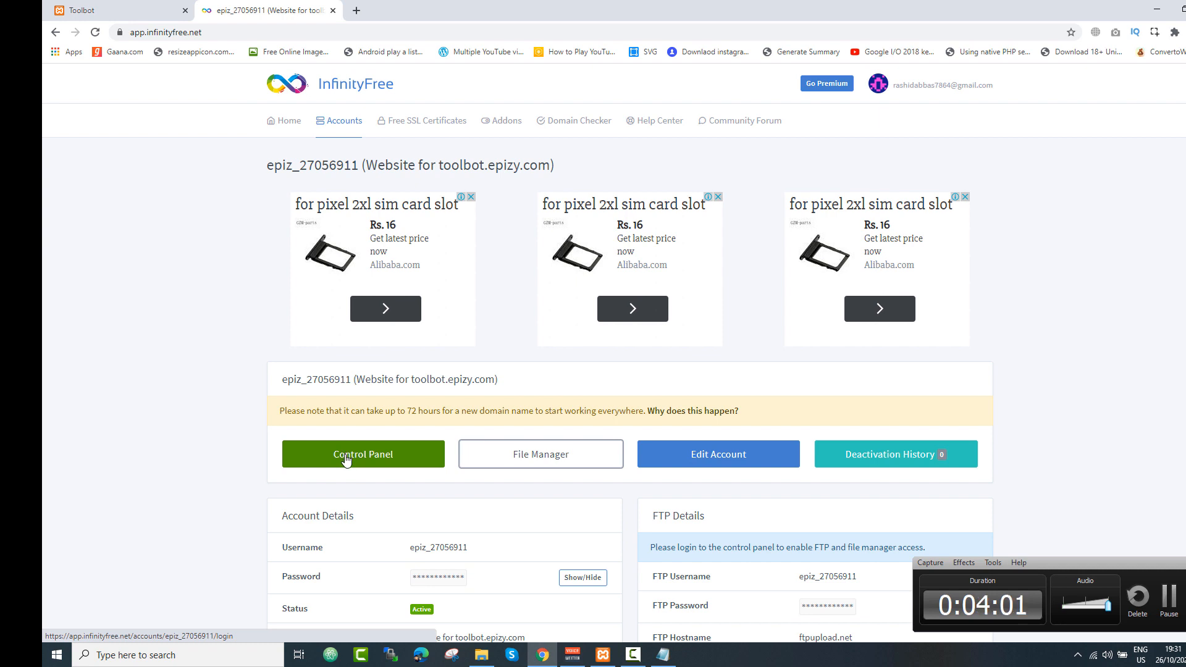
# Open the hosting control panel in a separate tab and approve email alerts to enter VistaPanel.
pyautogui.rightClick(346, 454)
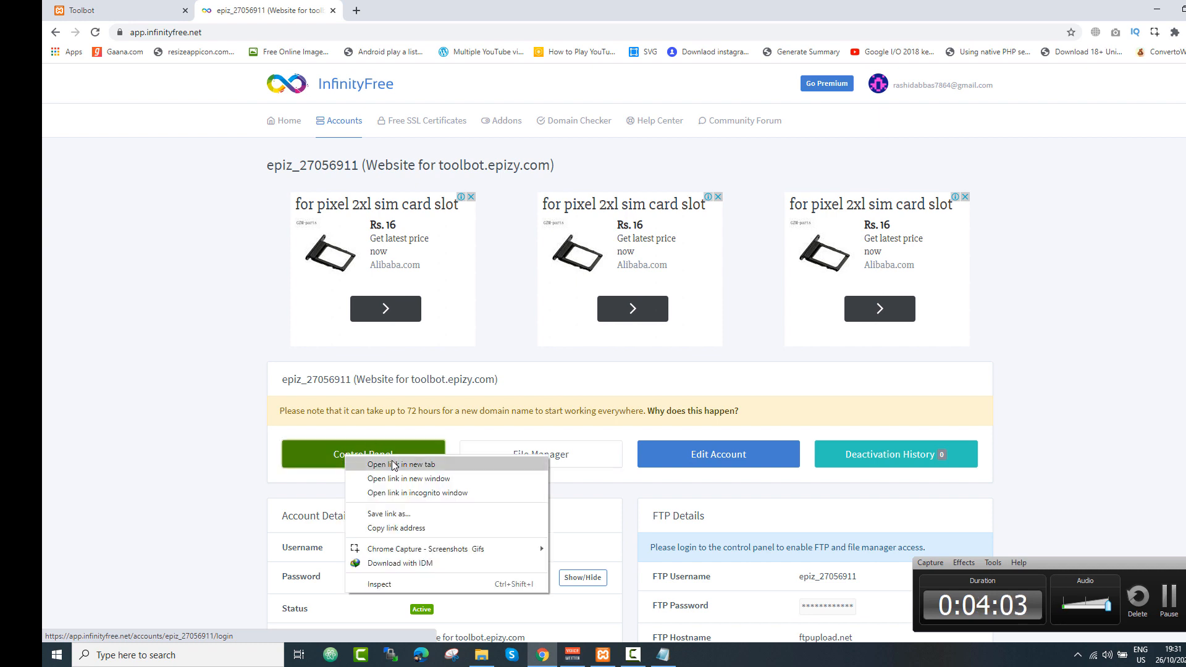
pyautogui.click(404, 464)
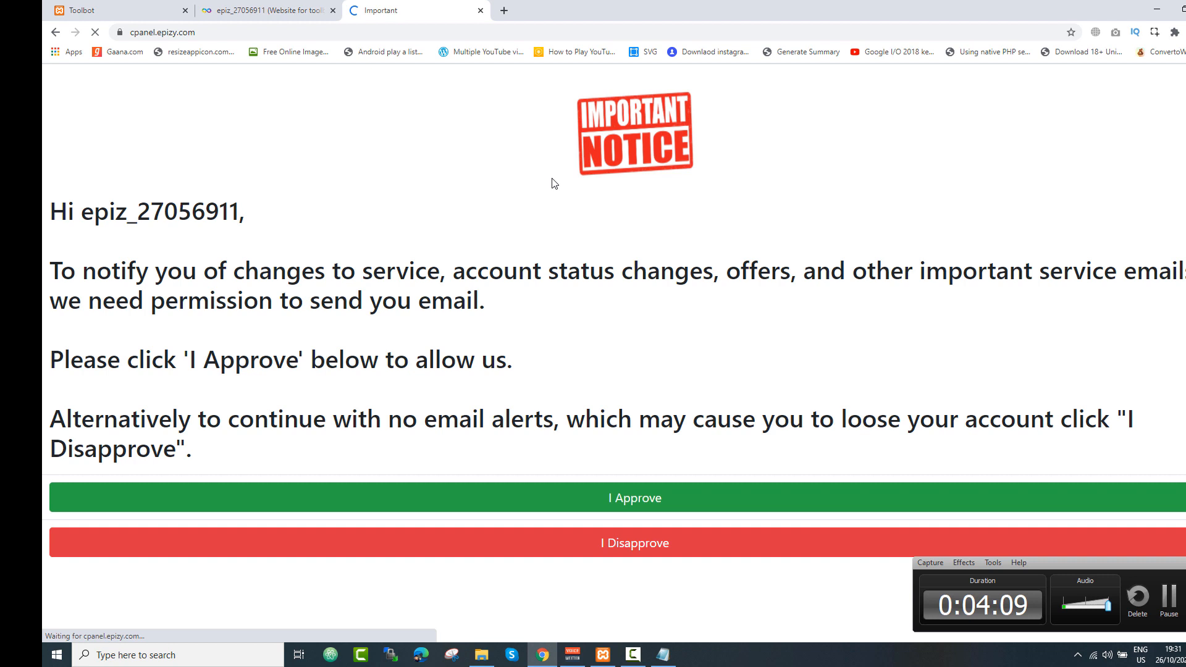
pyautogui.moveTo(614, 497)
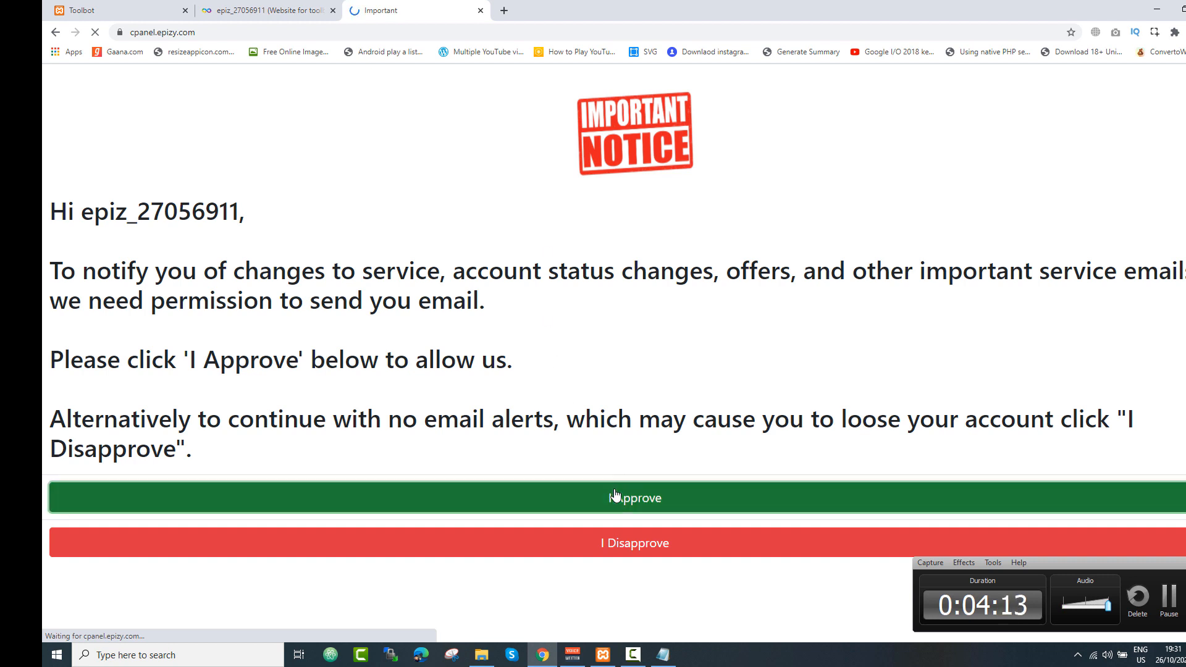
pyautogui.click(634, 497)
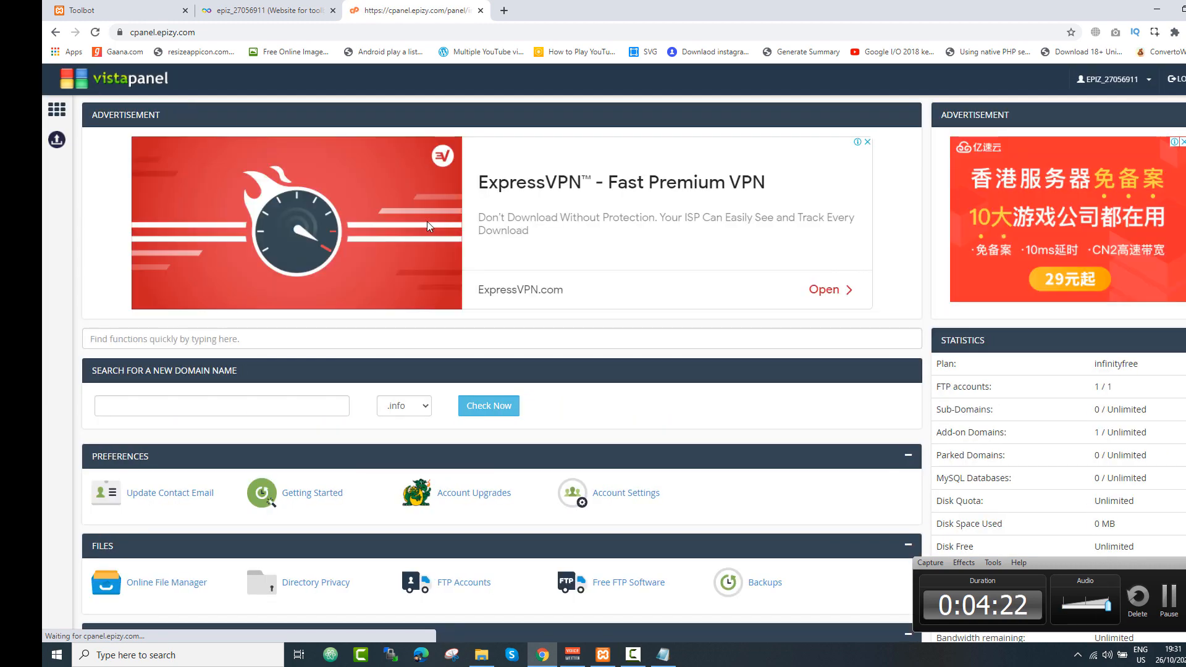
pyautogui.scroll(-3)
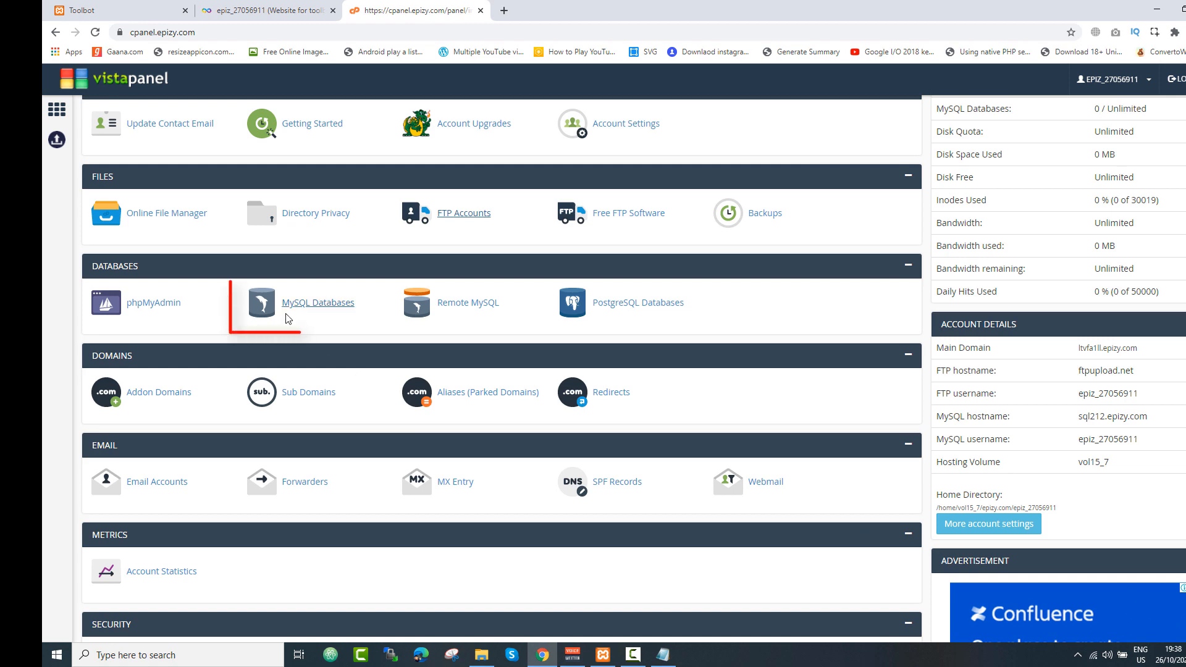
# Create a MySQL database named toolbot and select its full generated name.
pyautogui.click(319, 302)
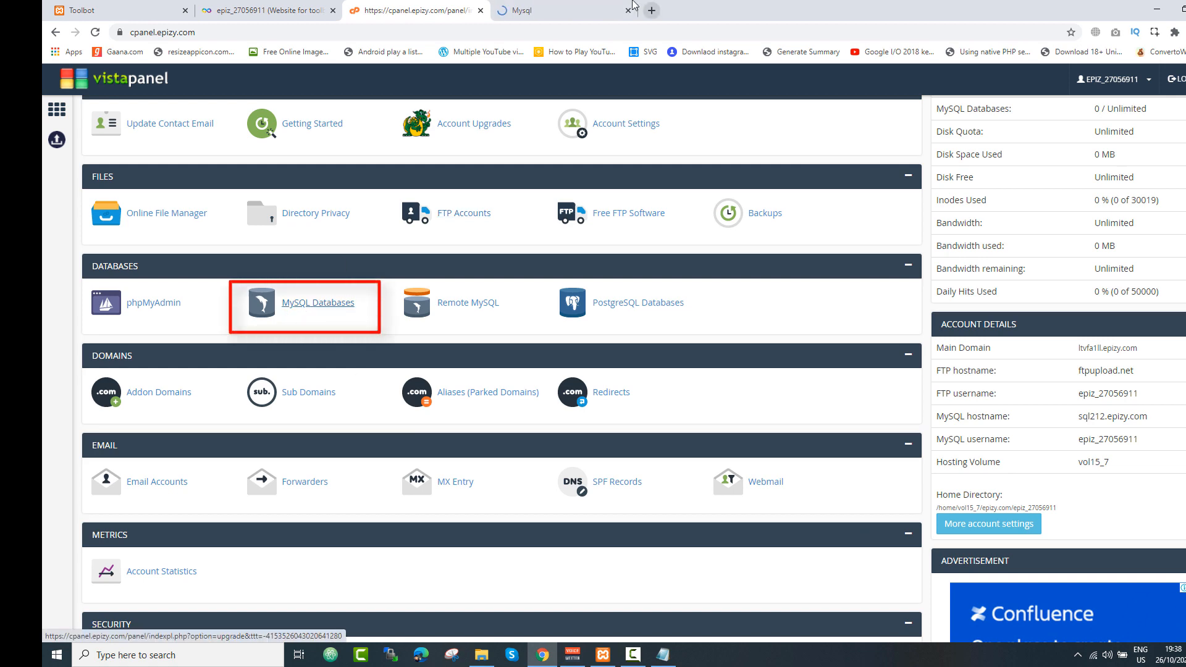
pyautogui.click(317, 301)
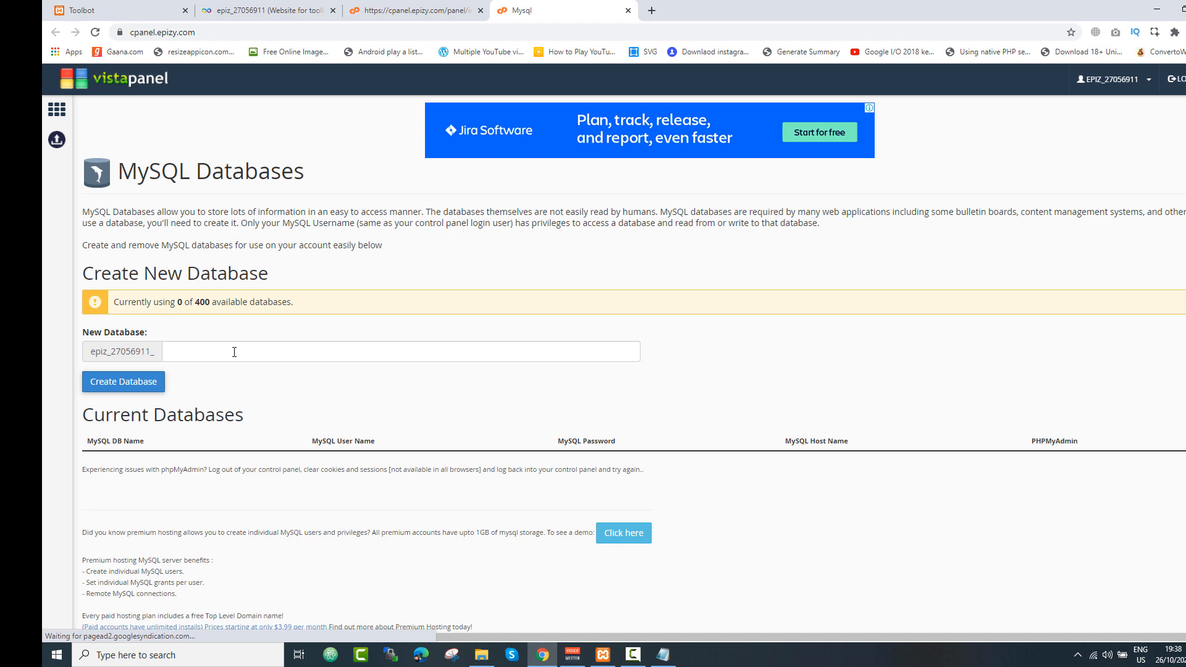
pyautogui.write('tool')
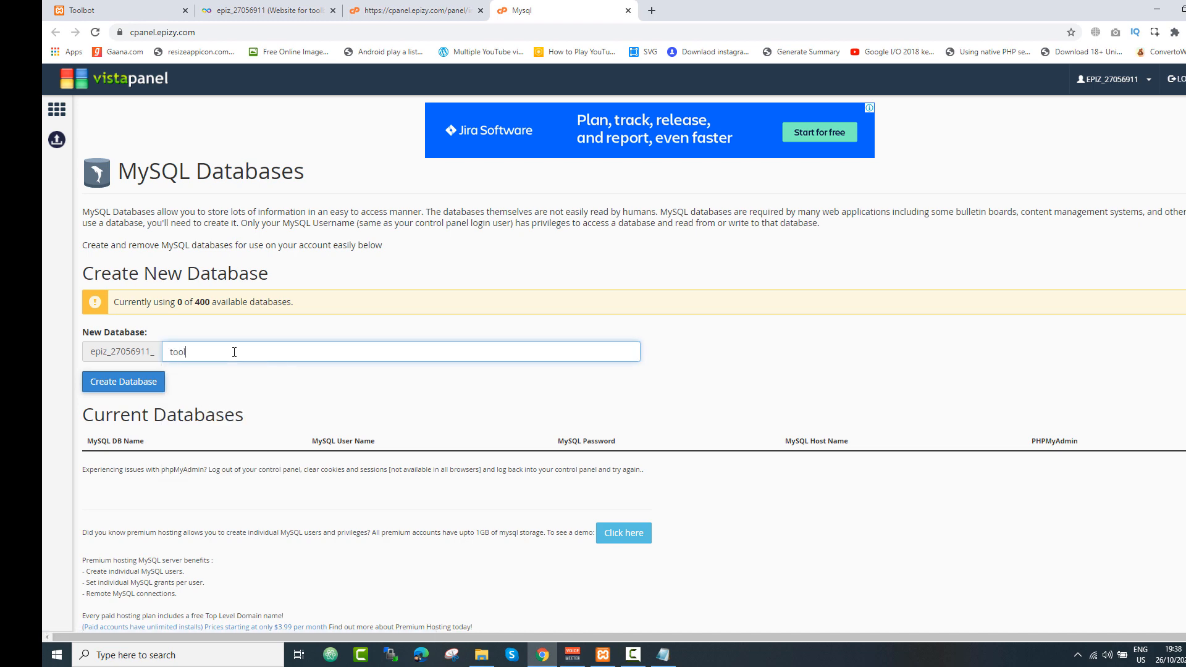
pyautogui.write('bot')
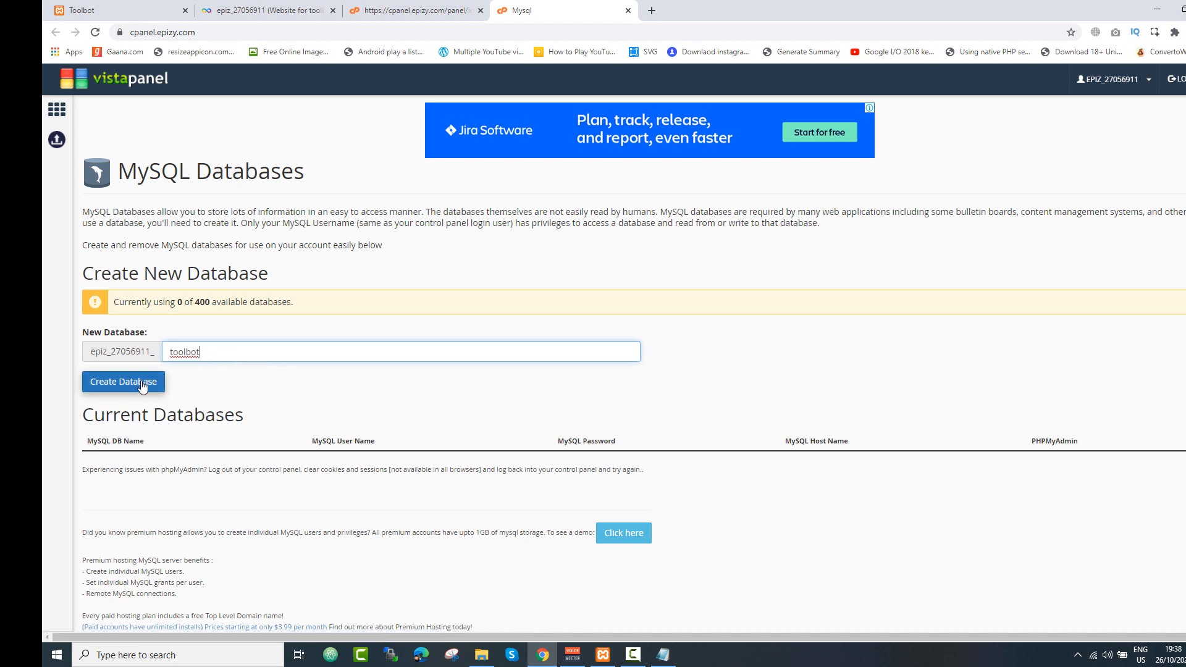
pyautogui.click(123, 381)
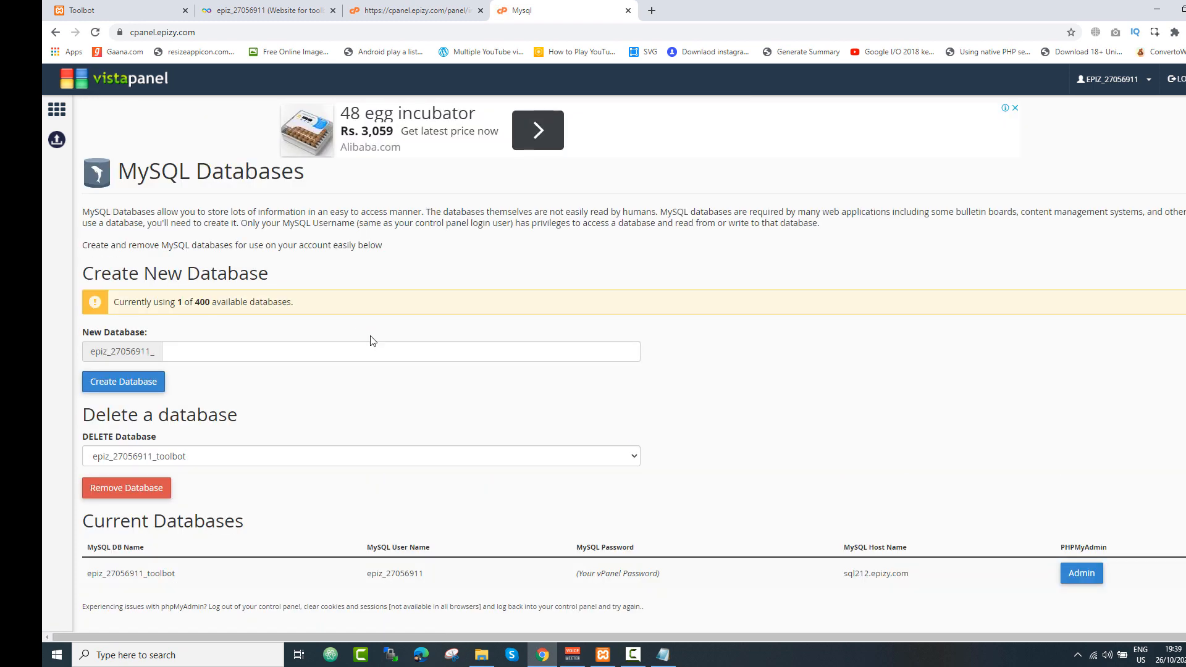
pyautogui.moveTo(157, 572)
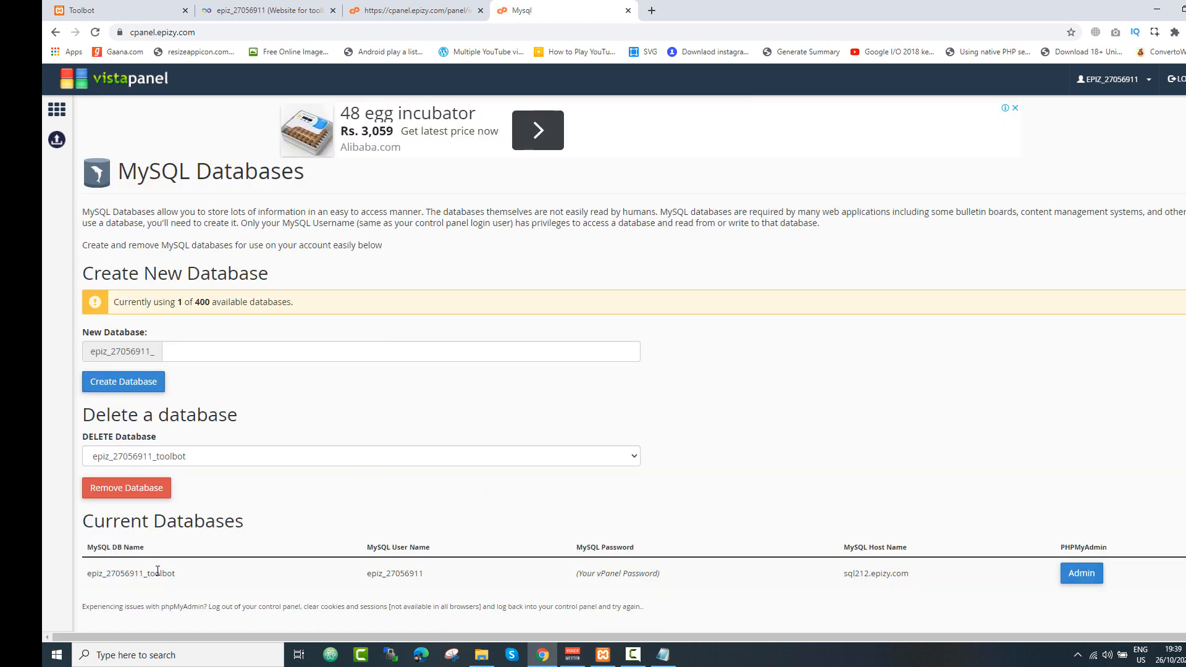
pyautogui.doubleClick(130, 572)
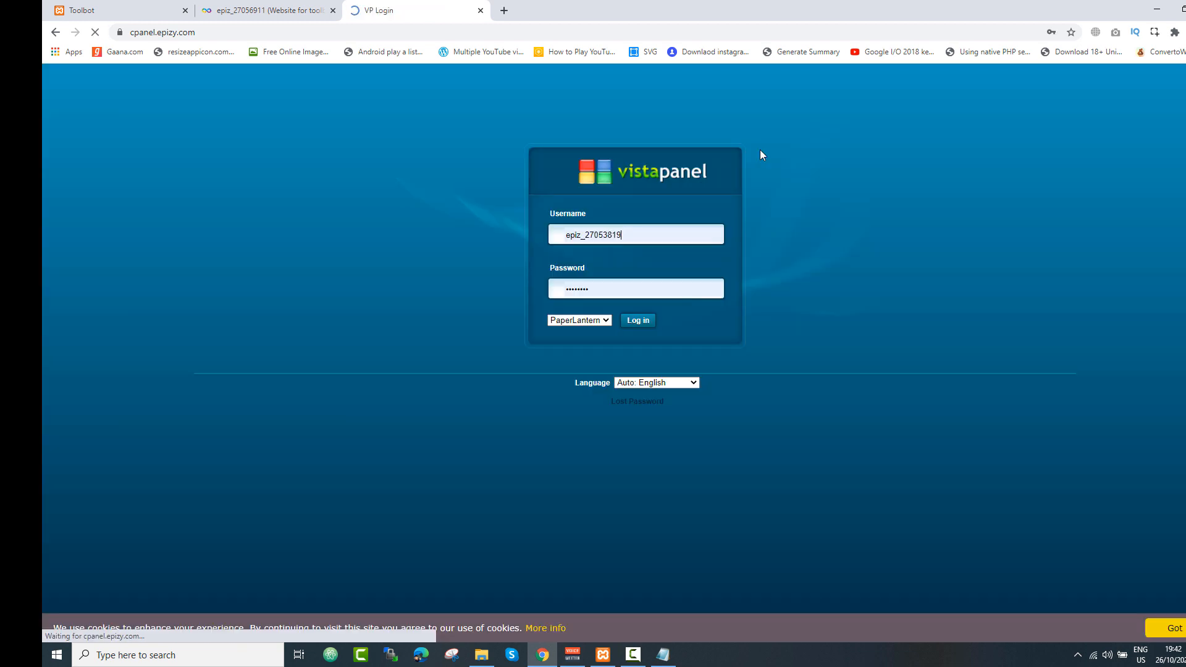
pyautogui.moveTo(637, 401)
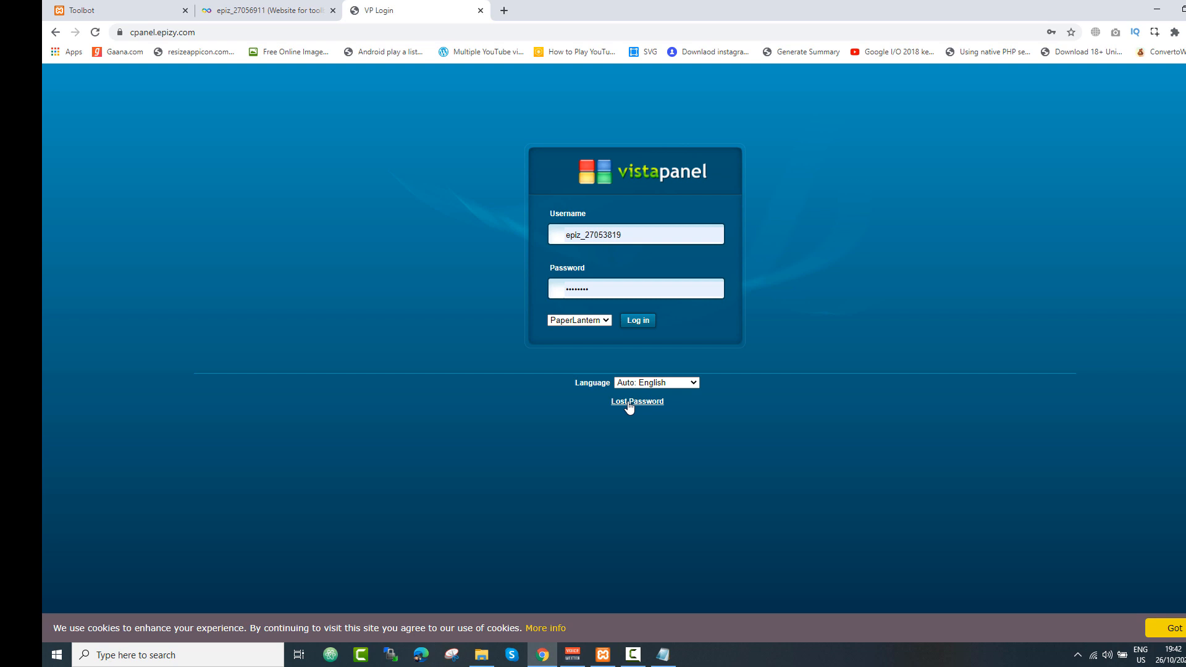
# Request a VistaPanel password reset with the account username and remembered e-mail address.
pyautogui.click(638, 400)
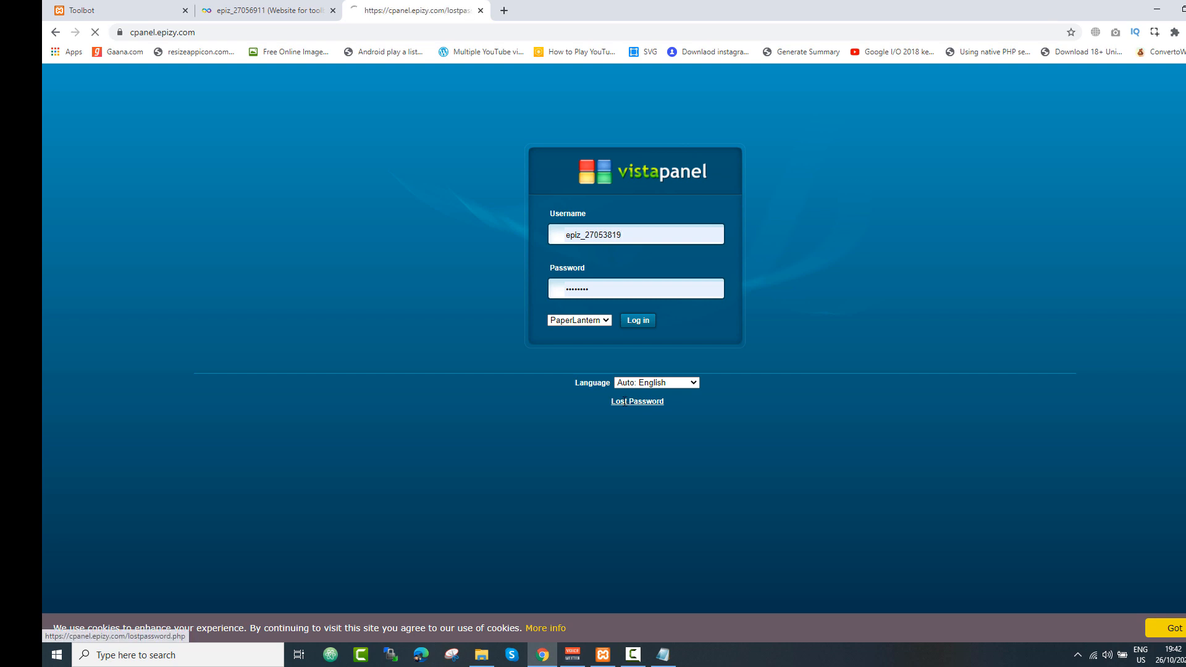
pyautogui.click(636, 400)
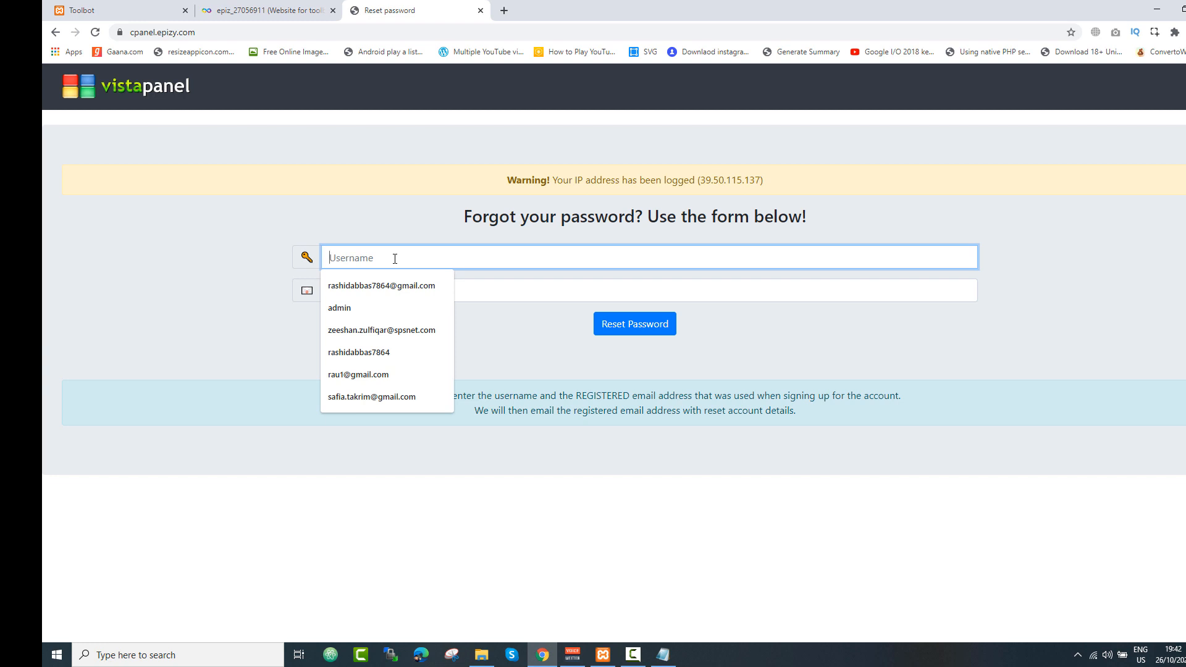
pyautogui.click(382, 285)
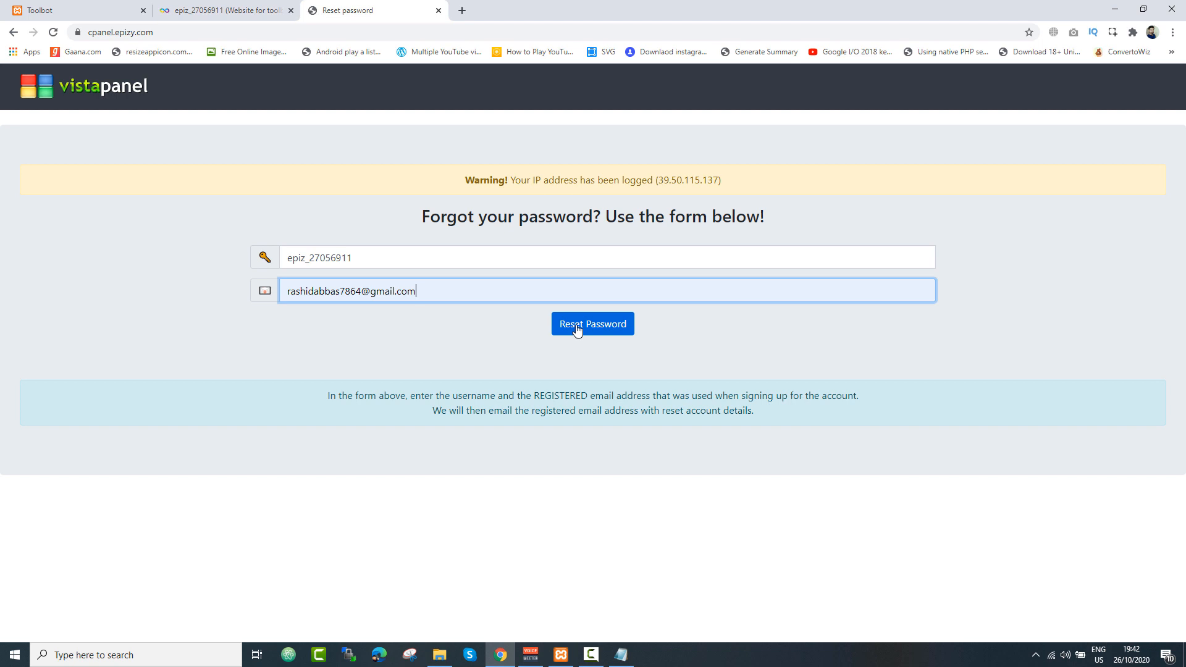
pyautogui.click(592, 324)
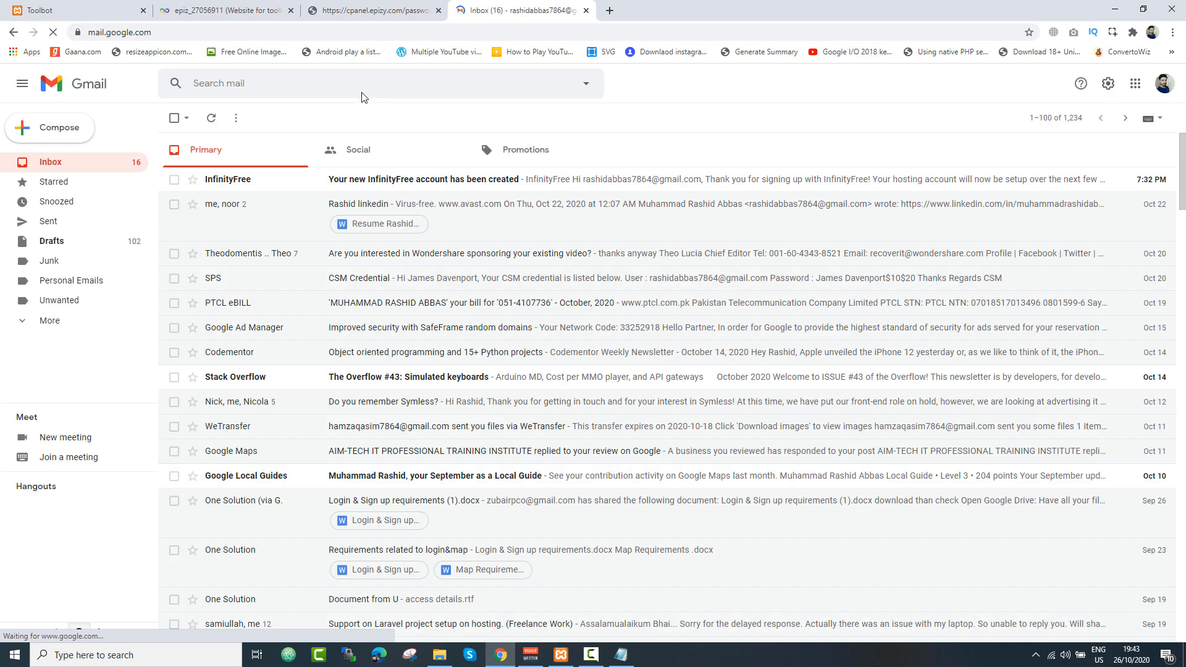
pyautogui.moveTo(275, 204)
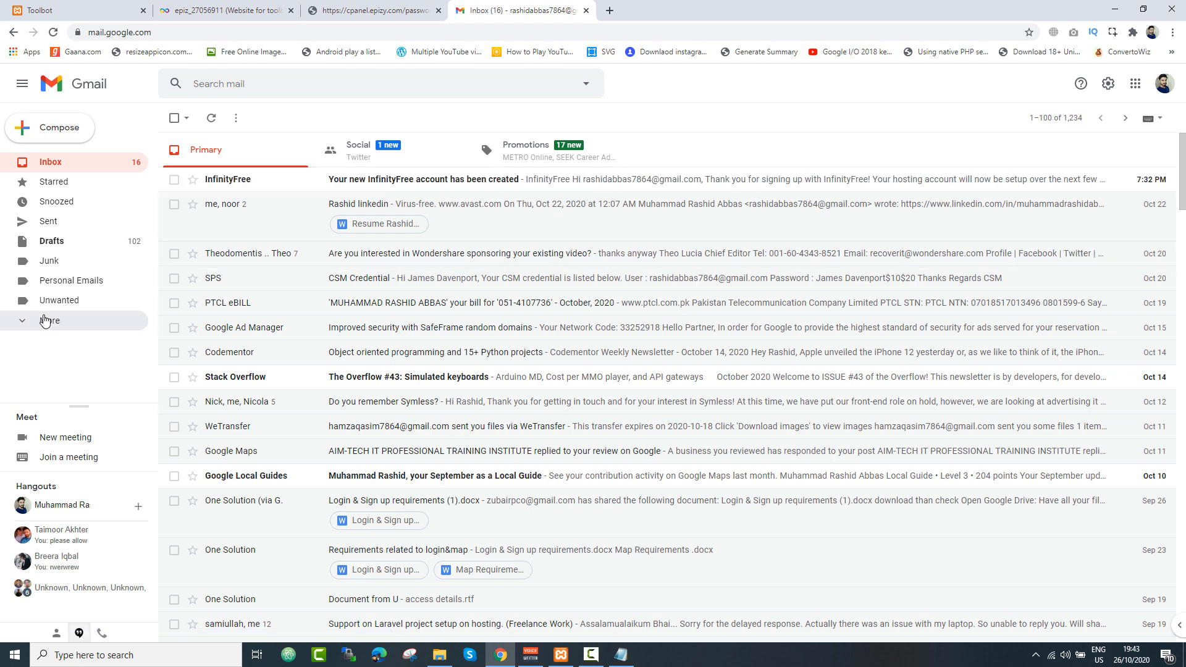
# Show the hidden Gmail folders and open Spam to find the reset e-mail.
pyautogui.click(49, 320)
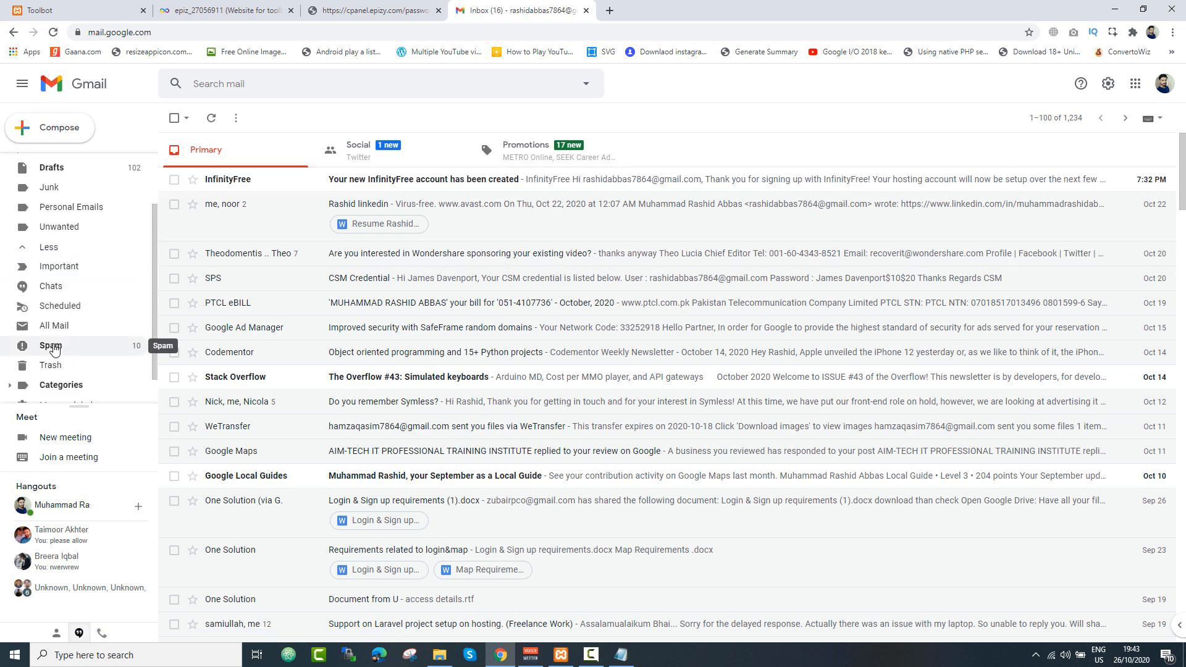
pyautogui.click(51, 346)
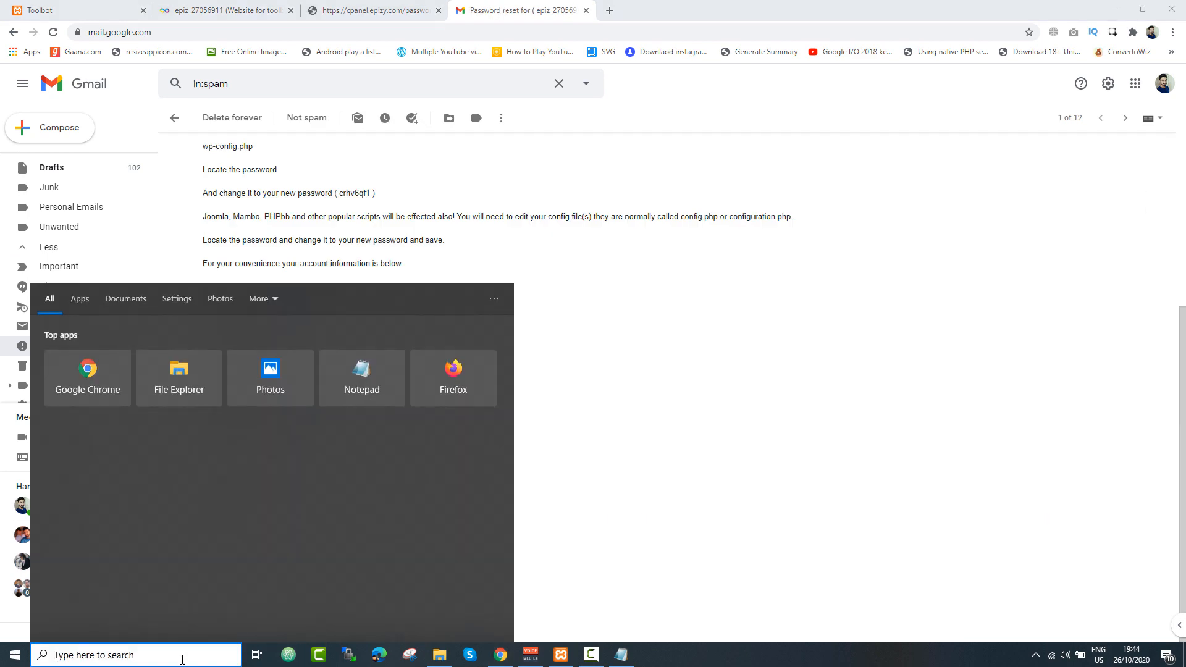
# Add a new site entry in FileZilla's Site Manager for the InfinityFree hosting.
pyautogui.click(10, 21)
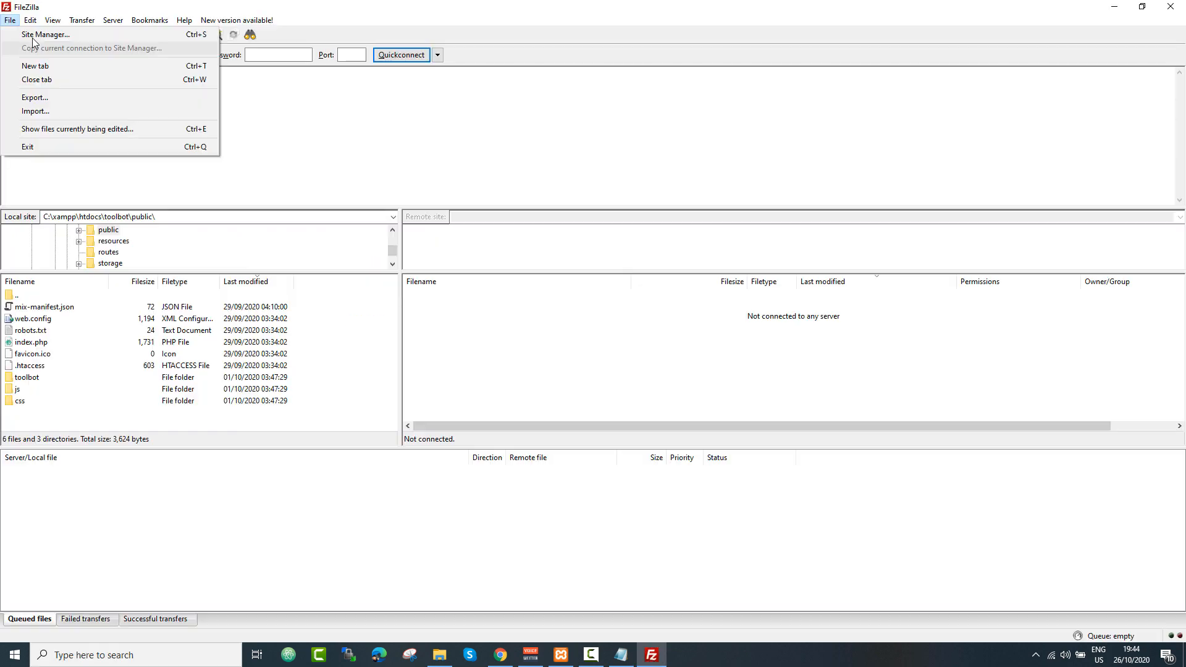
pyautogui.click(45, 34)
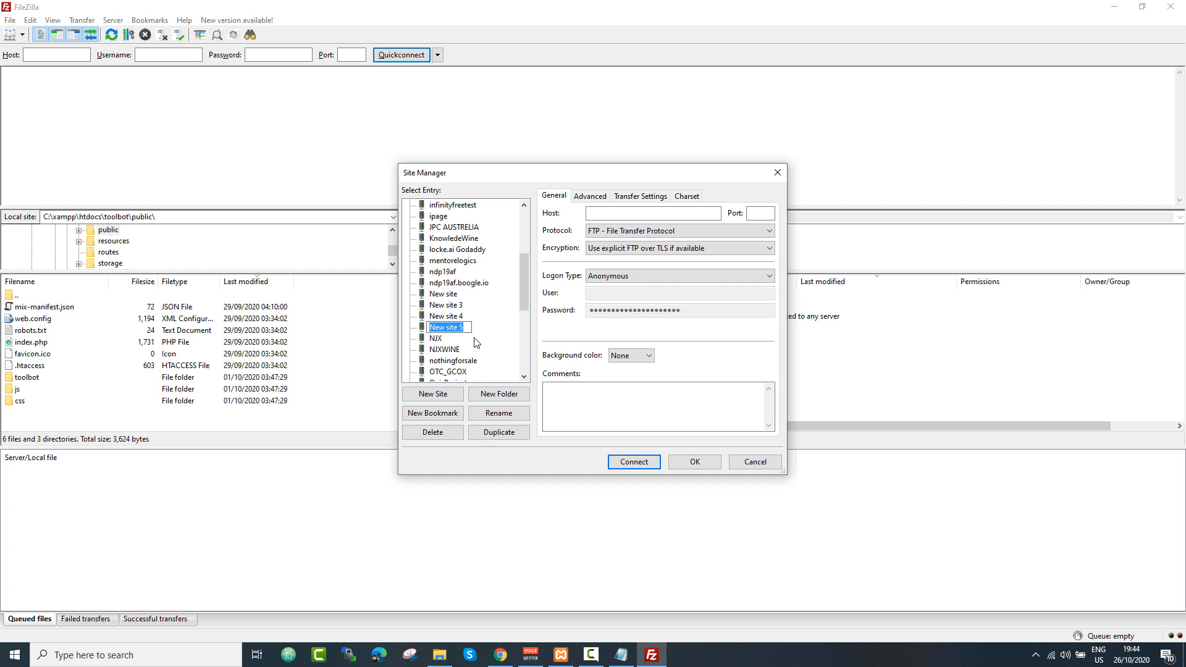
pyautogui.write('infinity')
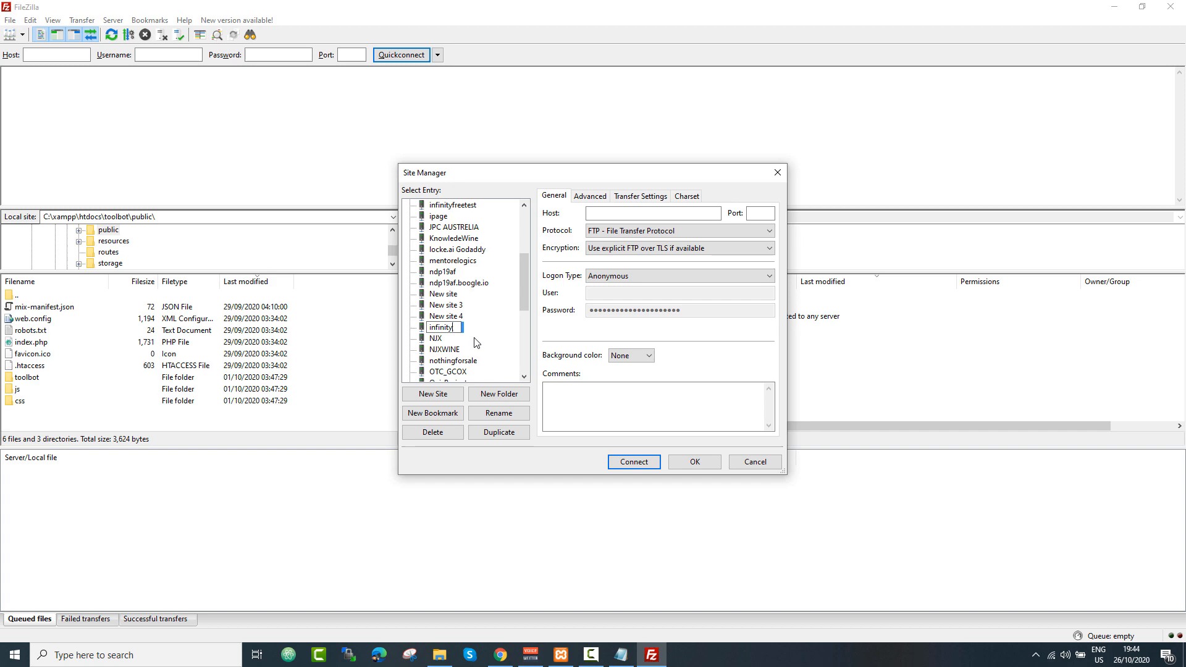
pyautogui.write('free')
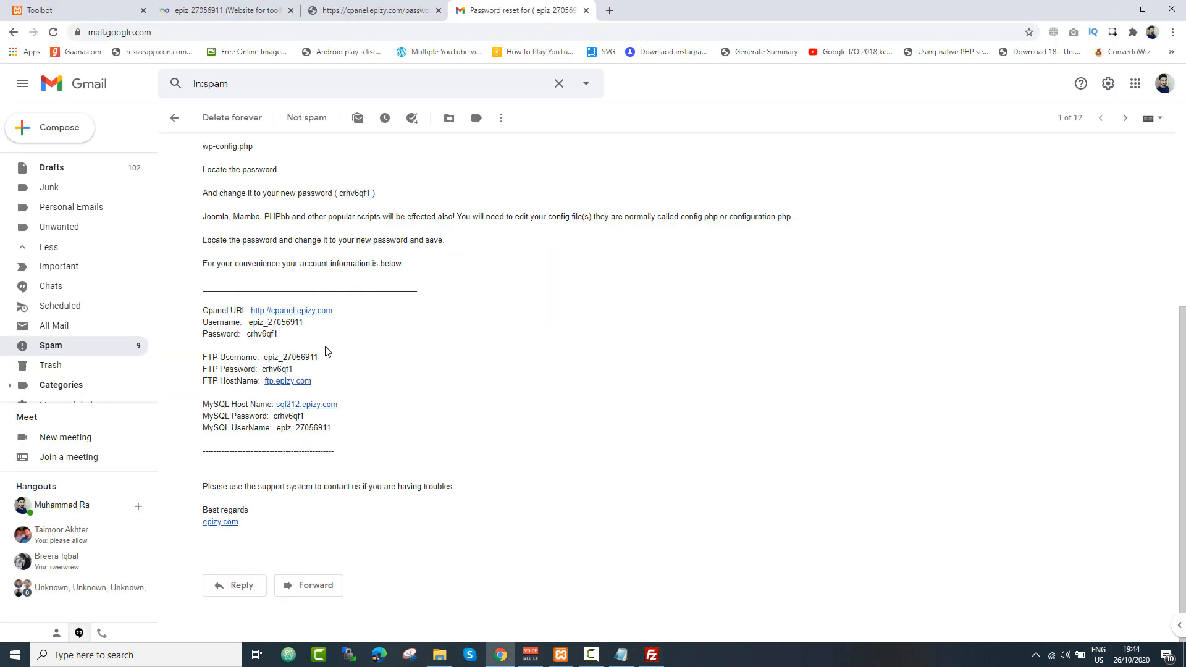
pyautogui.moveTo(305, 388)
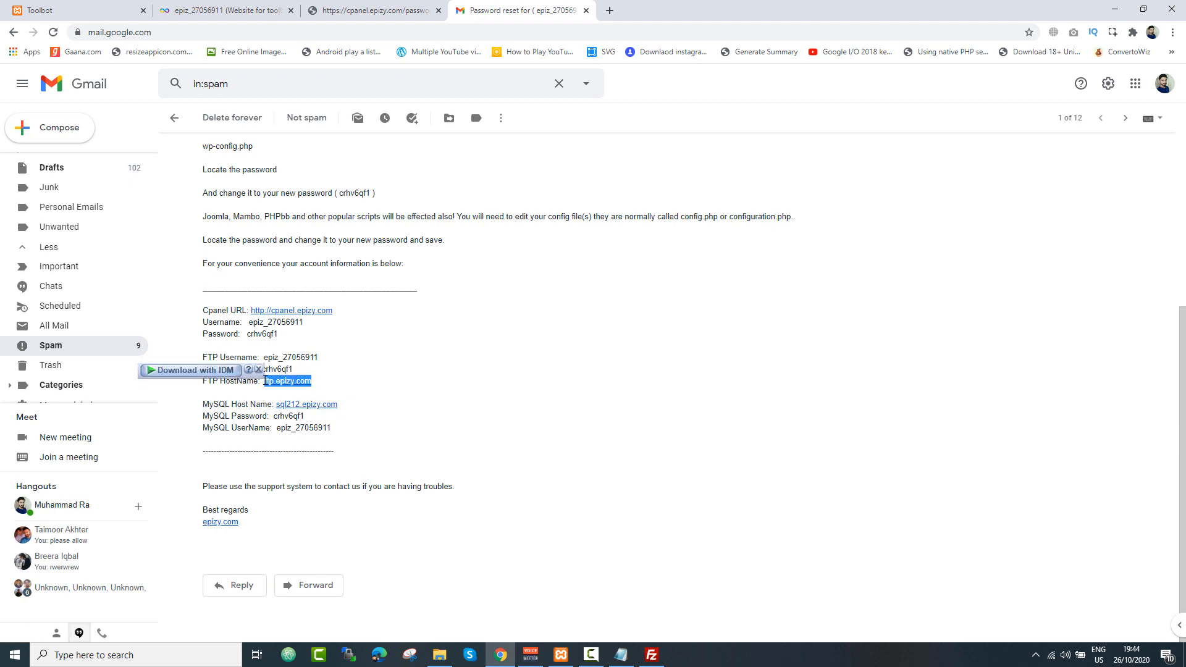
pyautogui.click(620, 655)
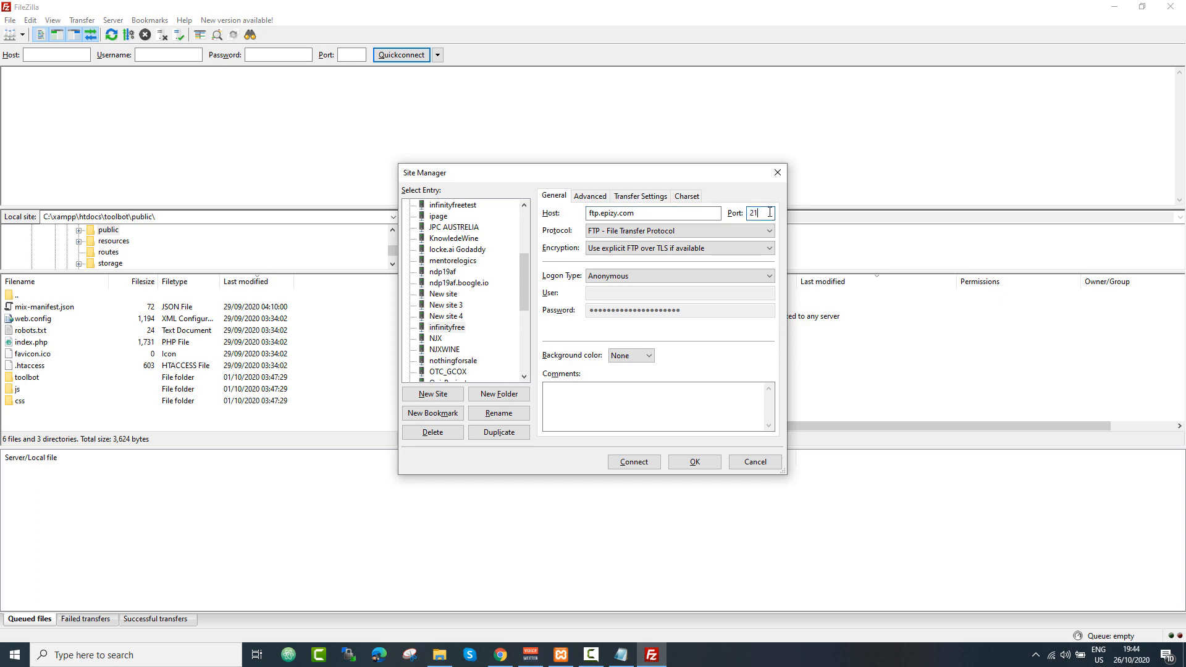
# Set host ftp.epizy.com, explicit FTP over TLS, Normal logon with the FTP credentials, and connect.
pyautogui.click(498, 655)
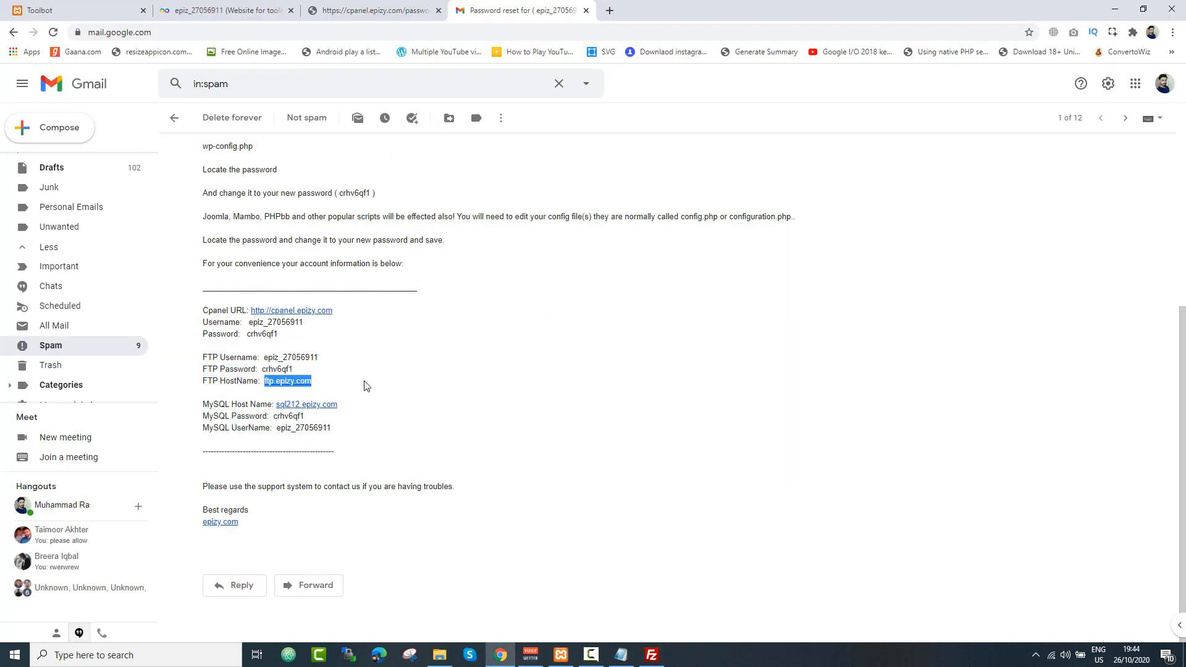
pyautogui.doubleClick(290, 357)
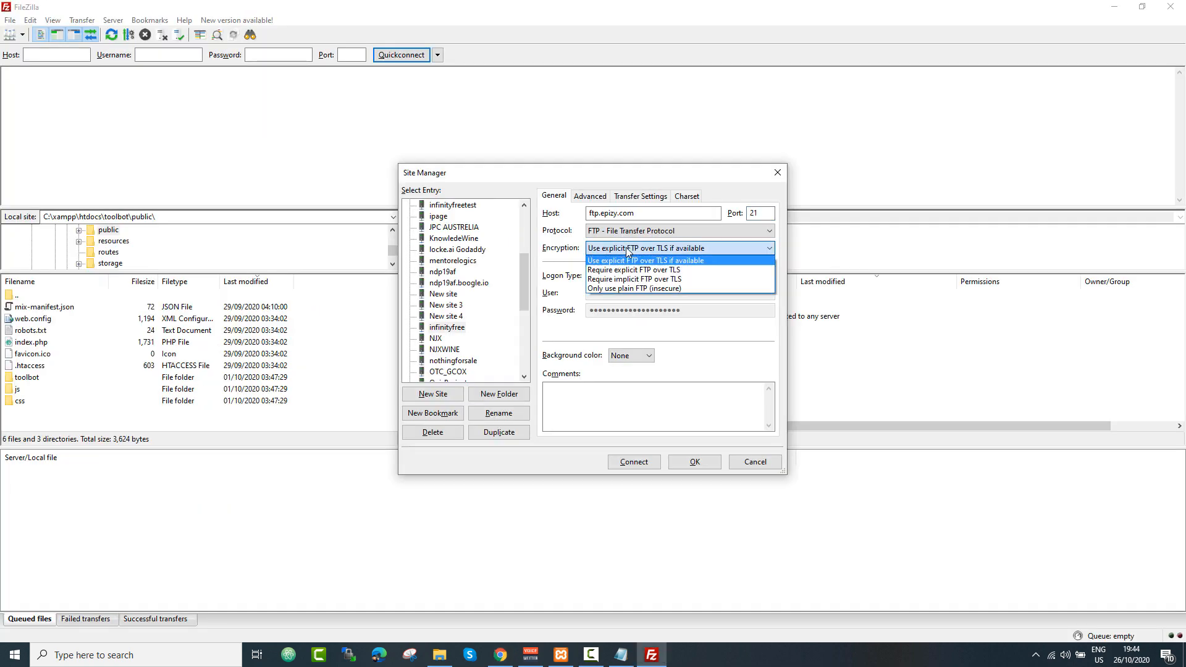
pyautogui.click(679, 261)
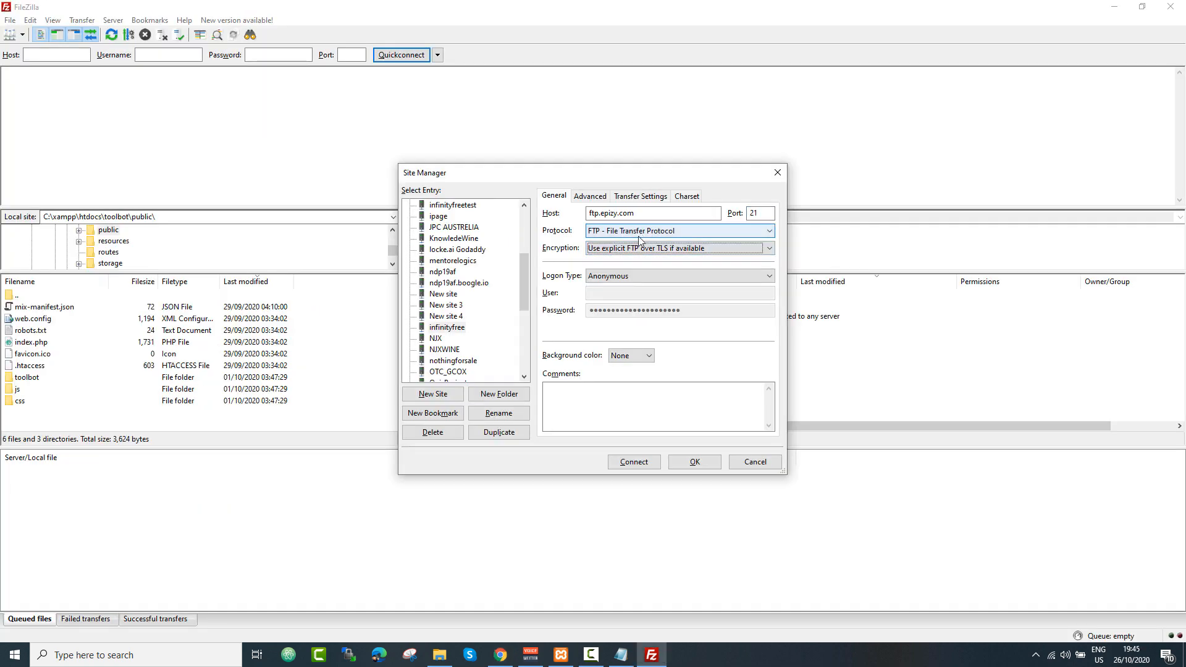
pyautogui.click(769, 276)
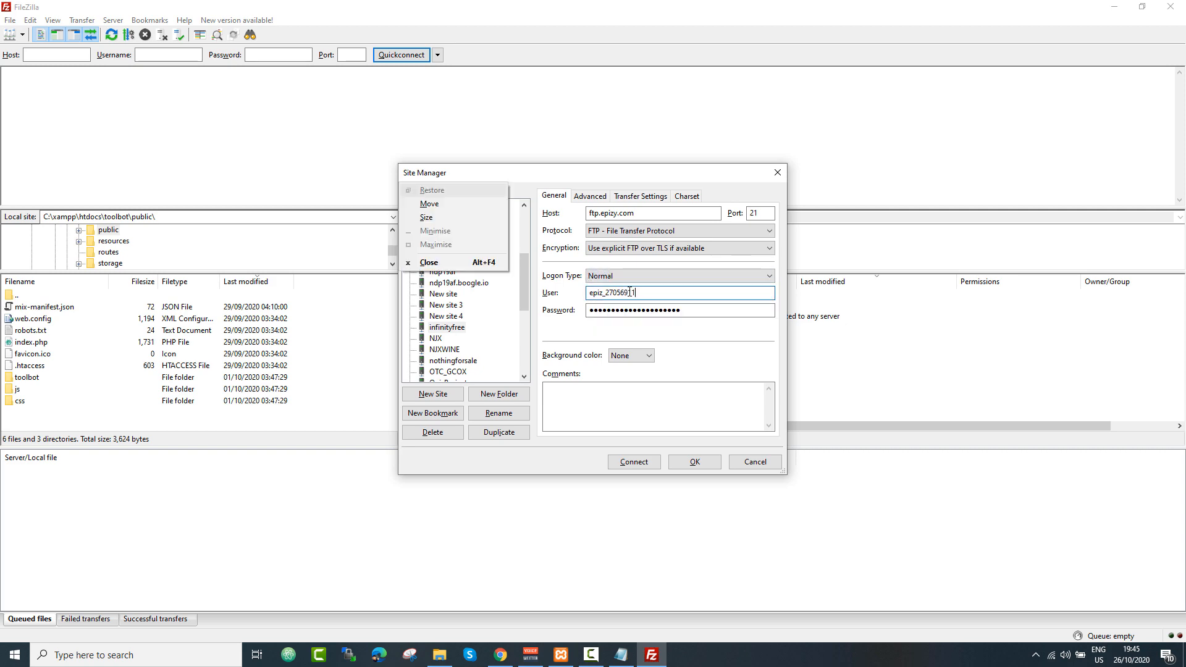
pyautogui.click(566, 335)
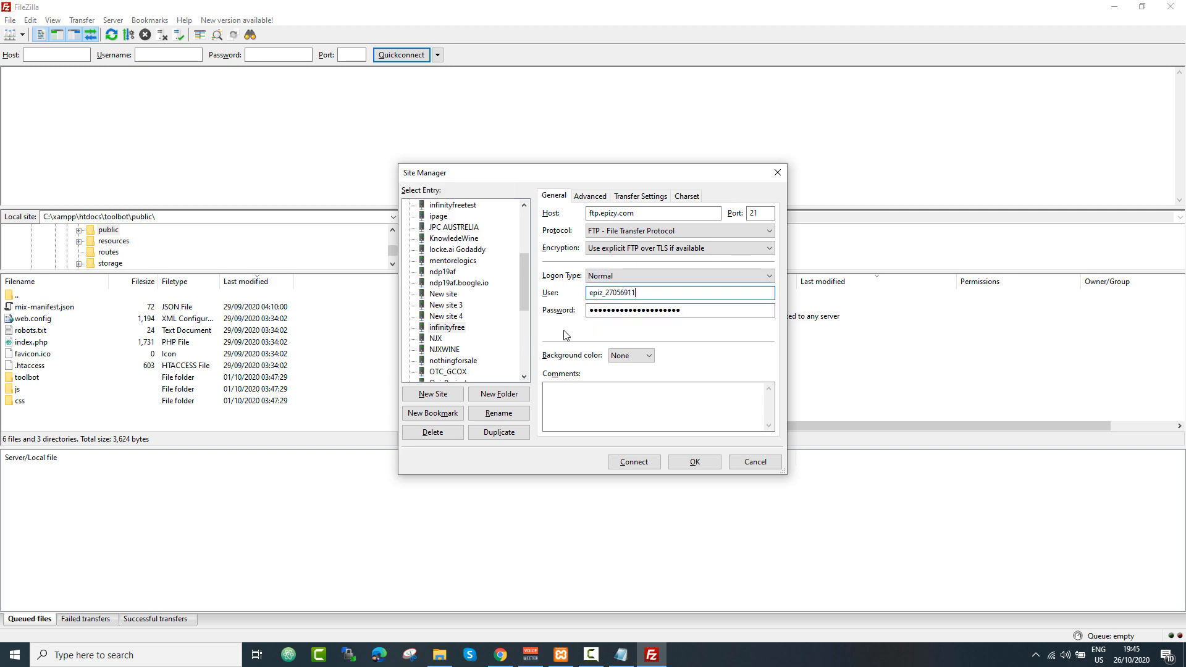
pyautogui.click(498, 654)
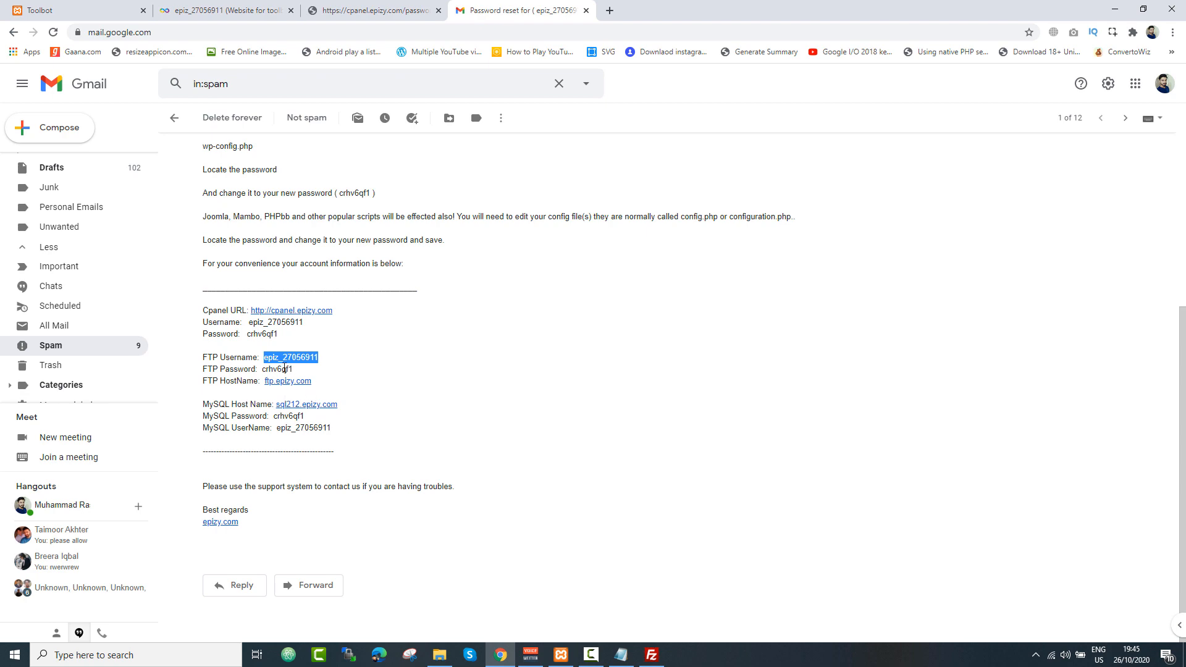
pyautogui.click(649, 655)
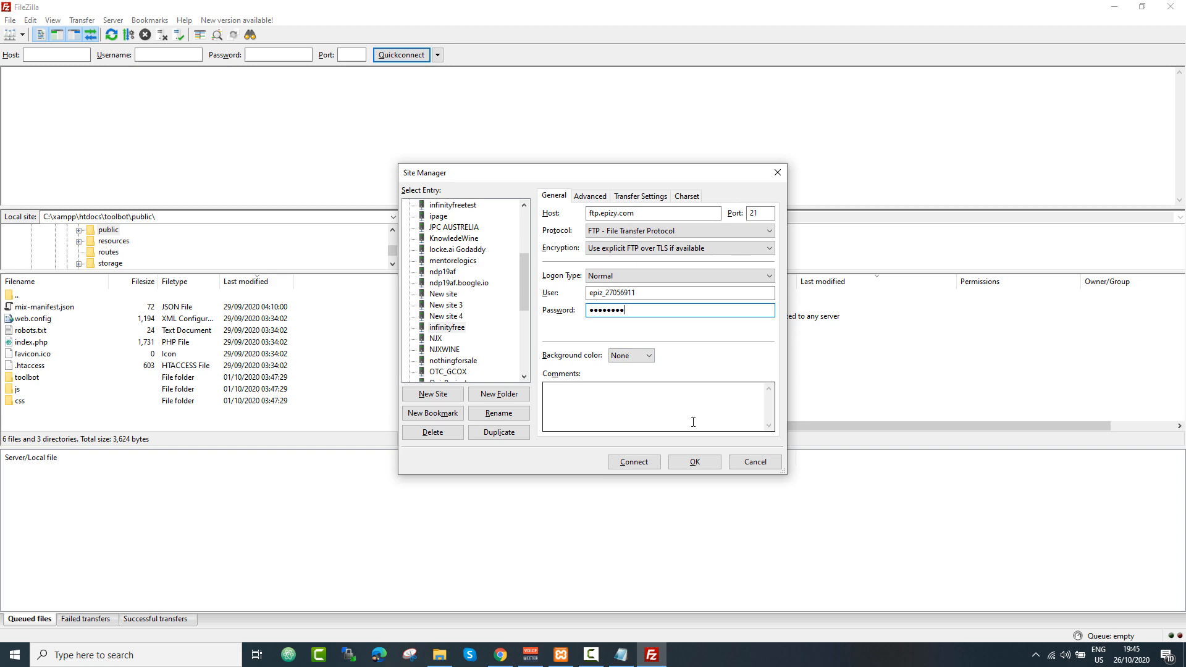
pyautogui.click(634, 463)
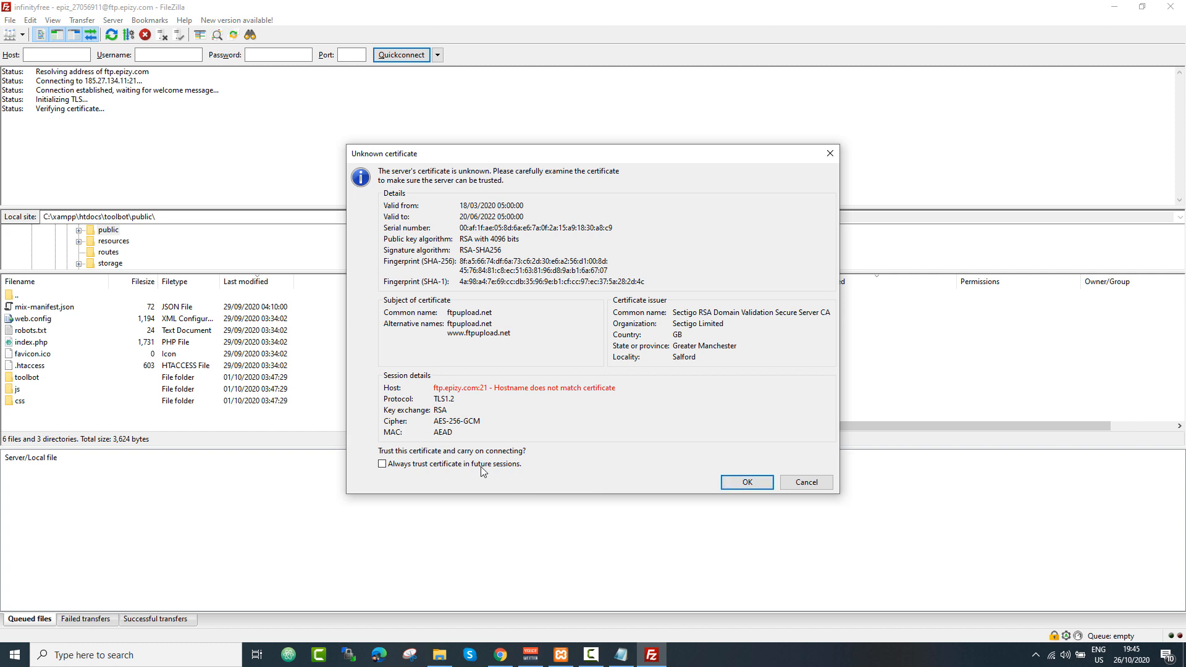
# Always trust the server certificate, enter remote htdocs and delete its two placeholder files.
pyautogui.click(382, 463)
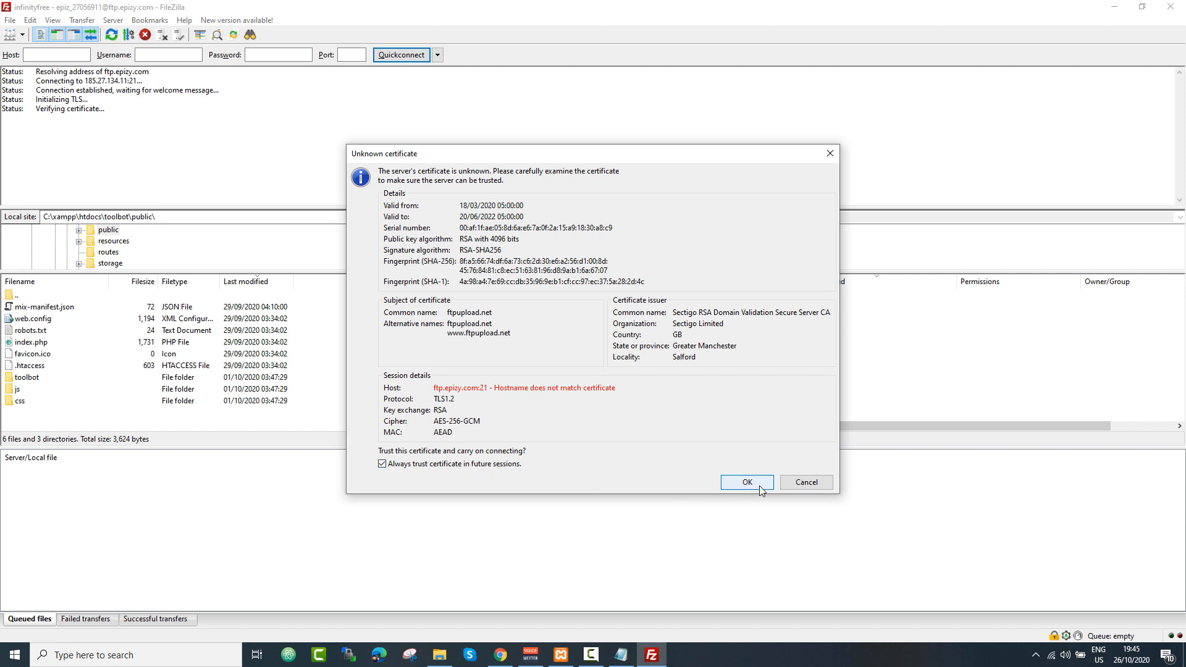
pyautogui.click(746, 482)
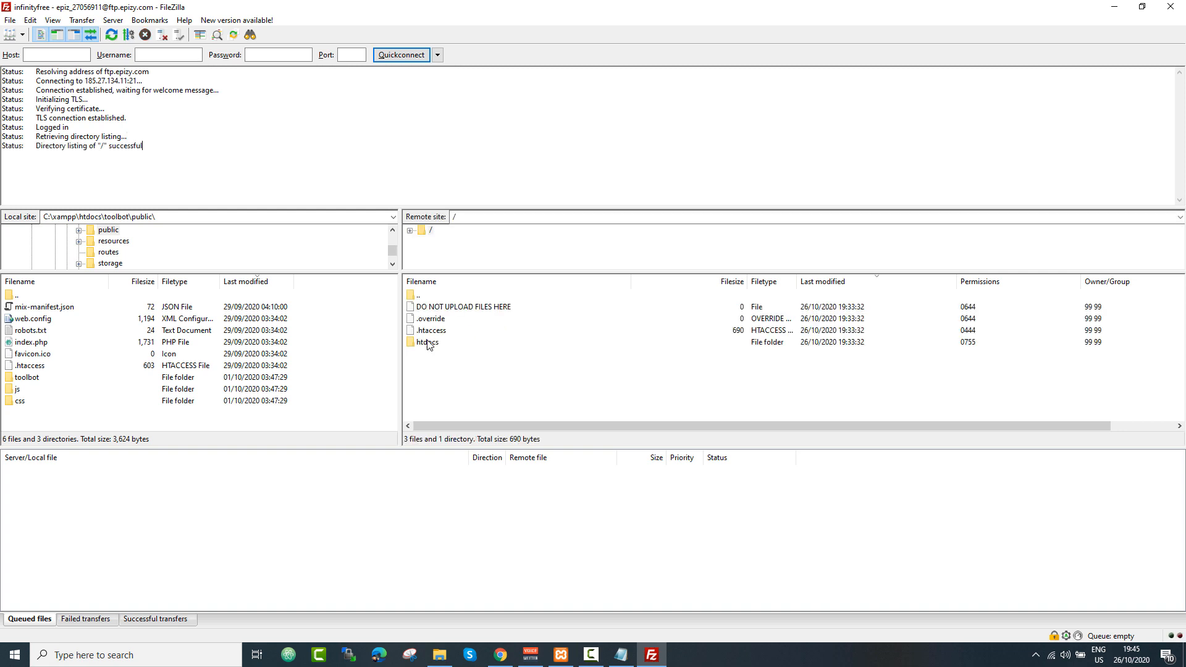
pyautogui.moveTo(421, 345)
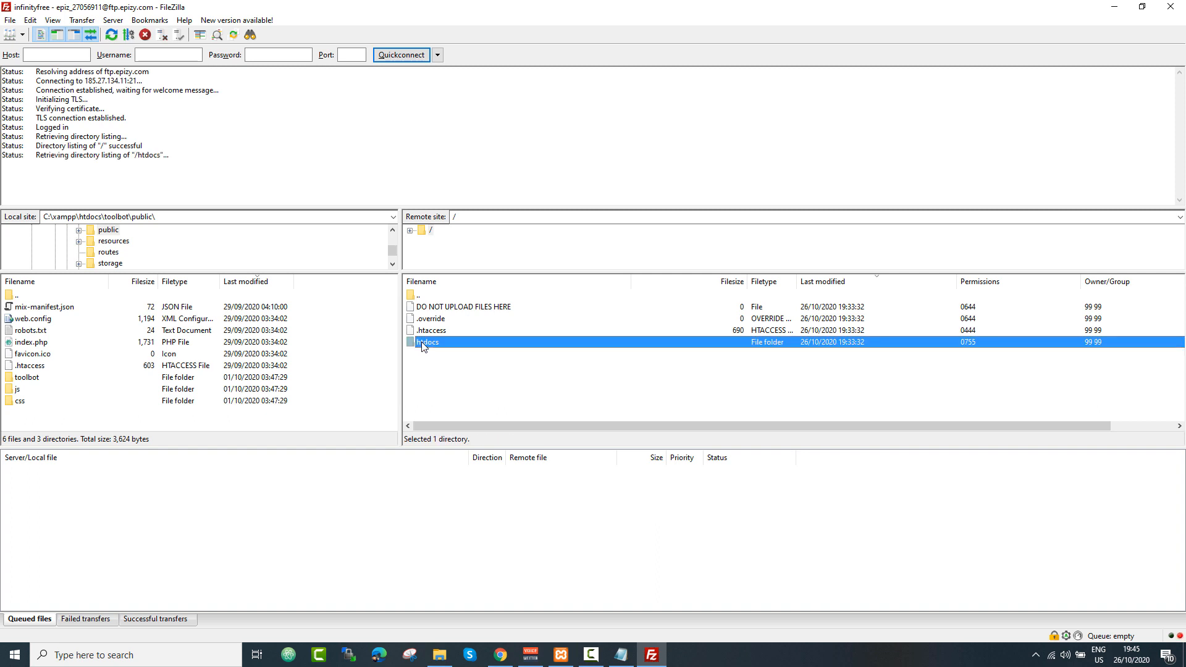
pyautogui.doubleClick(427, 343)
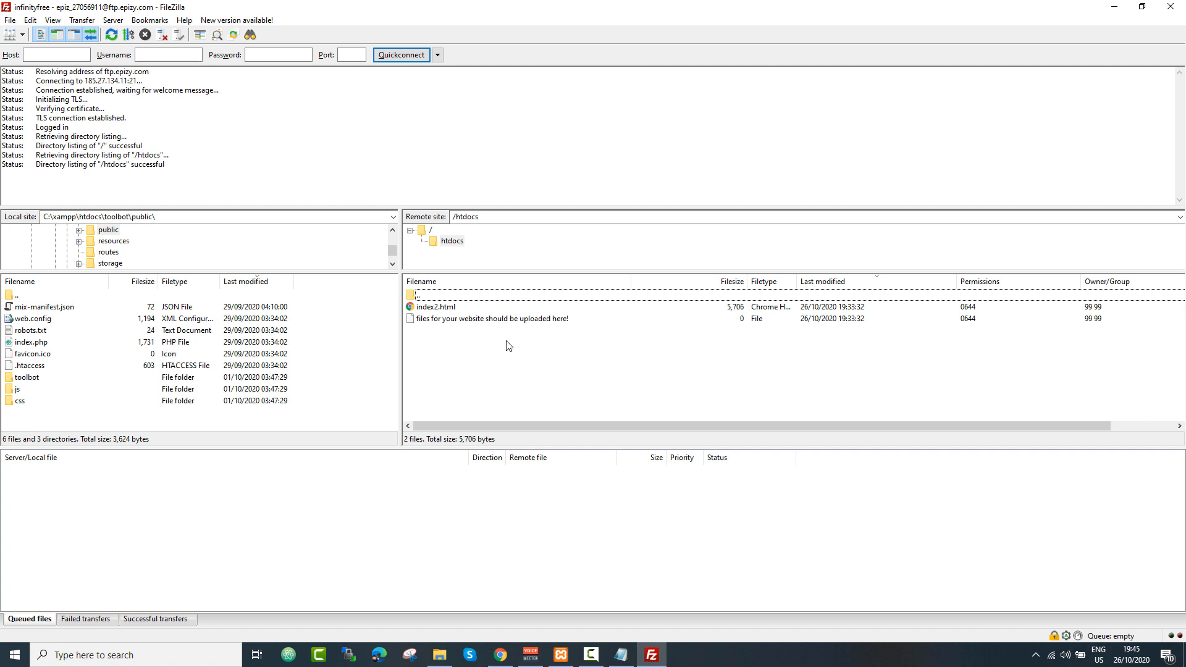
pyautogui.moveTo(439, 342)
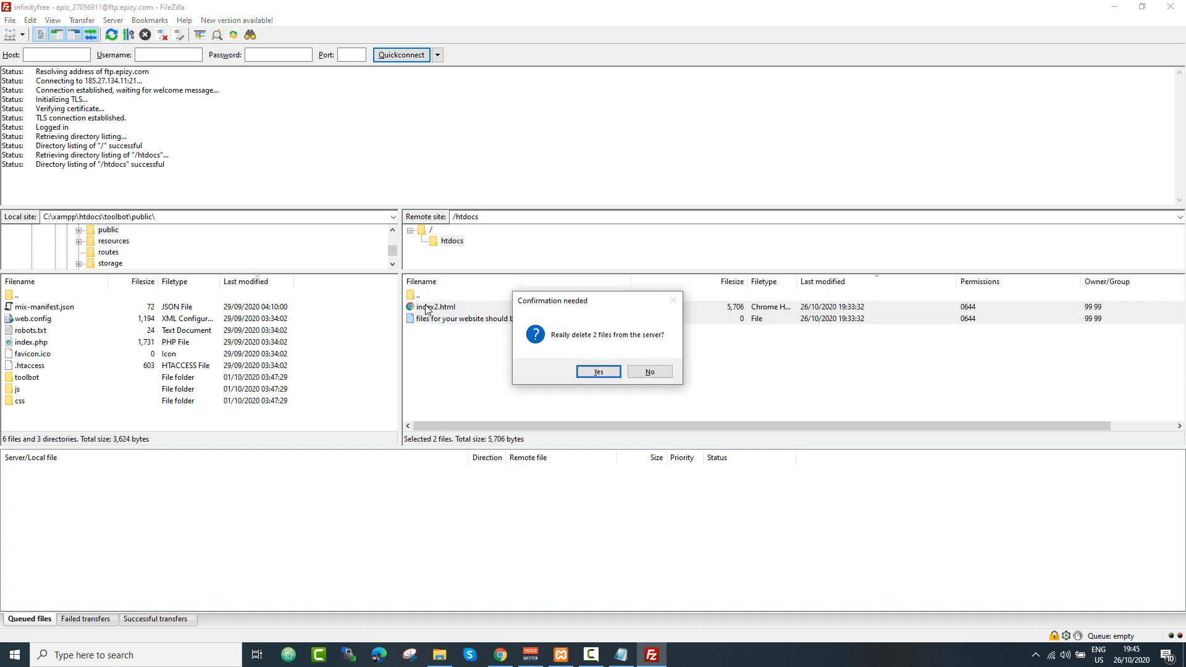
pyautogui.click(598, 372)
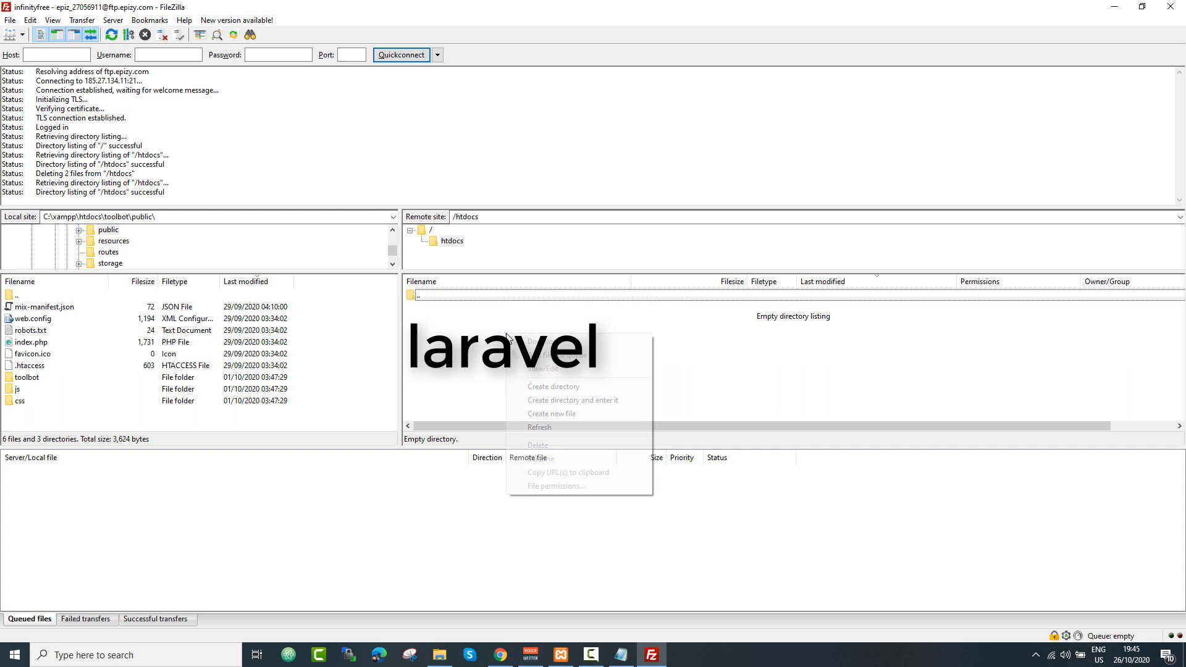
# Create a new remote folder /htdocs/laravel.
pyautogui.click(554, 386)
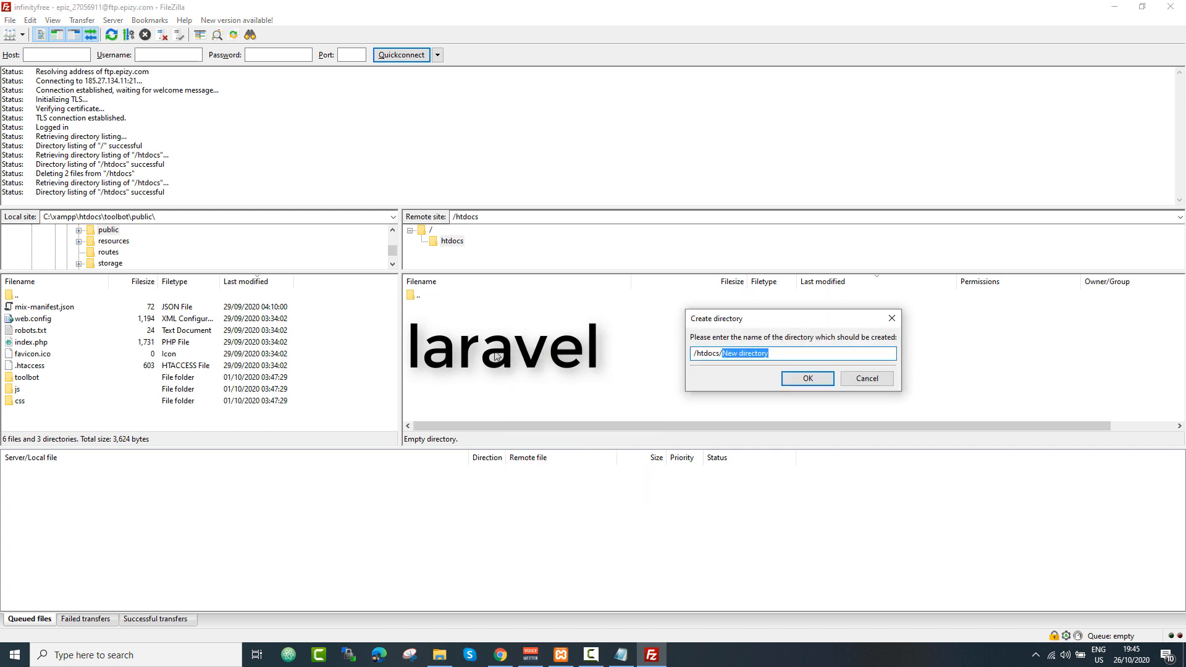
pyautogui.write('laravel')
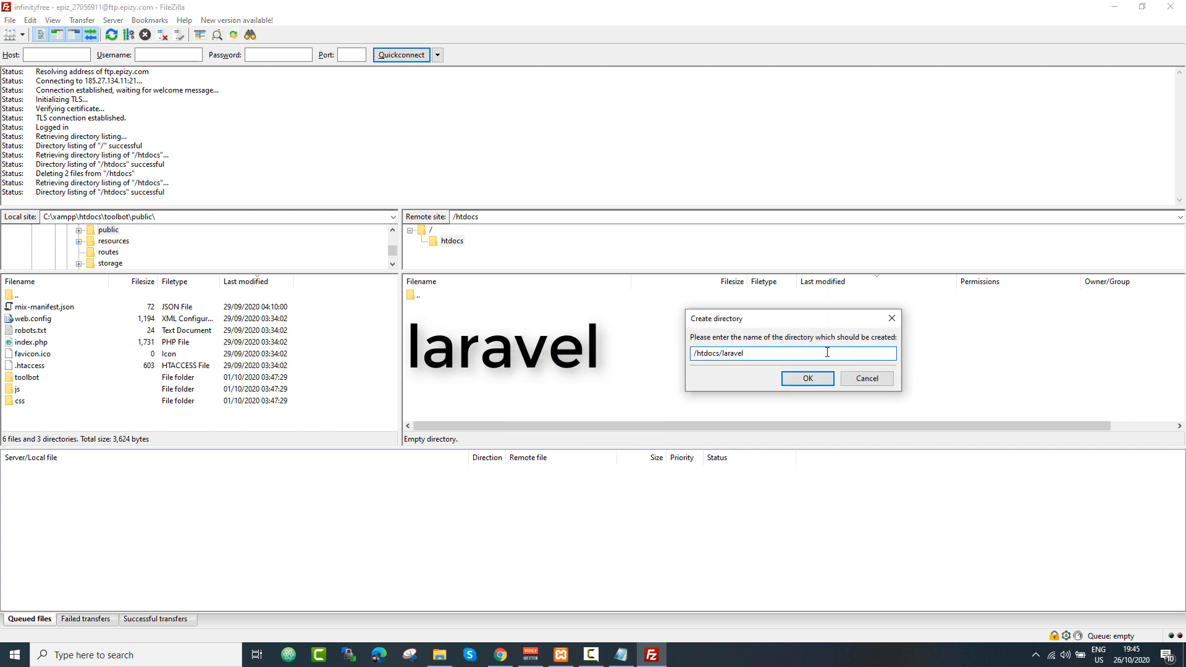
pyautogui.click(807, 378)
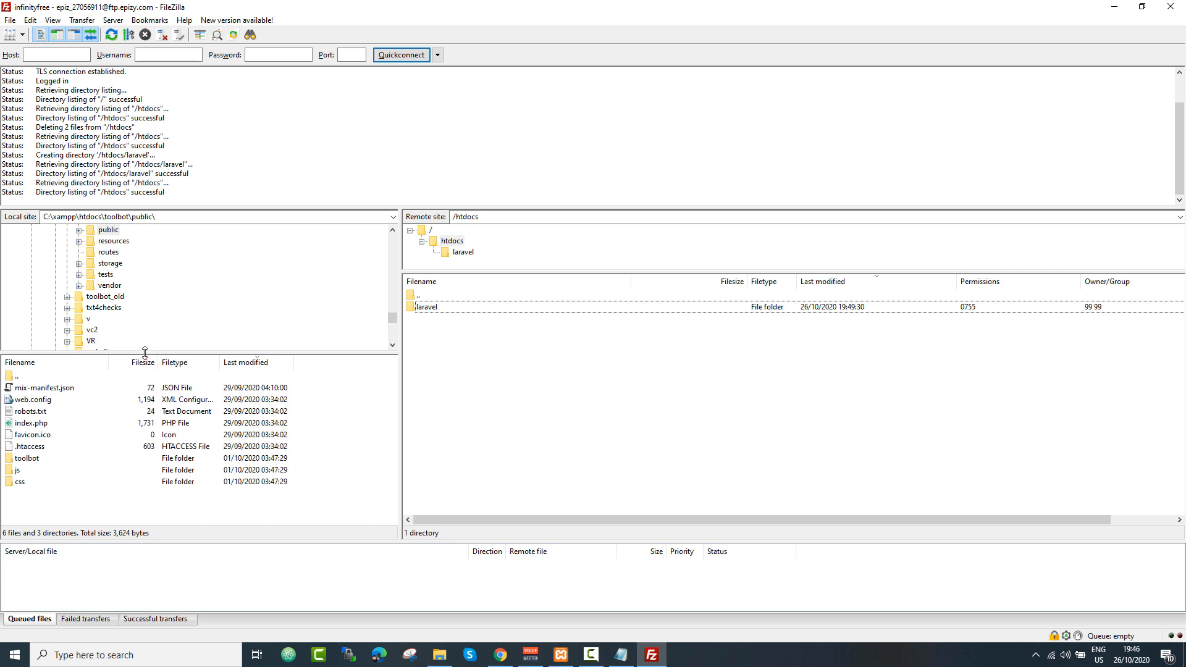
# Browse the local tree to the toolbot project's public folder.
pyautogui.click(67, 285)
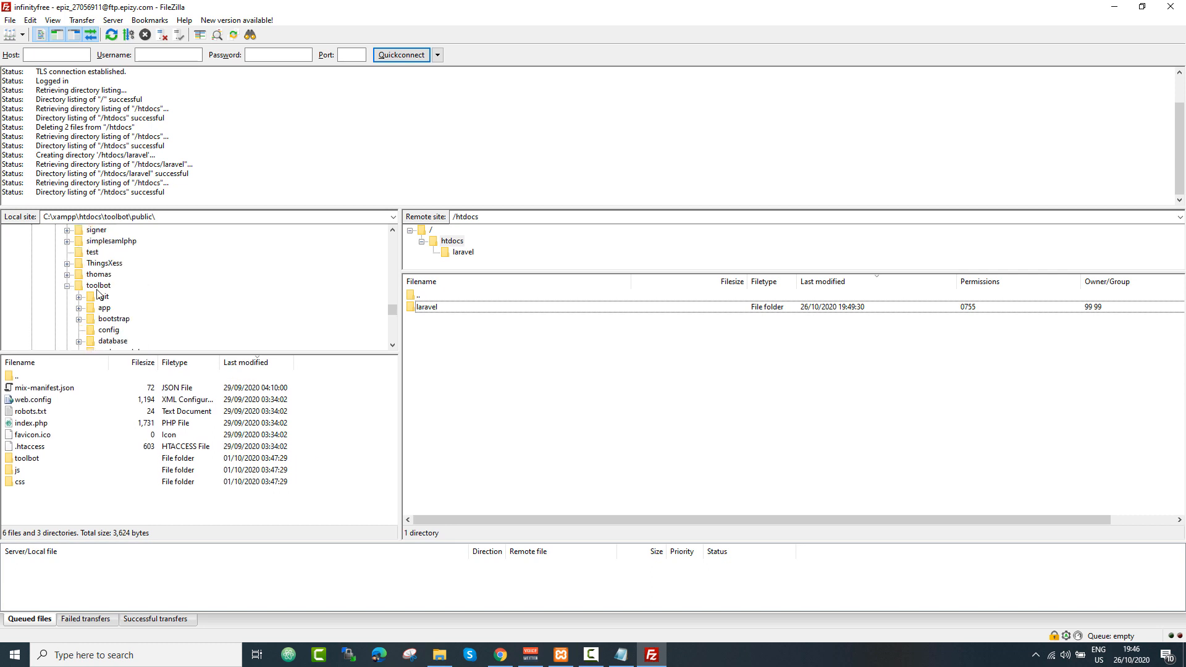
pyautogui.click(98, 286)
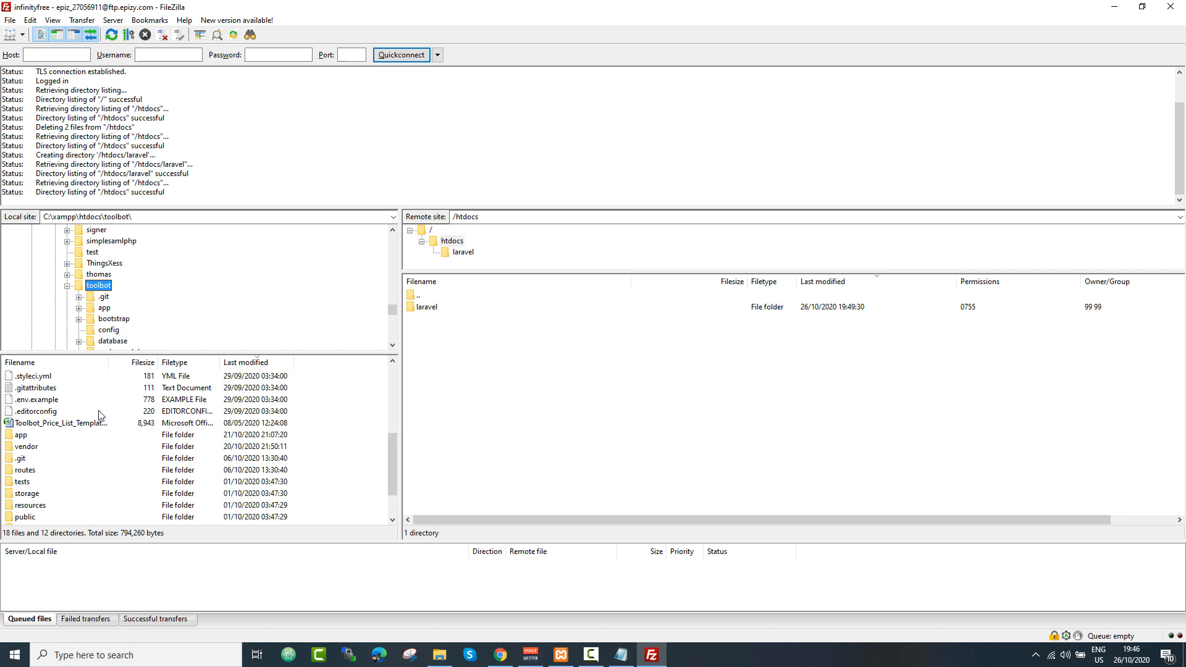
pyautogui.scroll(-3)
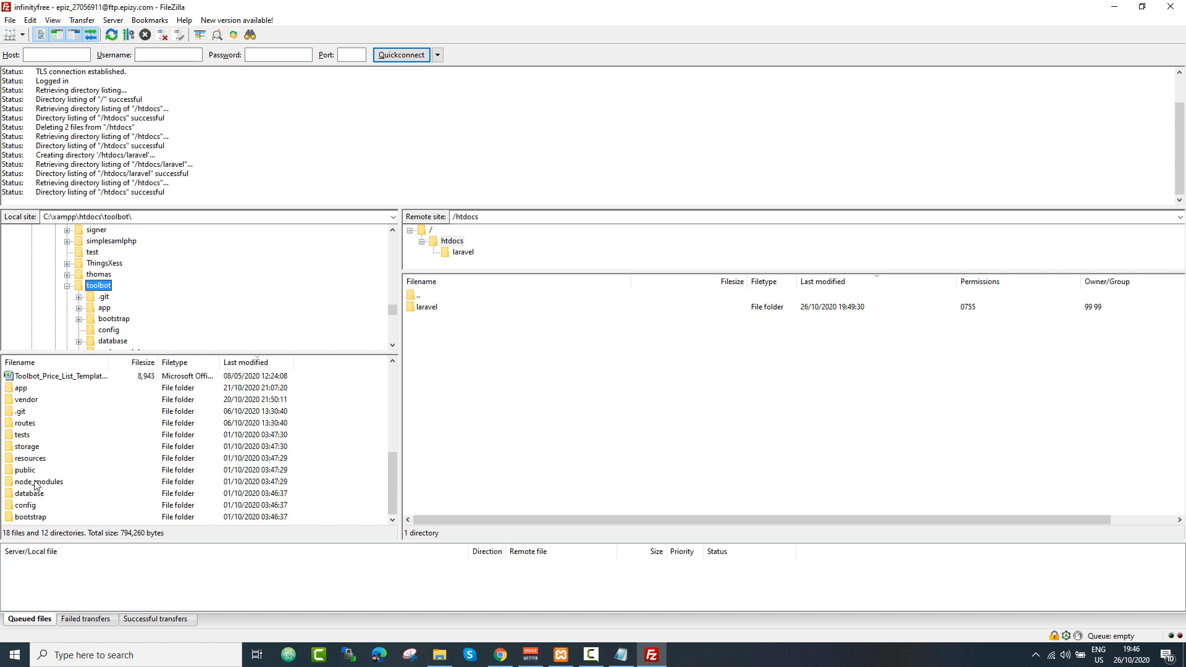
pyautogui.doubleClick(26, 469)
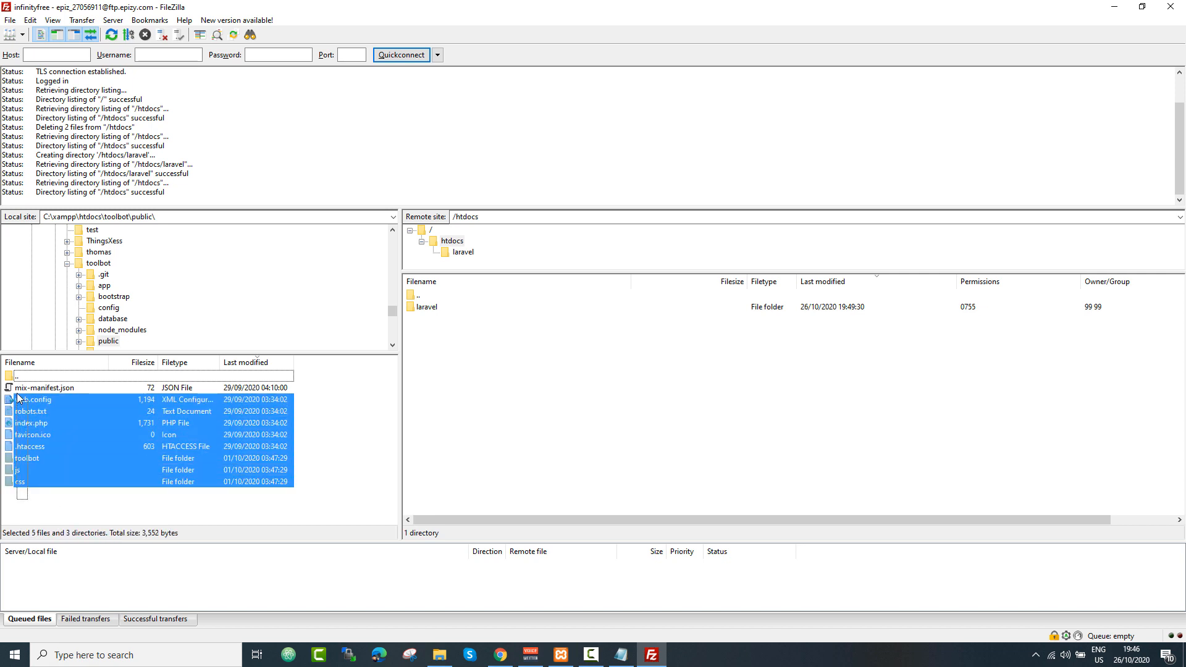
# Upload every file in the local public folder to remote htdocs.
pyautogui.click(46, 387)
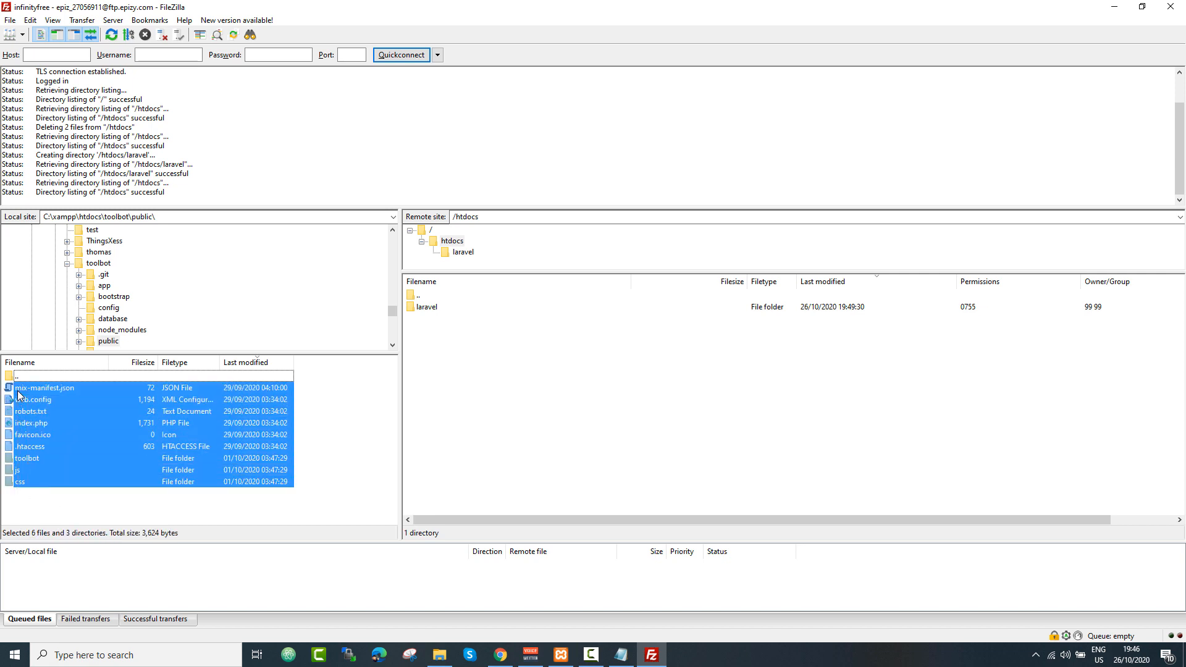
pyautogui.rightClick(19, 393)
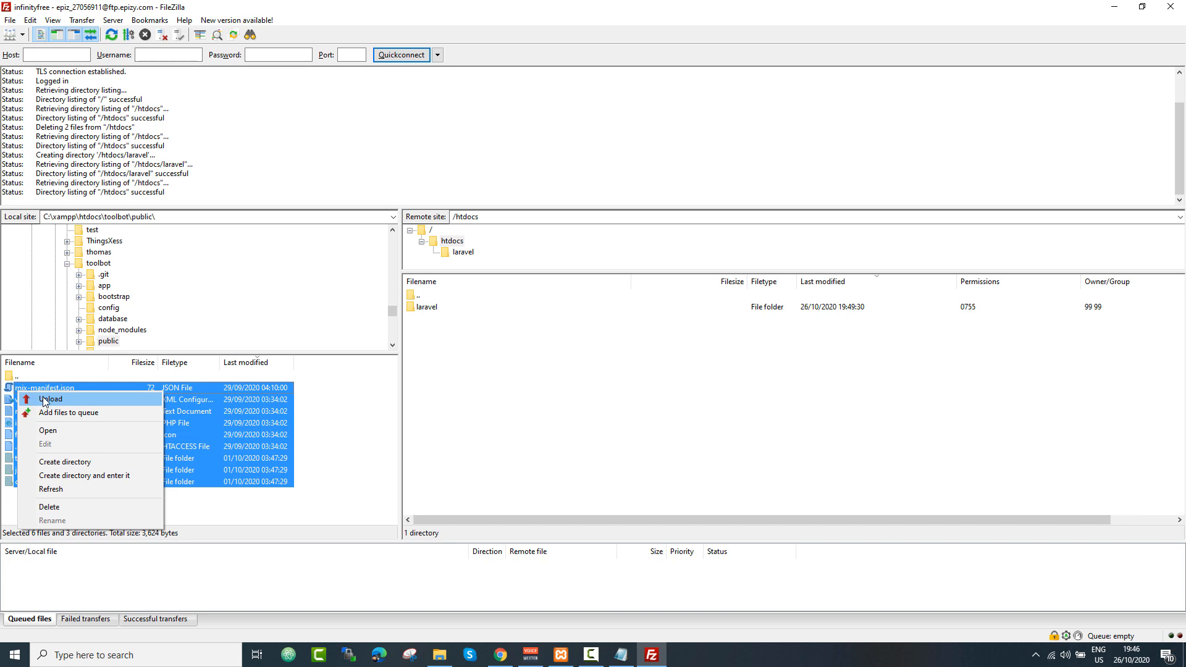
pyautogui.click(50, 399)
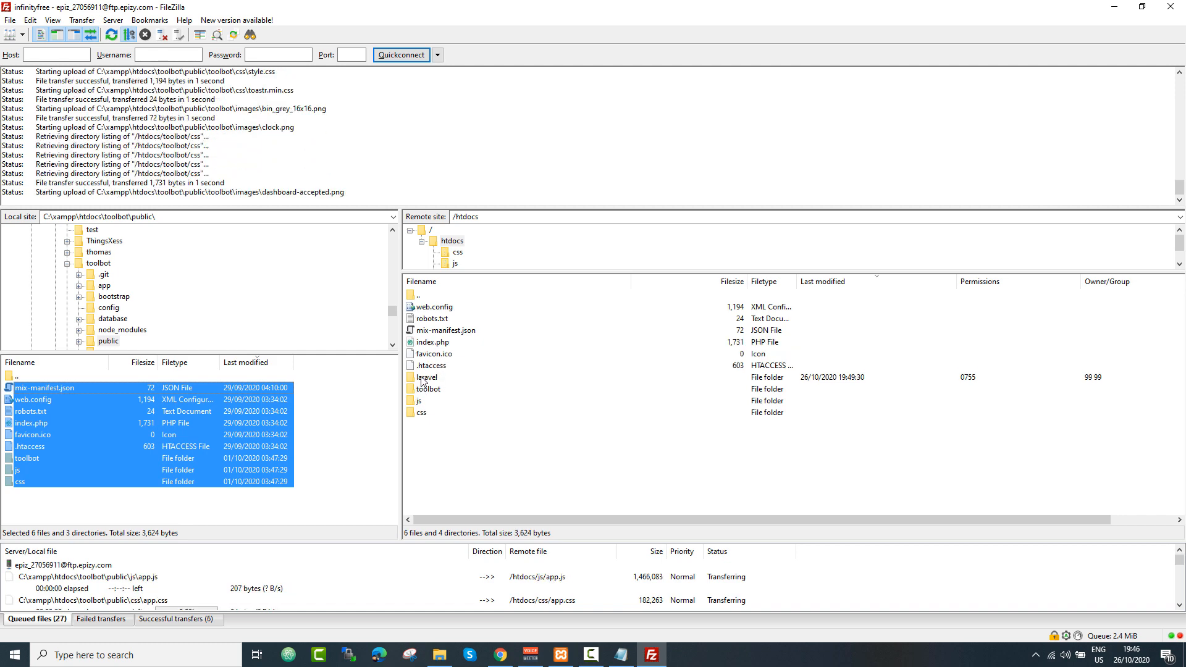
# In remote laravel, select the whole local toolbot project except the public folder for upload.
pyautogui.doubleClick(426, 377)
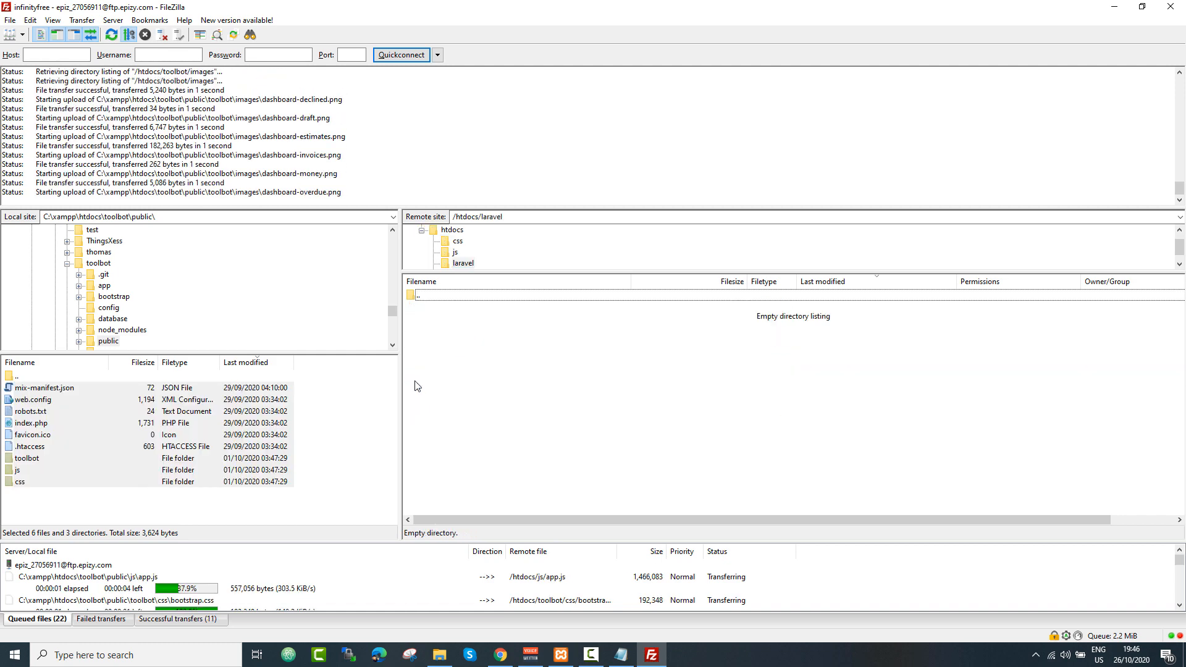
pyautogui.click(477, 217)
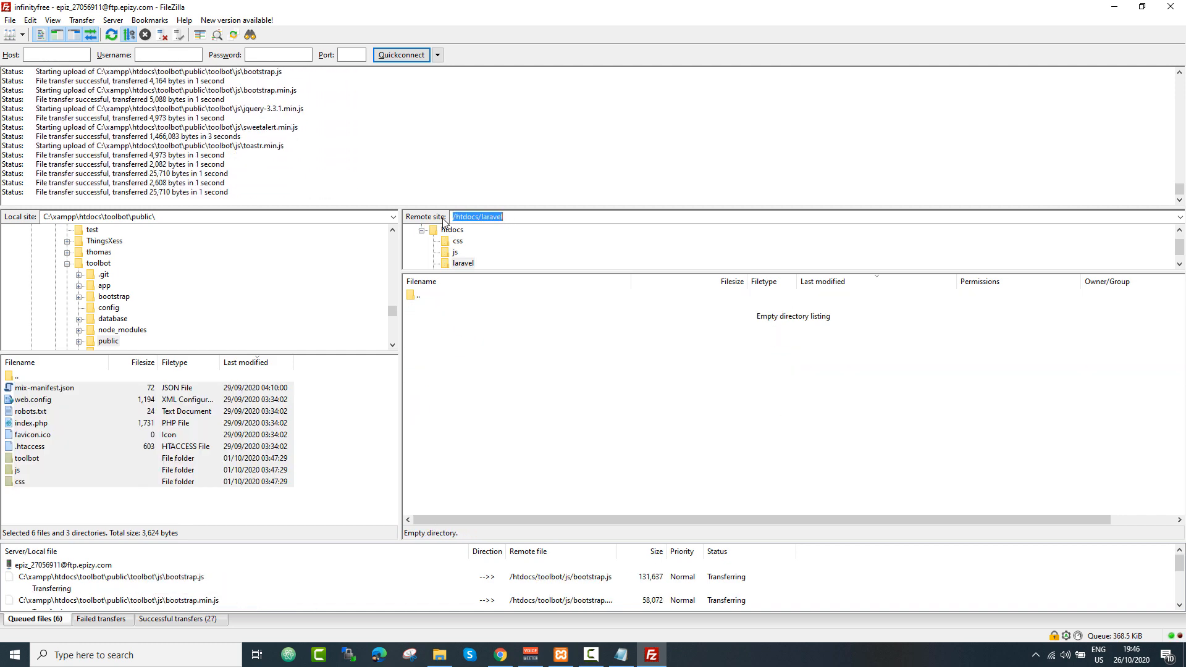
pyautogui.click(99, 184)
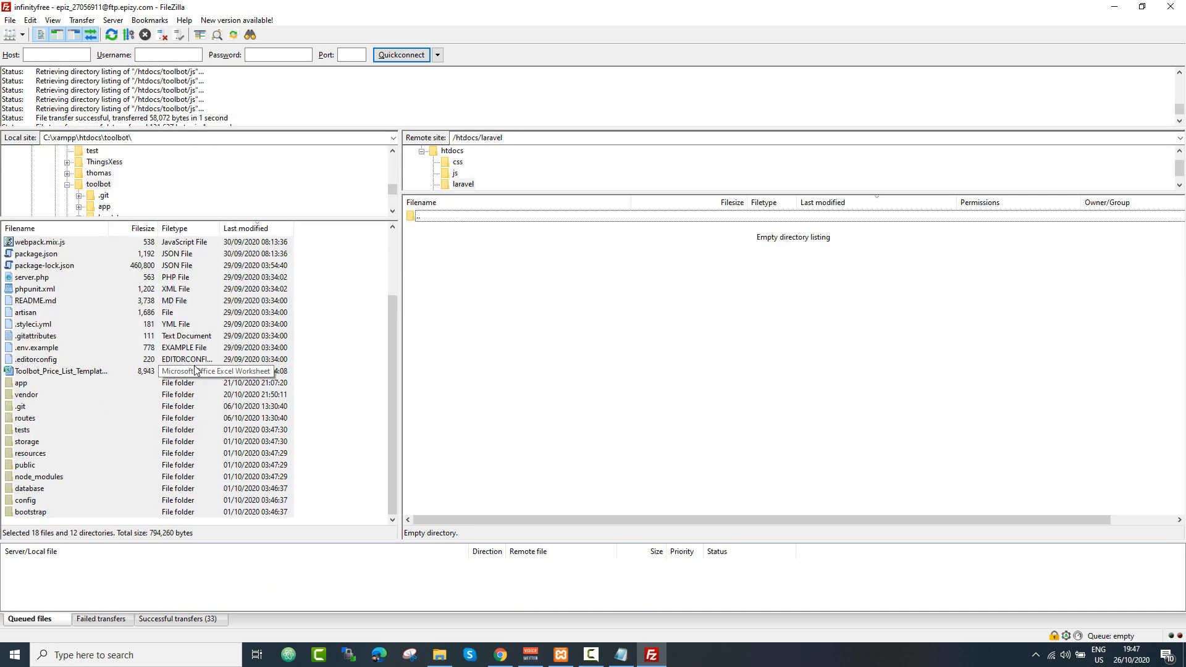
pyautogui.moveTo(45, 431)
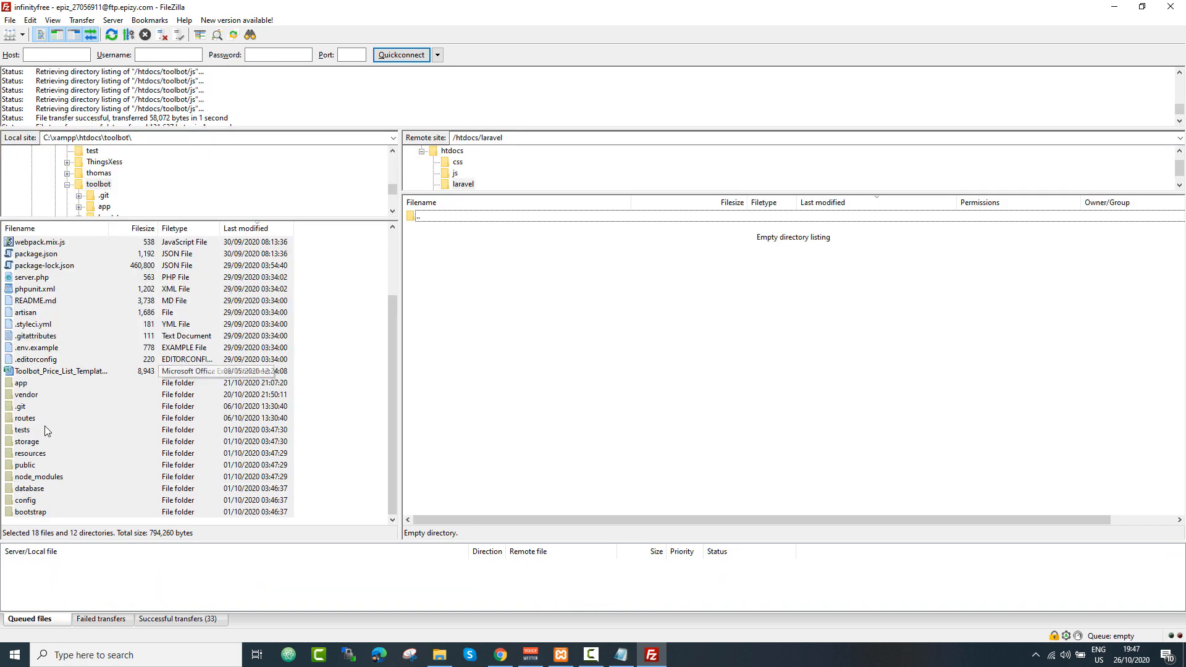
pyautogui.press('ctrl+a')
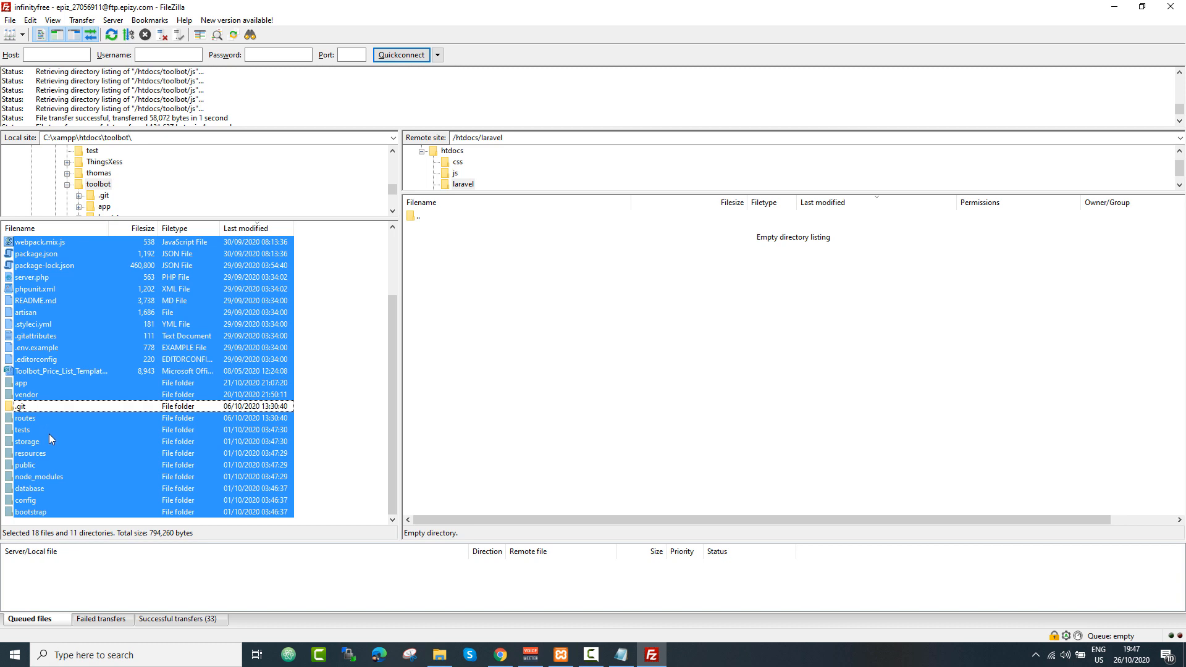
pyautogui.moveTo(34, 355)
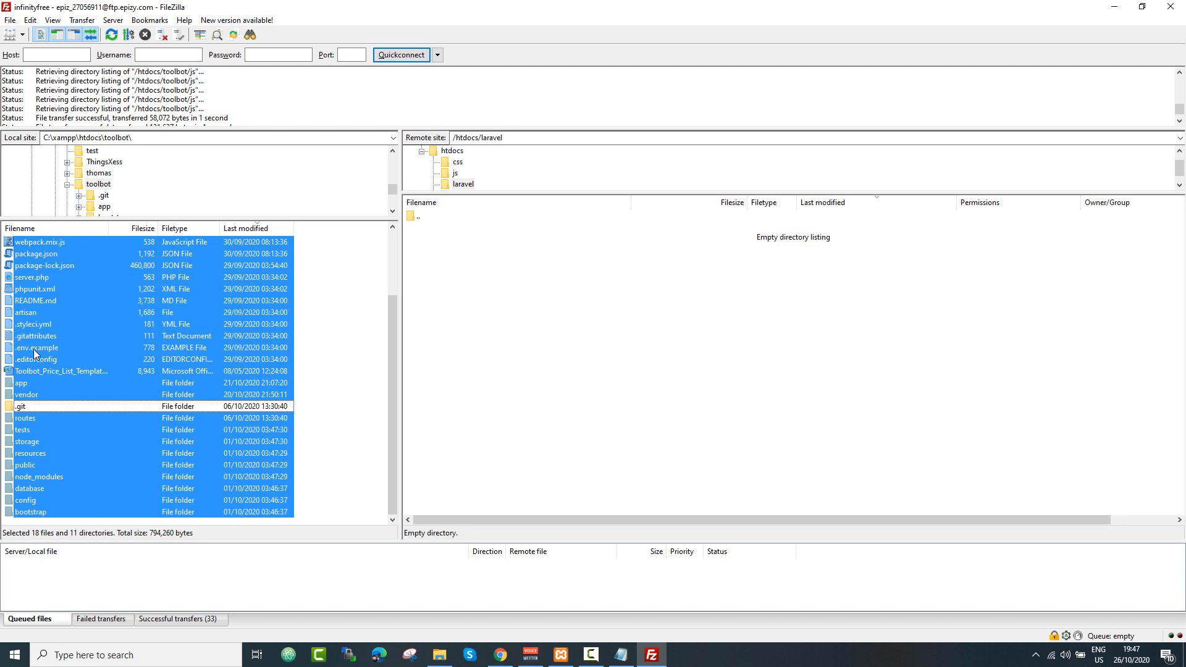
pyautogui.click(25, 464)
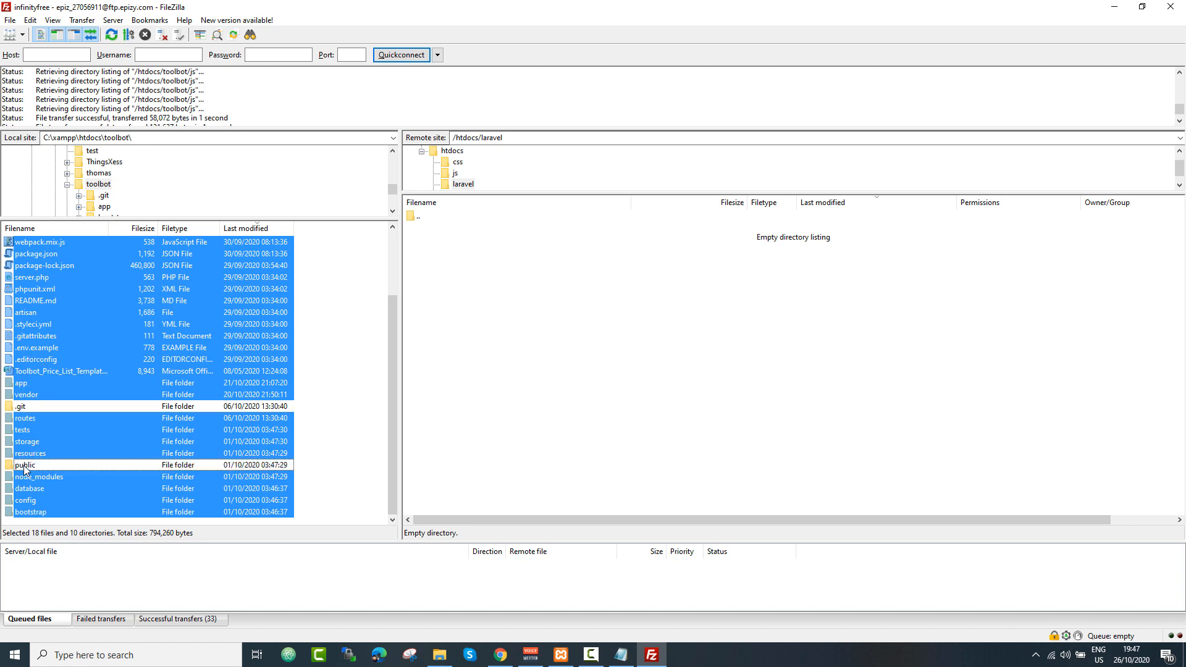
pyautogui.moveTo(13, 418)
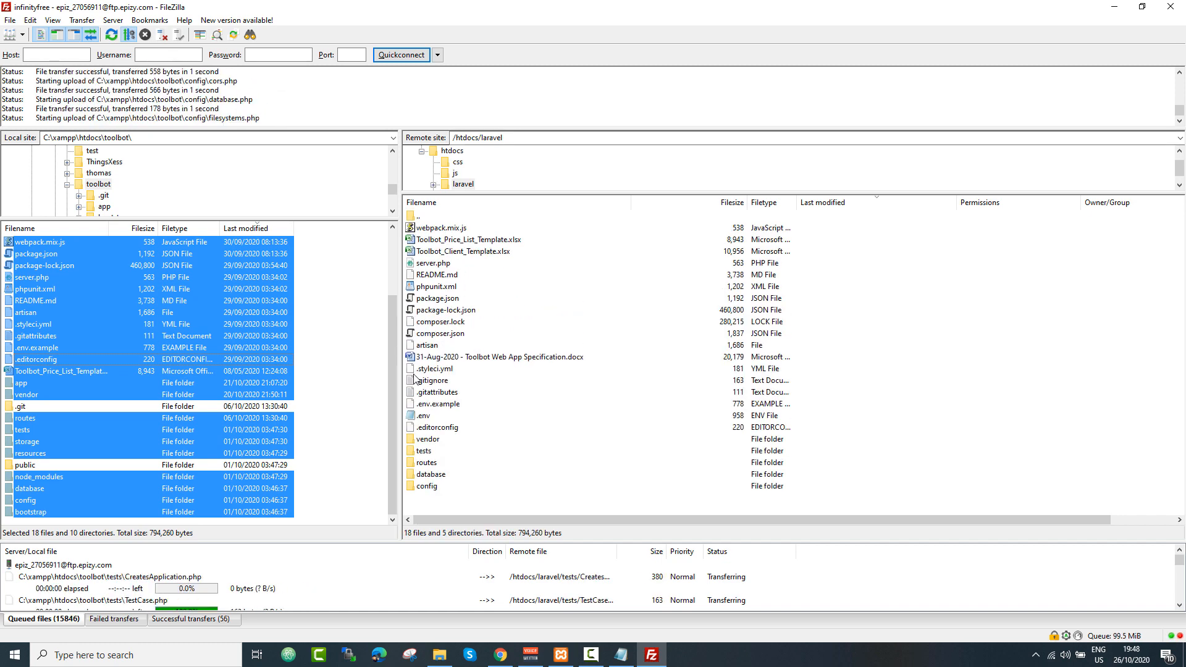
# Log into the hosting control panel from the InfinityFree account page with the corrected credentials.
pyautogui.click(498, 655)
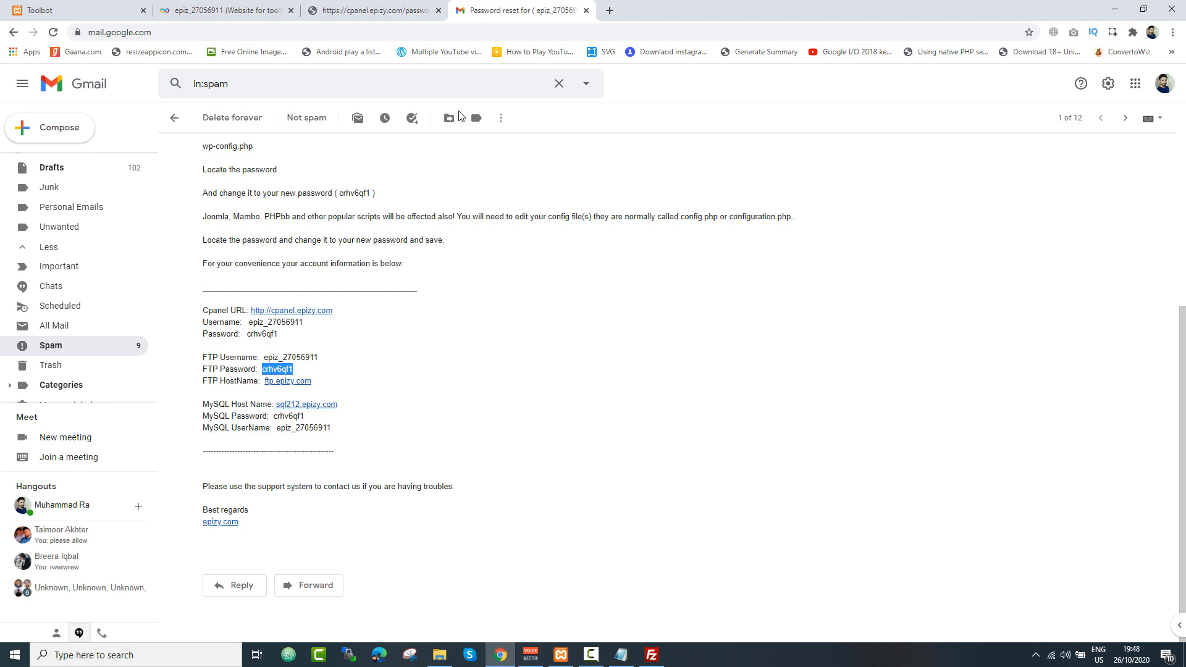
pyautogui.click(225, 10)
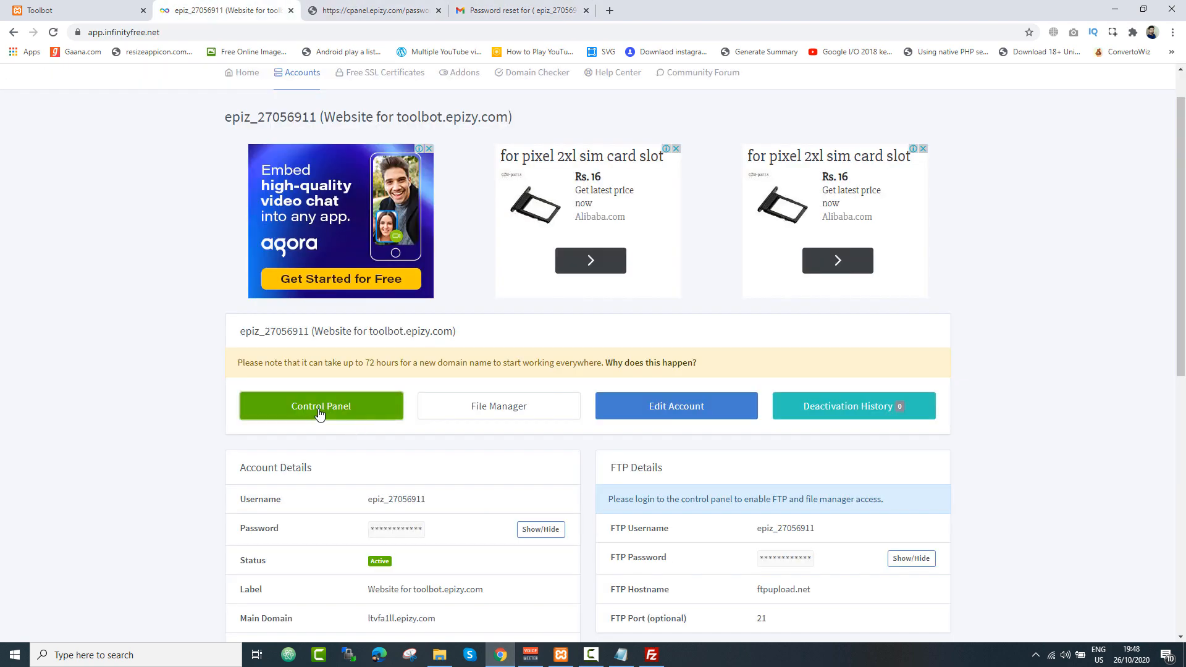
pyautogui.click(321, 407)
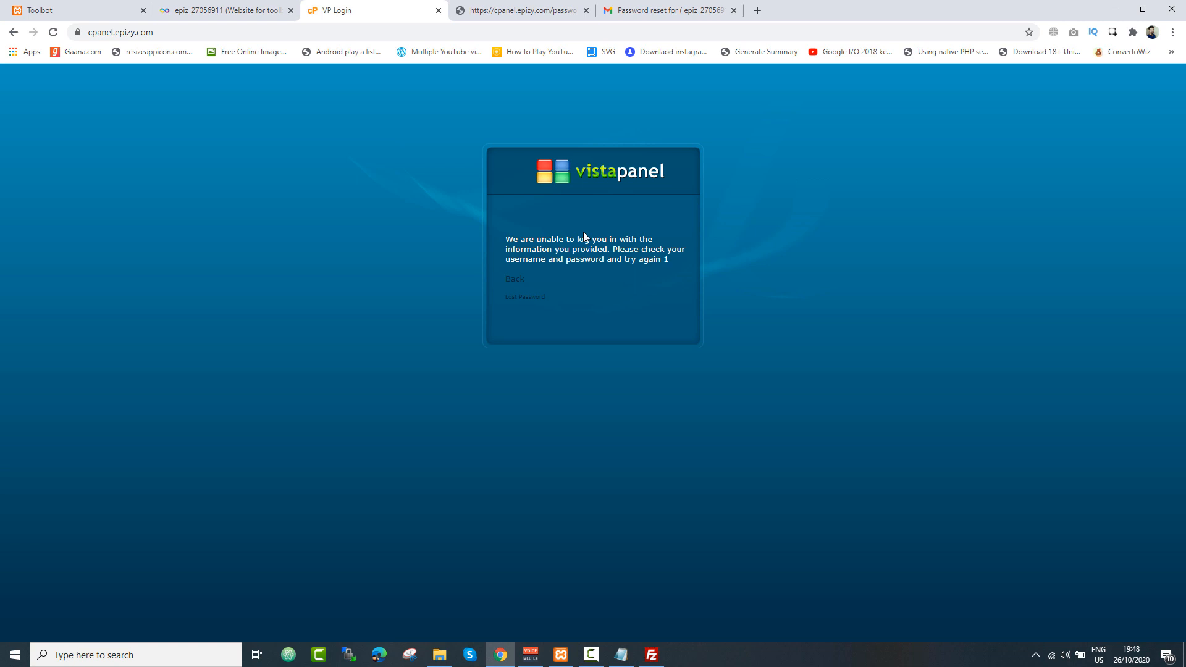
pyautogui.moveTo(601, 238)
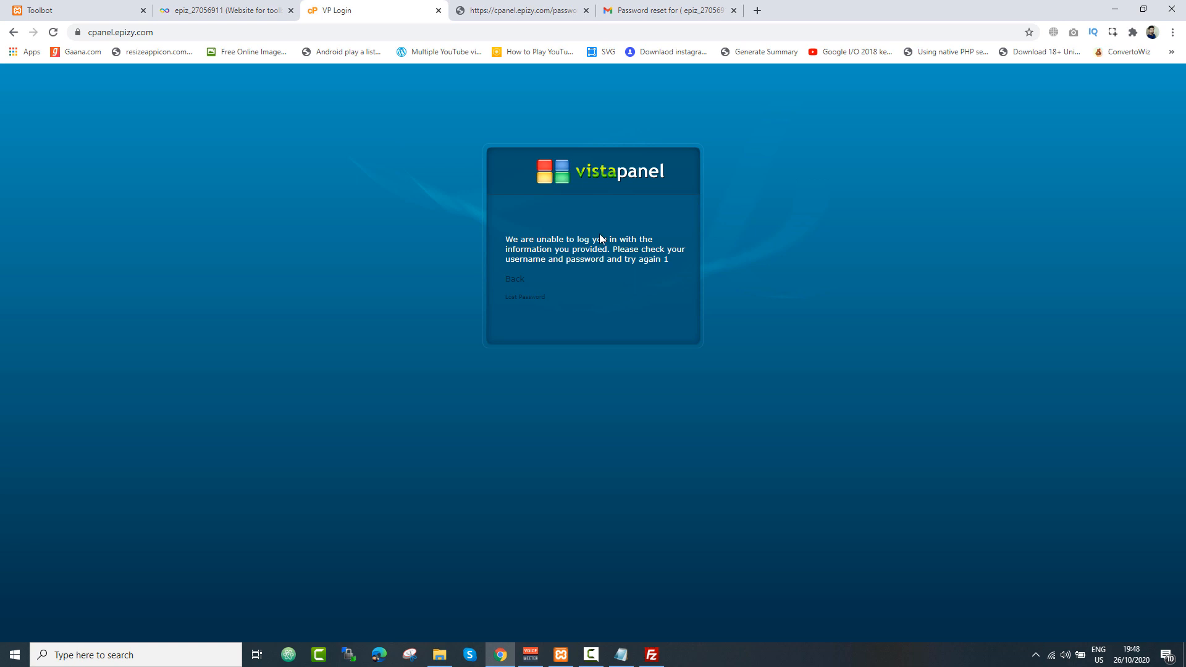
pyautogui.click(514, 278)
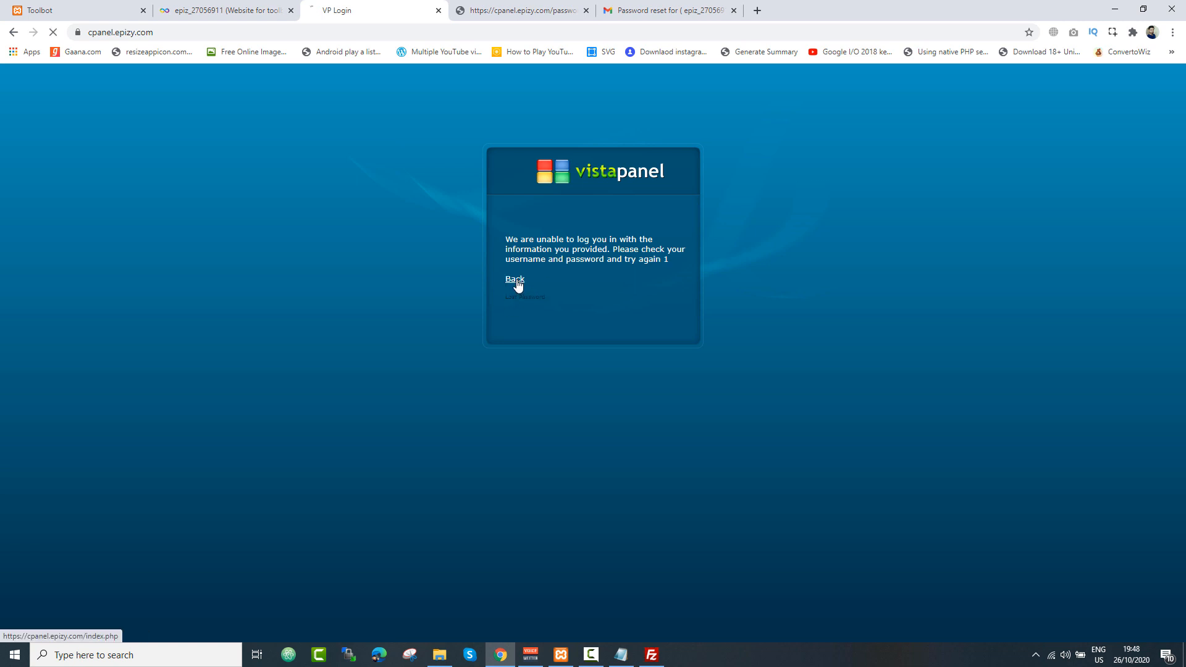
pyautogui.click(514, 279)
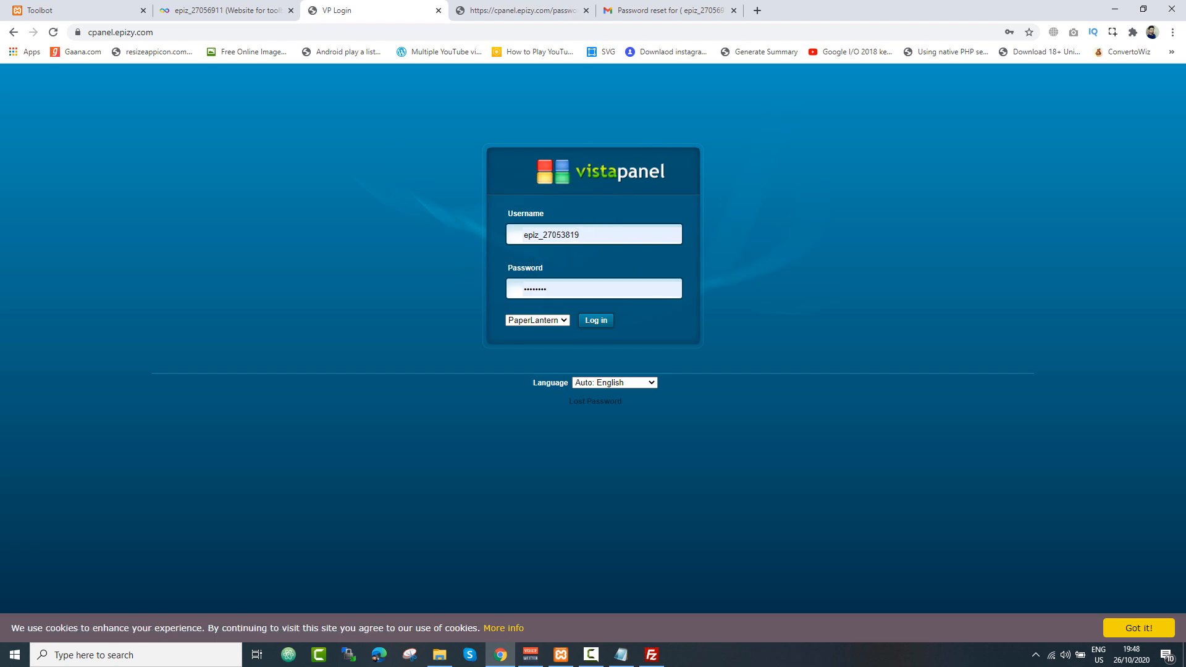
pyautogui.click(666, 10)
pyautogui.write('6911')
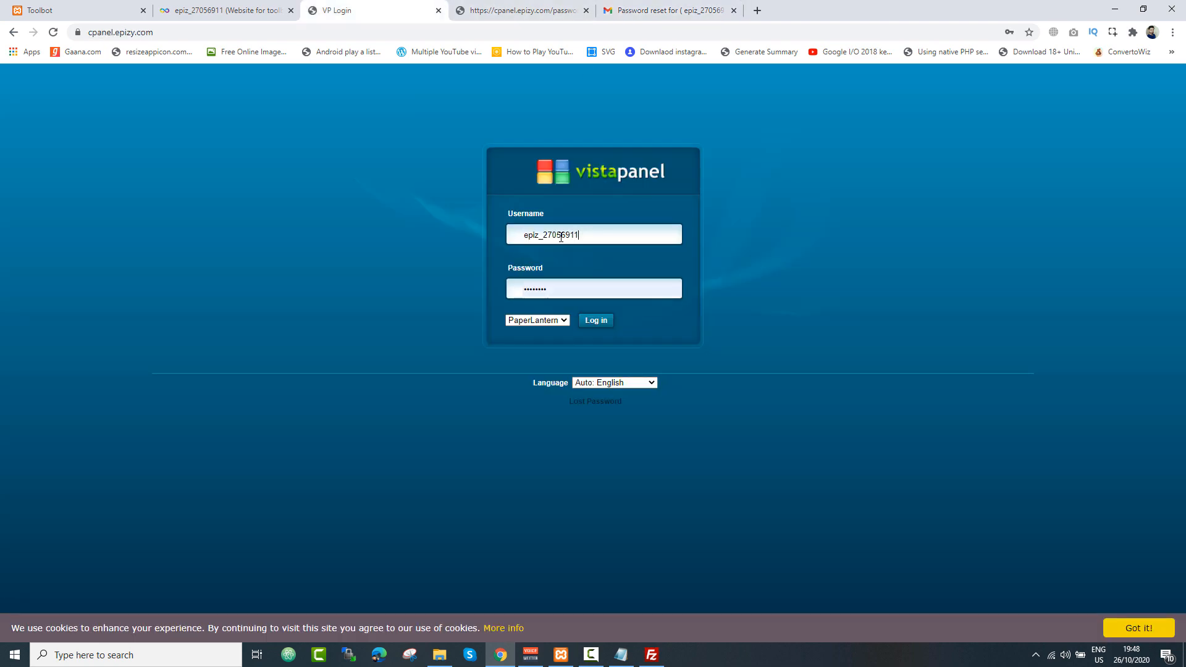
pyautogui.click(666, 10)
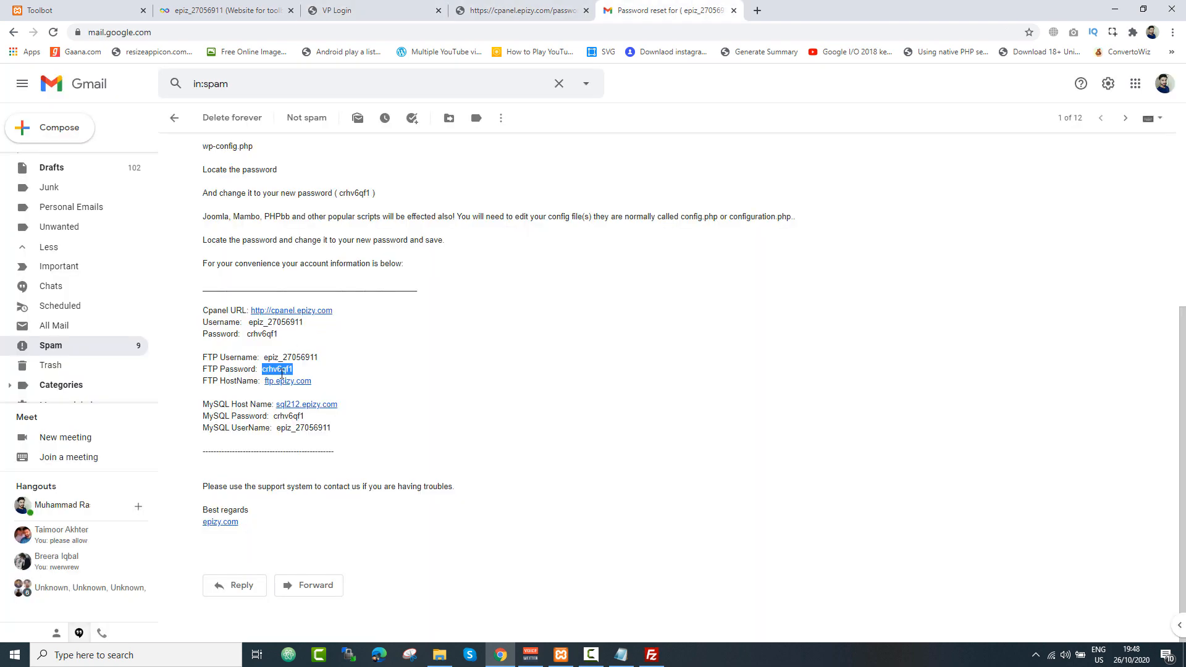
pyautogui.moveTo(298, 303)
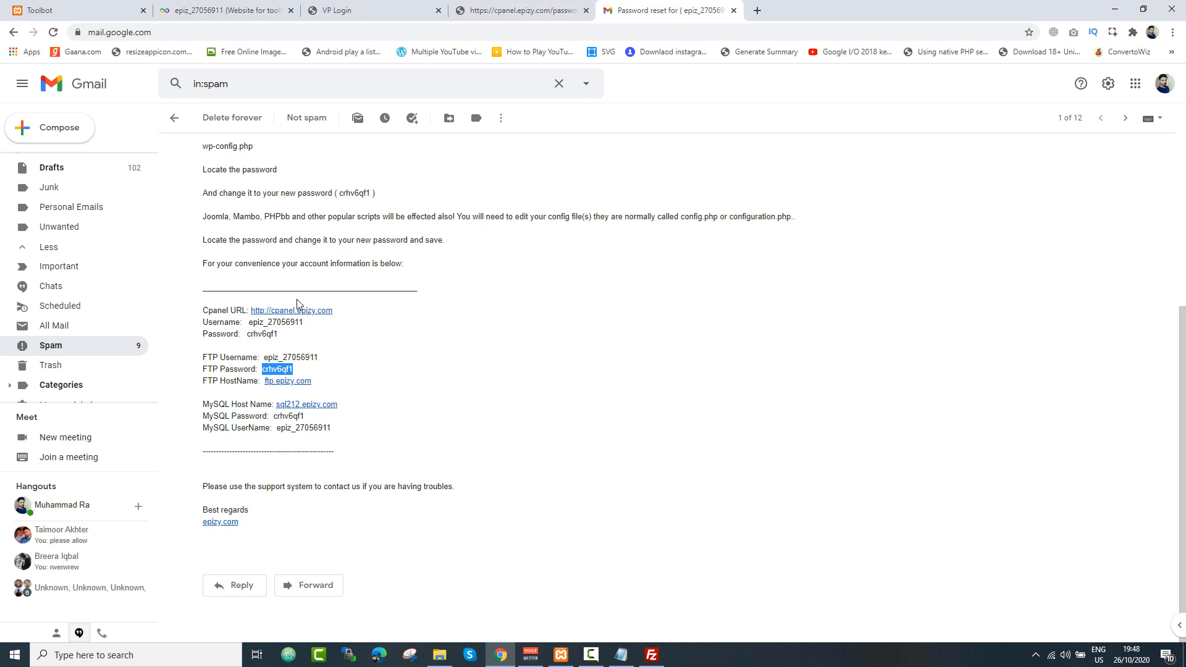
pyautogui.moveTo(338, 243)
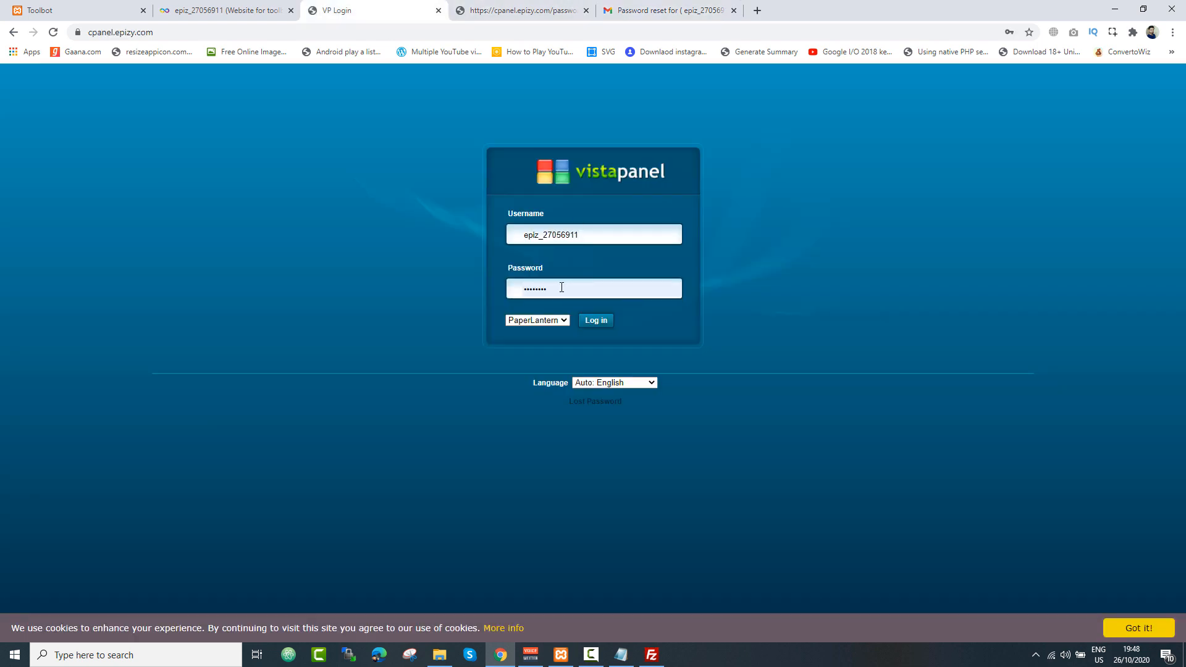
pyautogui.click(595, 320)
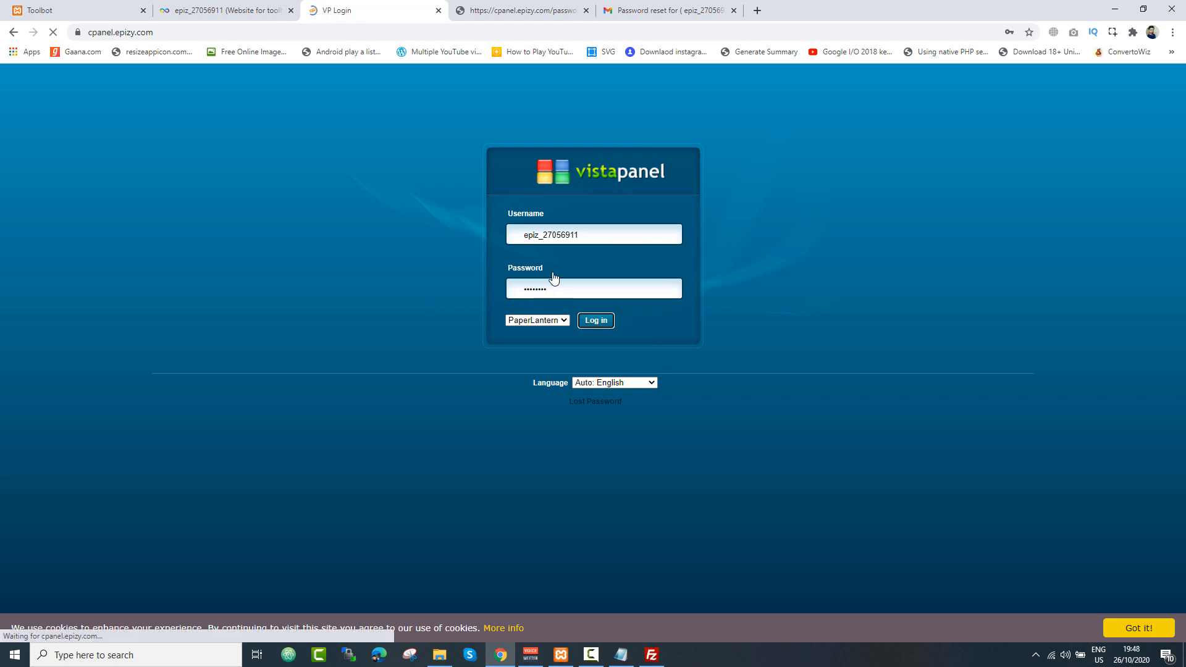
pyautogui.click(595, 320)
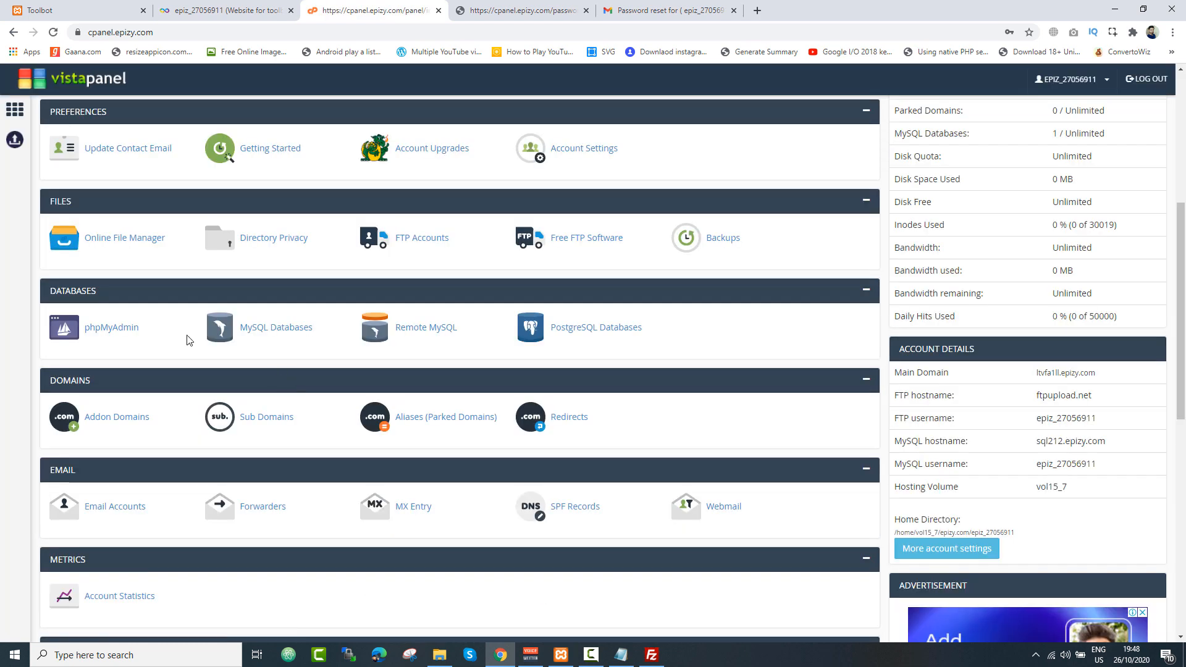
pyautogui.moveTo(124, 248)
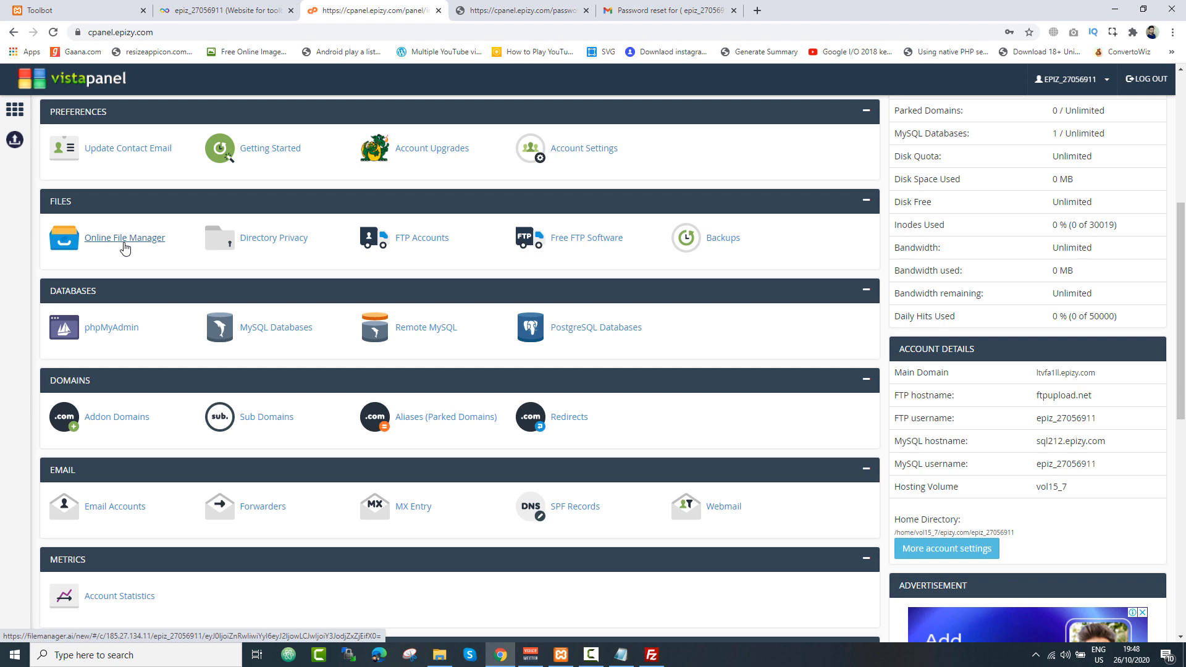
# Show the htdocs folder with laravel, toolbot and index.php in the online file manager.
pyautogui.click(124, 237)
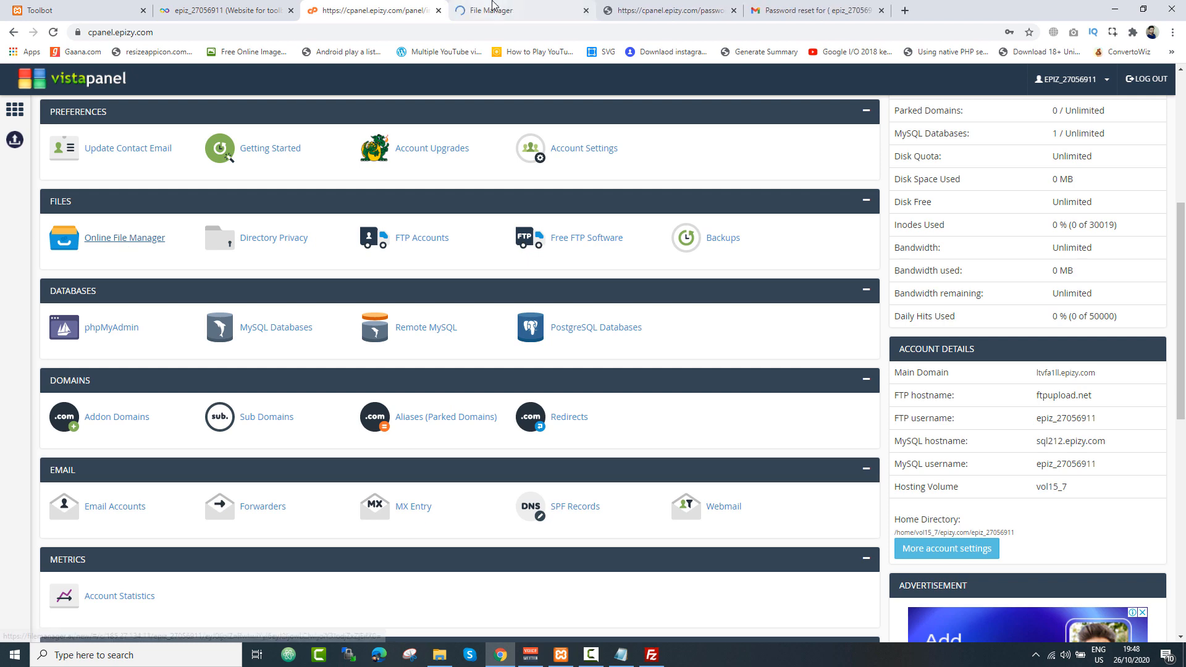
pyautogui.click(123, 237)
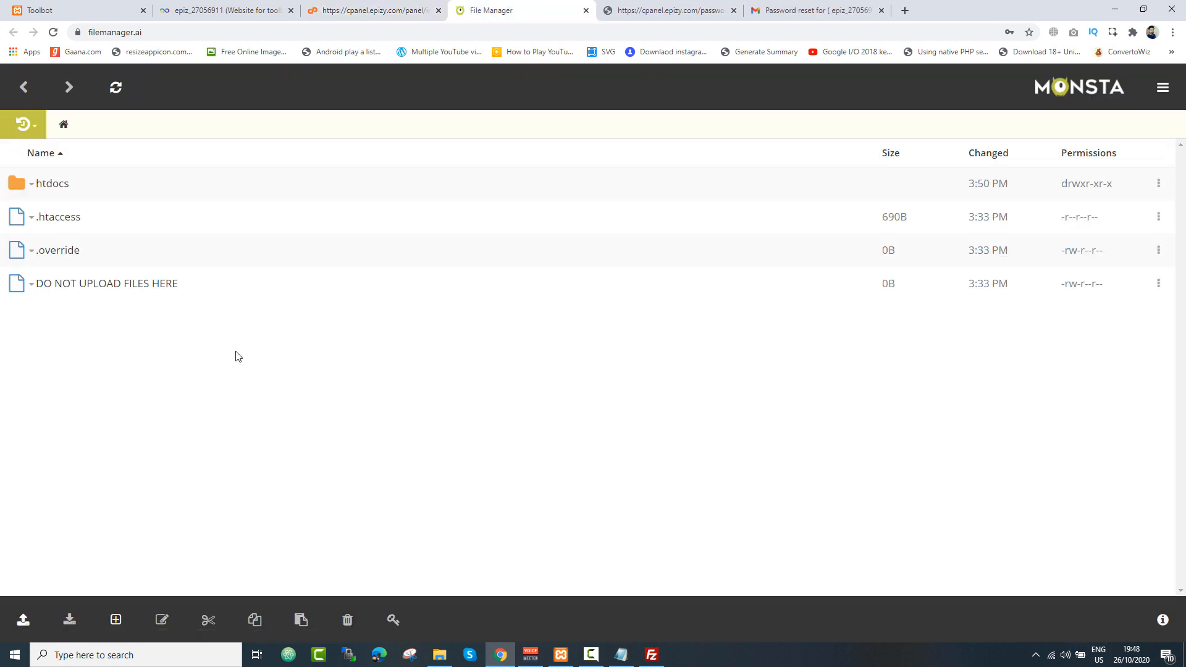
pyautogui.doubleClick(52, 182)
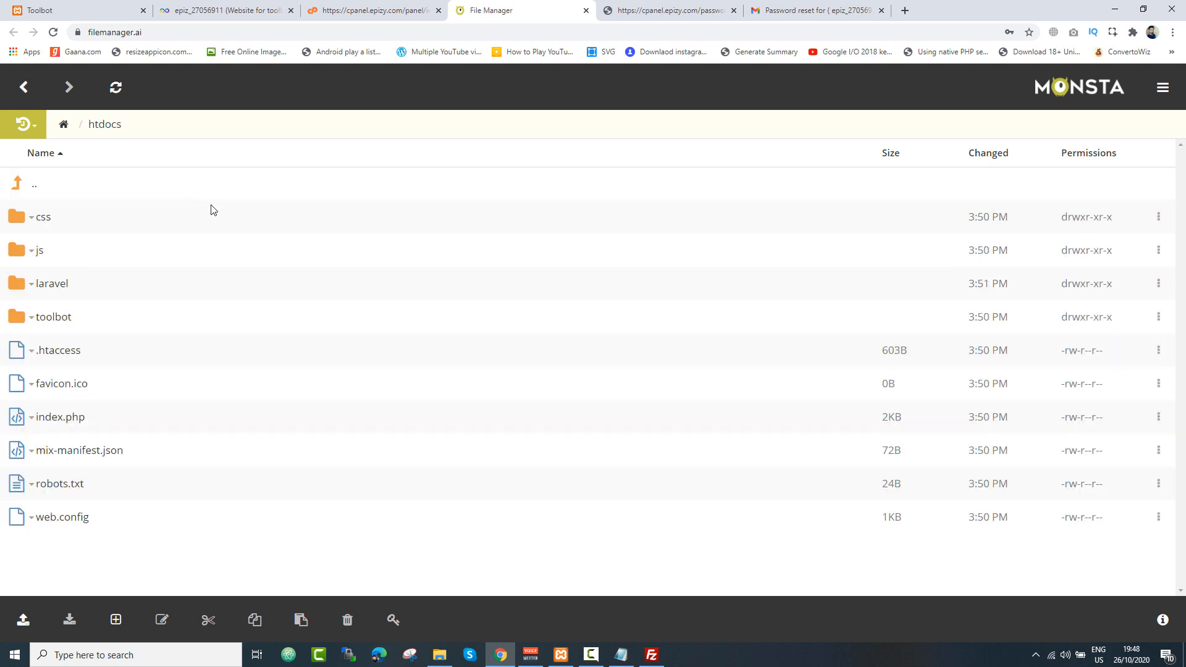
pyautogui.moveTo(96, 392)
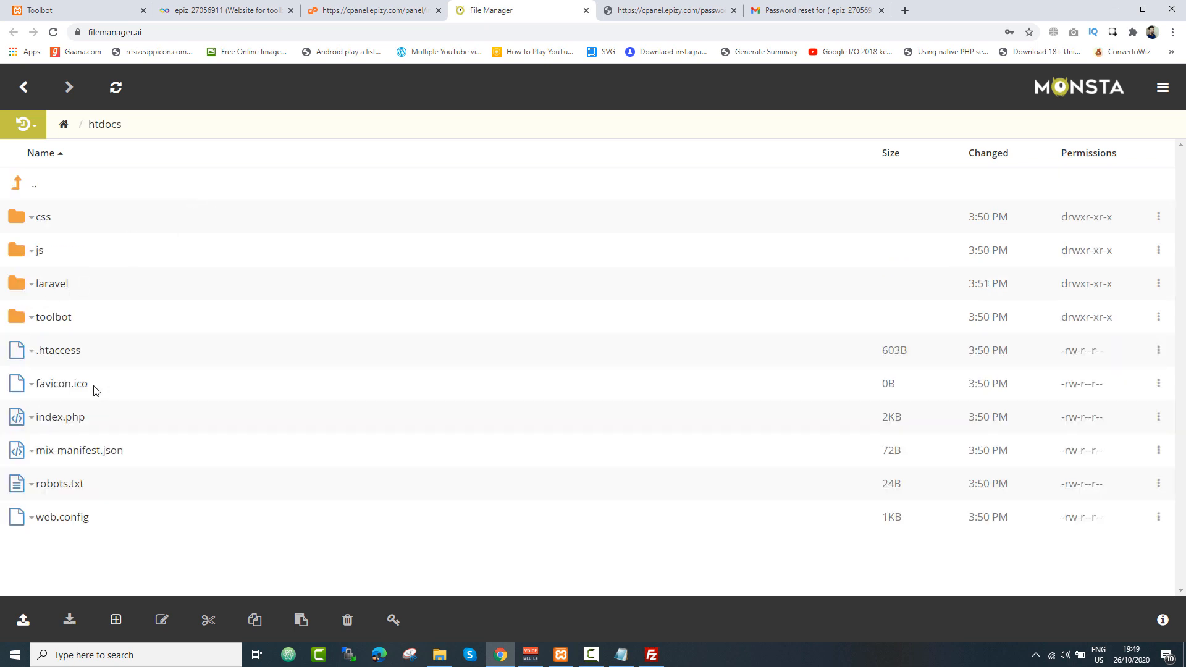
pyautogui.moveTo(63, 422)
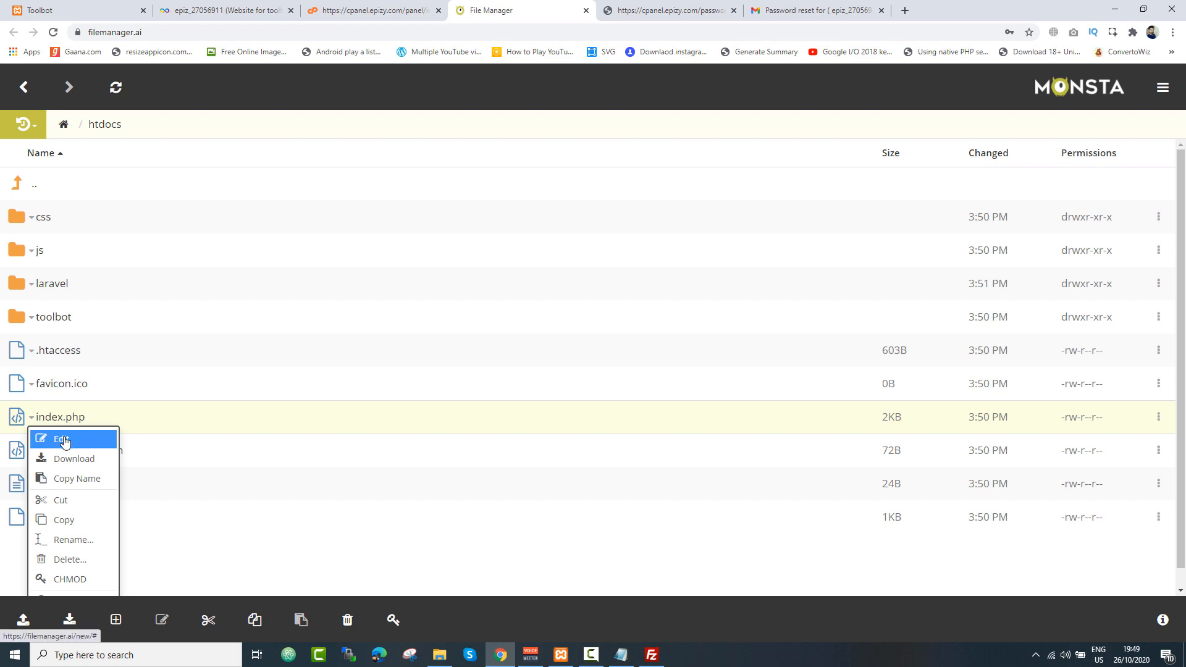
# Replace '..' with 'laravel' in index.php's maintenance, autoload and bootstrap requires and save it.
pyautogui.click(61, 439)
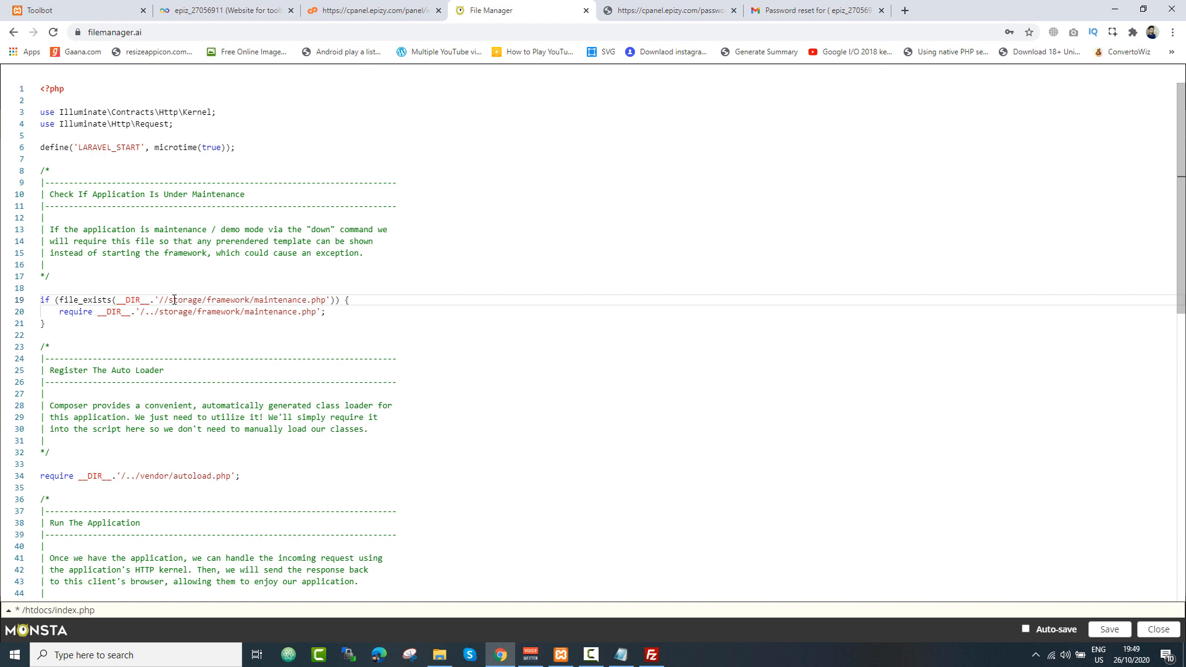
pyautogui.write('laravel')
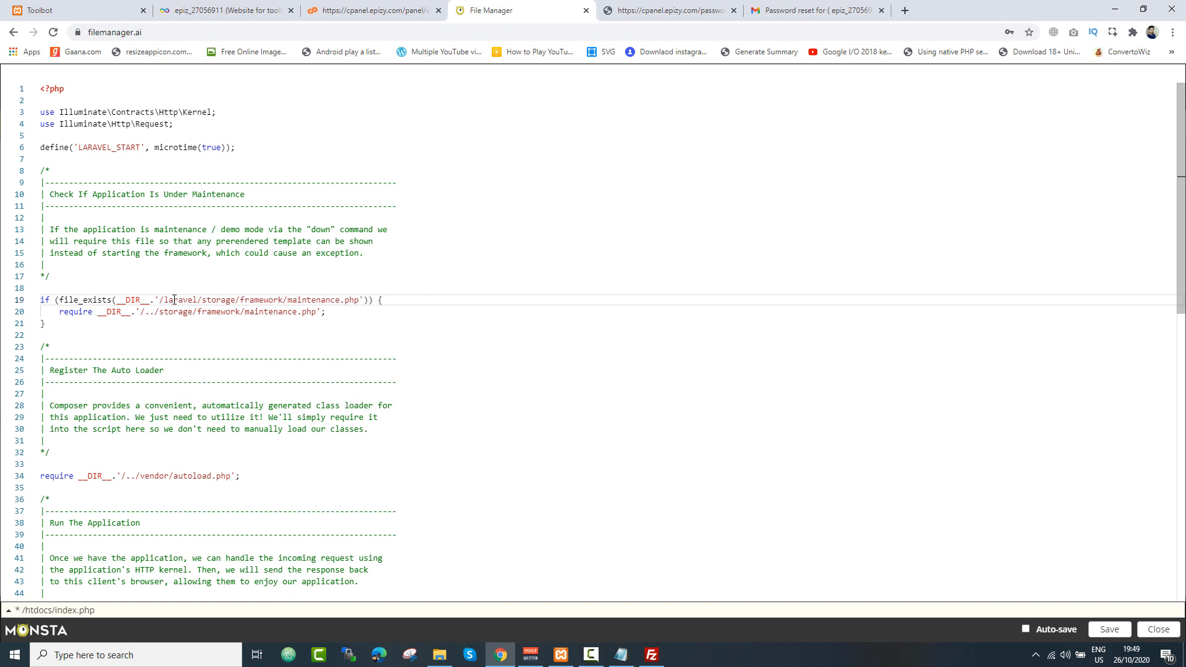
pyautogui.doubleClick(181, 300)
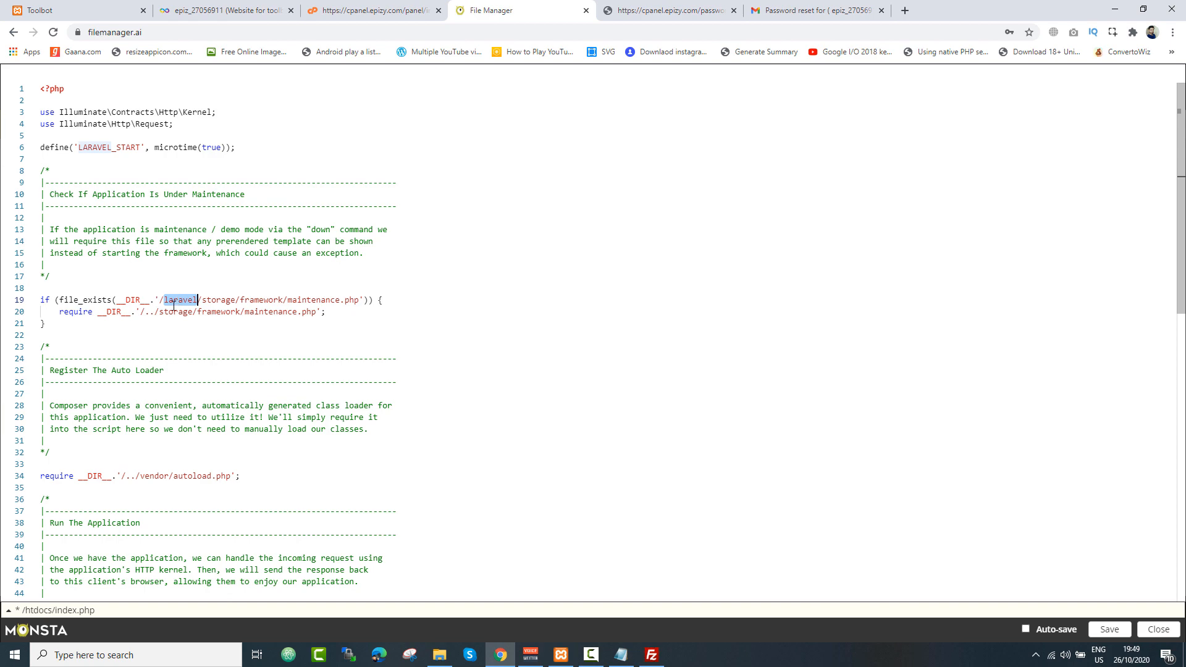
pyautogui.scroll(-3)
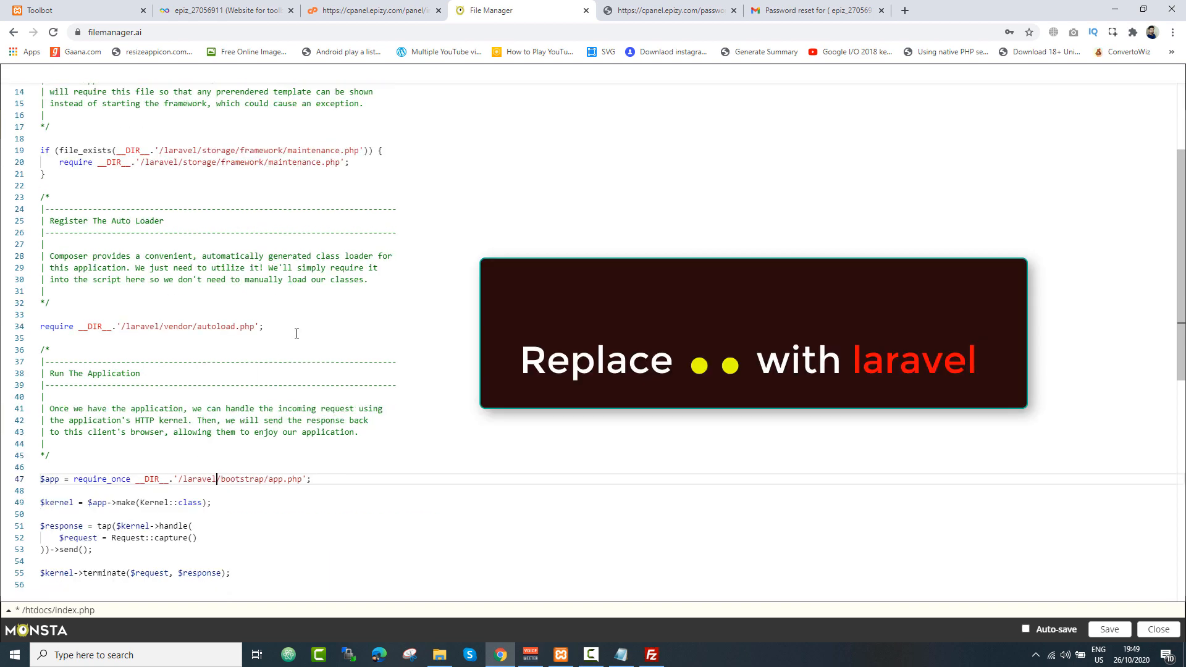
pyautogui.scroll(3)
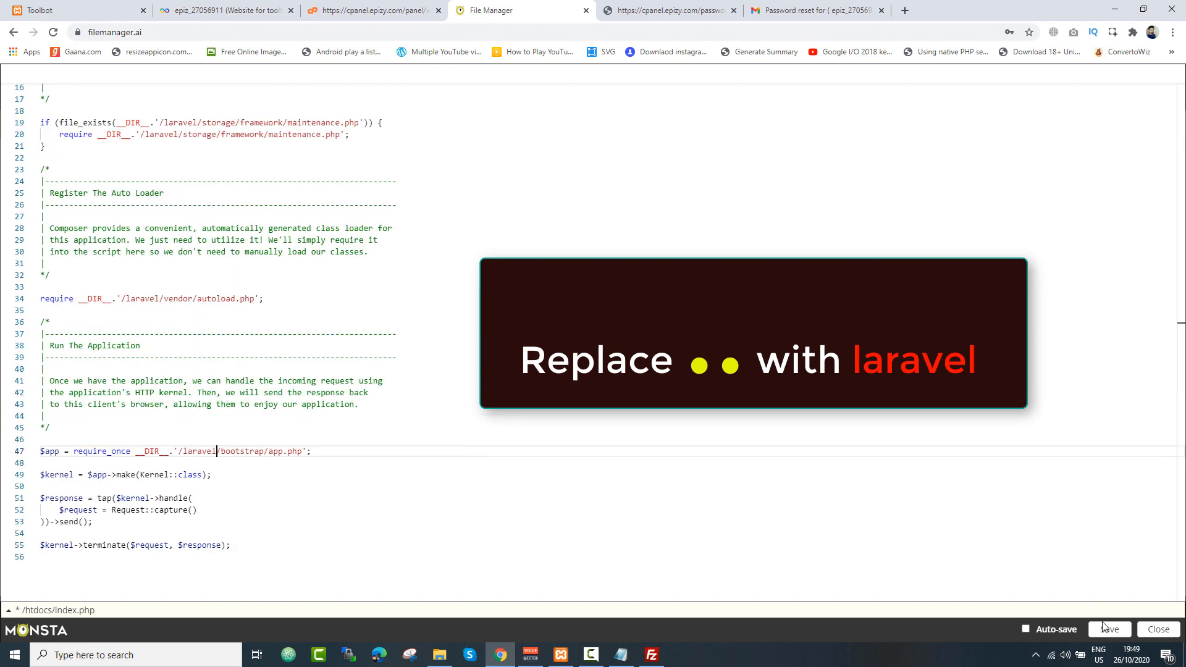
pyautogui.click(1109, 629)
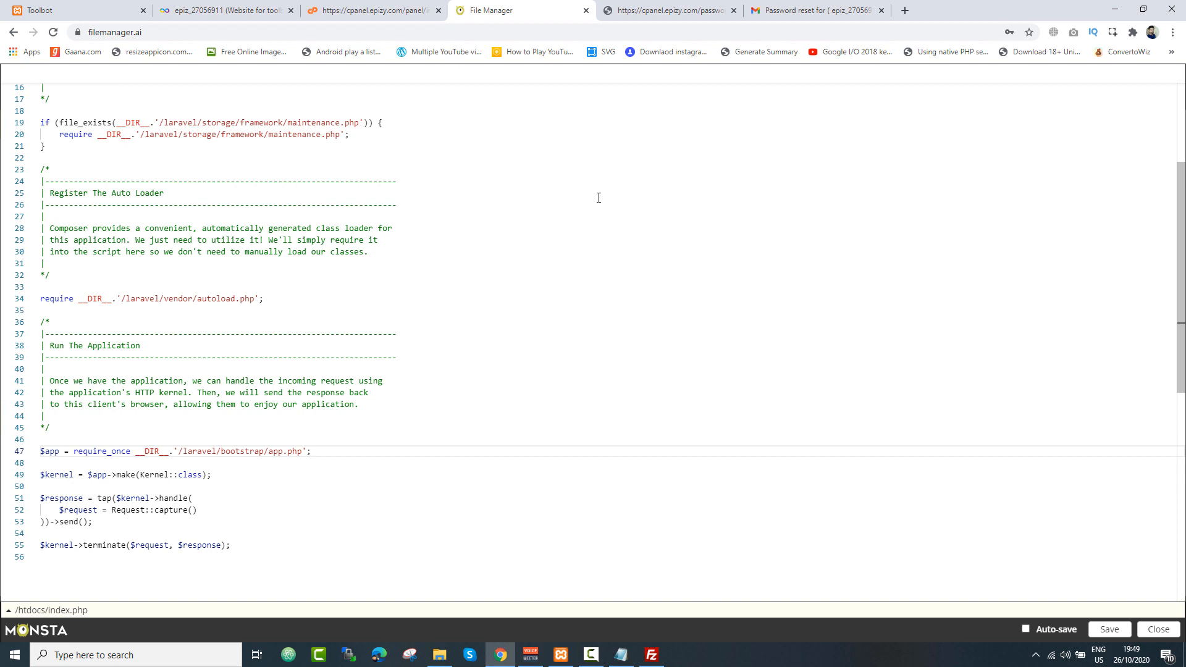
# Check laravel/bootstrap/cache holds no config.php and return to the laravel folder listing .env.
pyautogui.click(1157, 629)
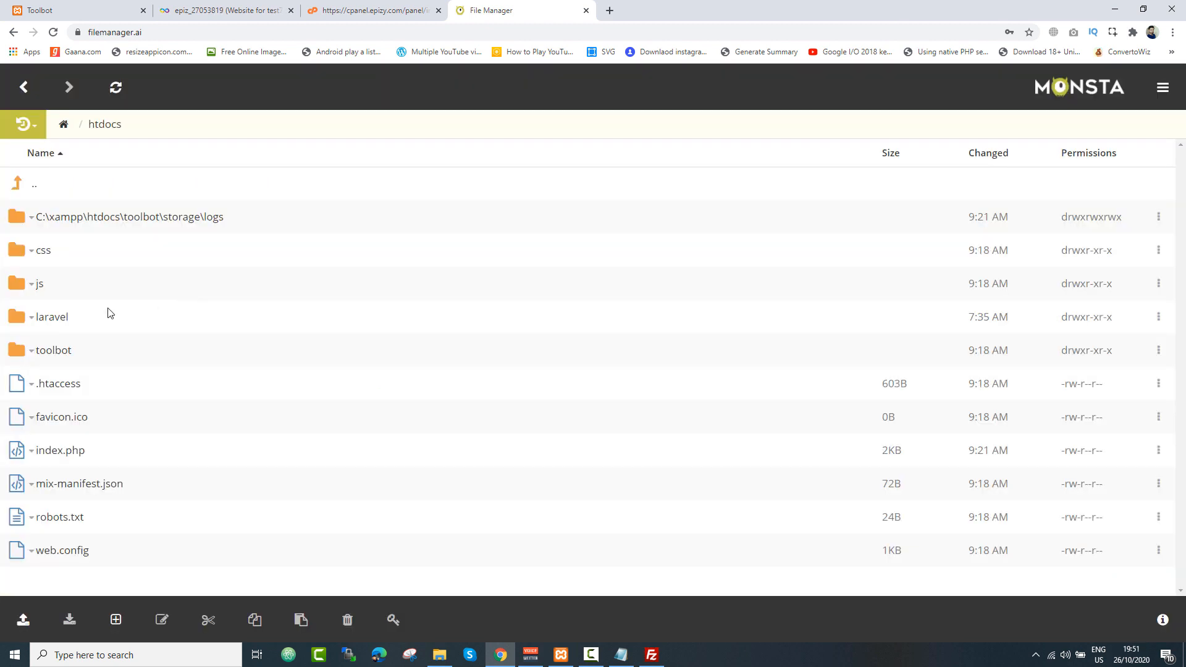
pyautogui.moveTo(51, 326)
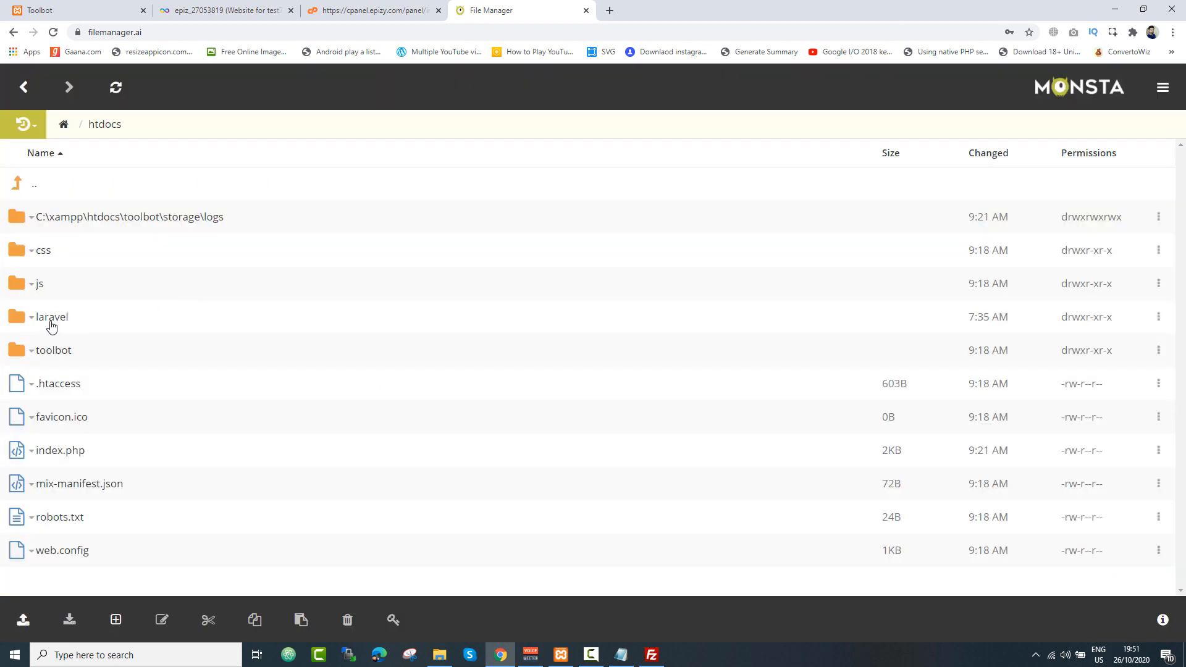
pyautogui.doubleClick(52, 316)
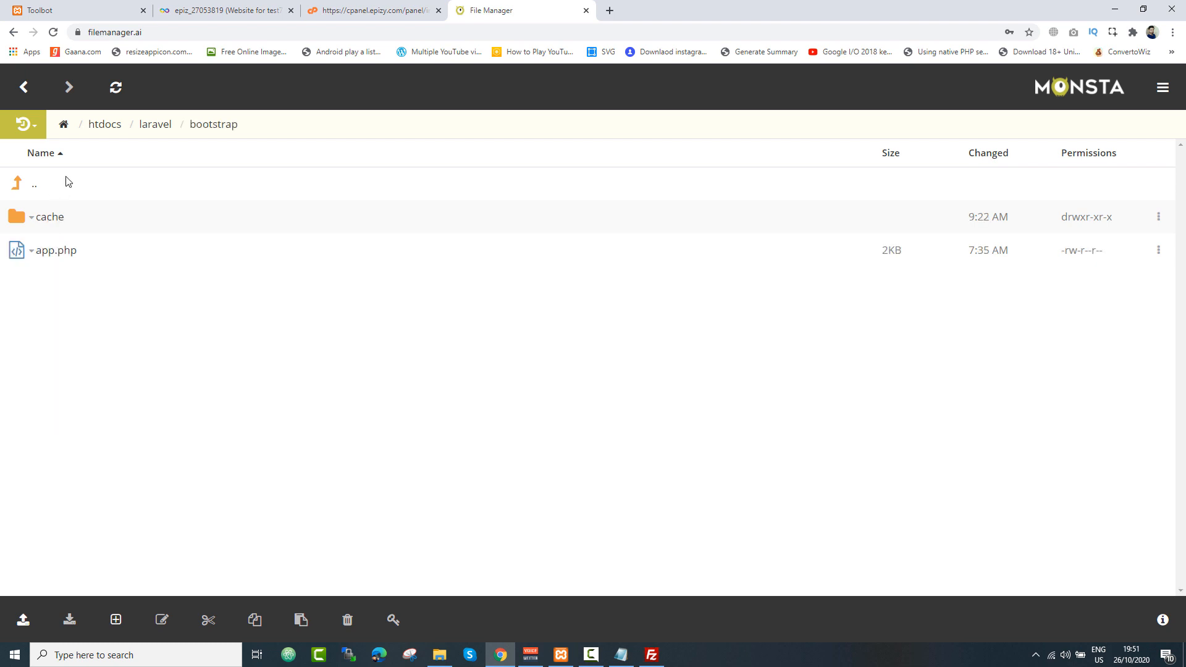
pyautogui.doubleClick(49, 218)
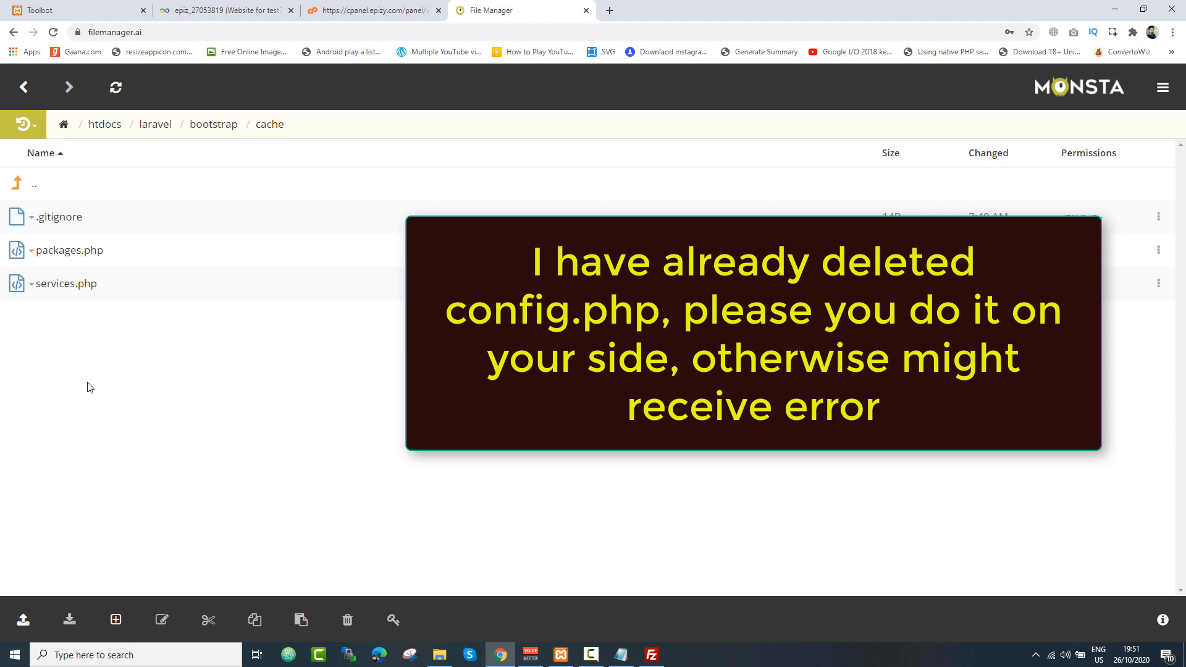
pyautogui.moveTo(95, 357)
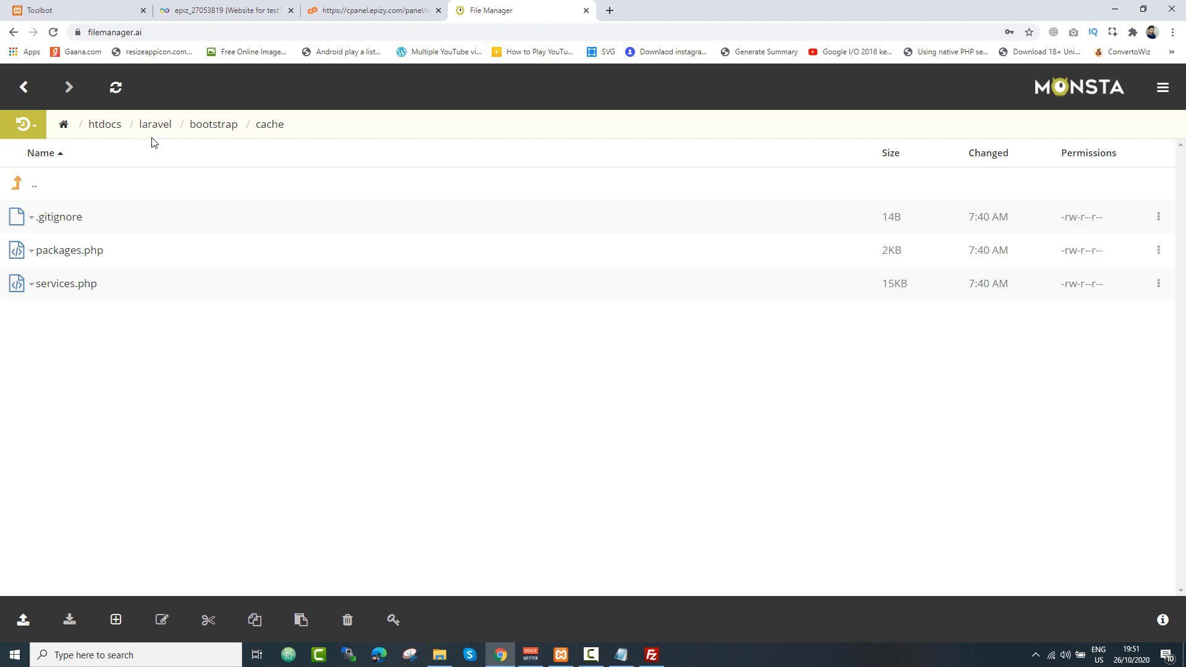
pyautogui.click(156, 123)
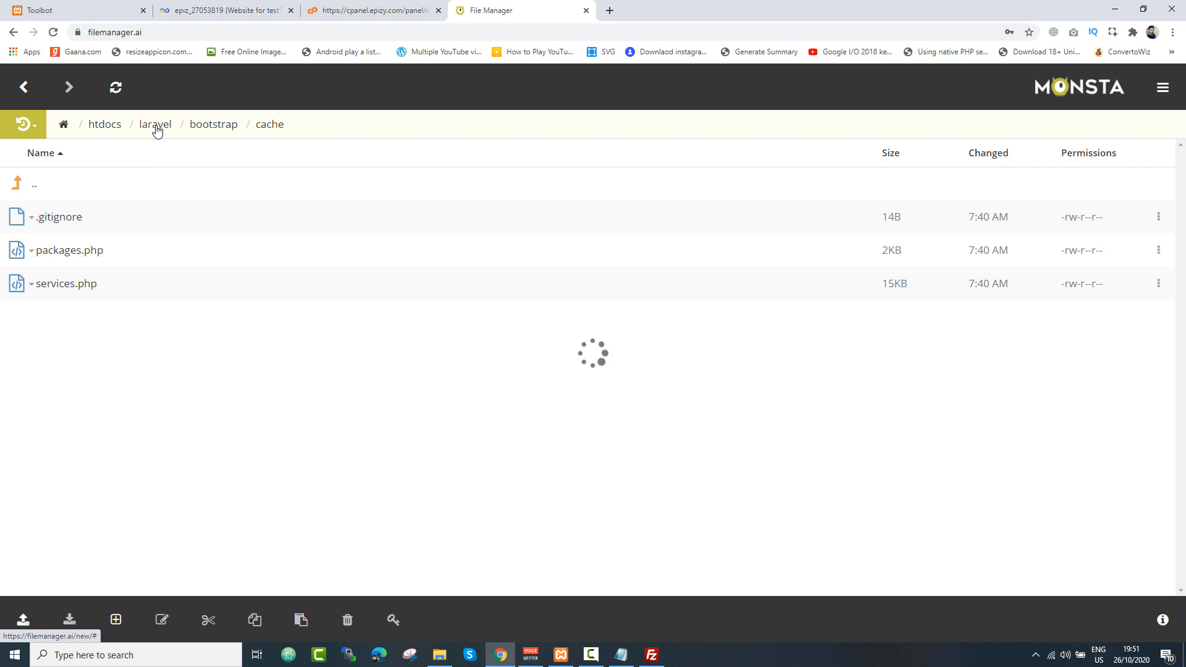
pyautogui.click(156, 123)
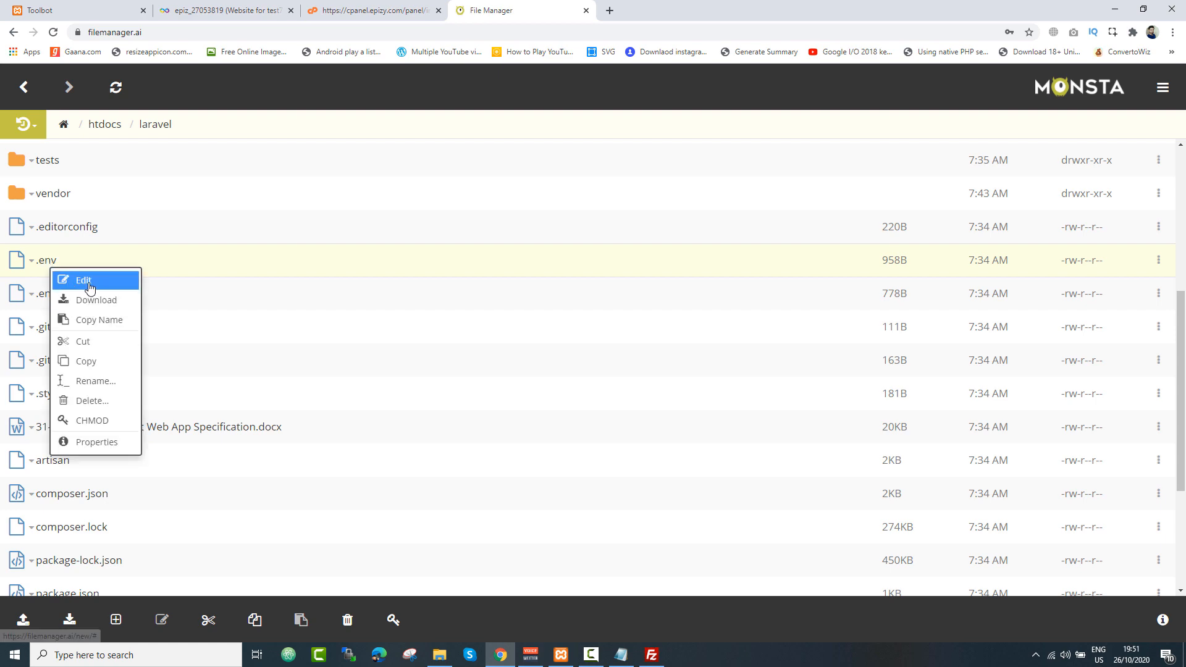
pyautogui.click(83, 281)
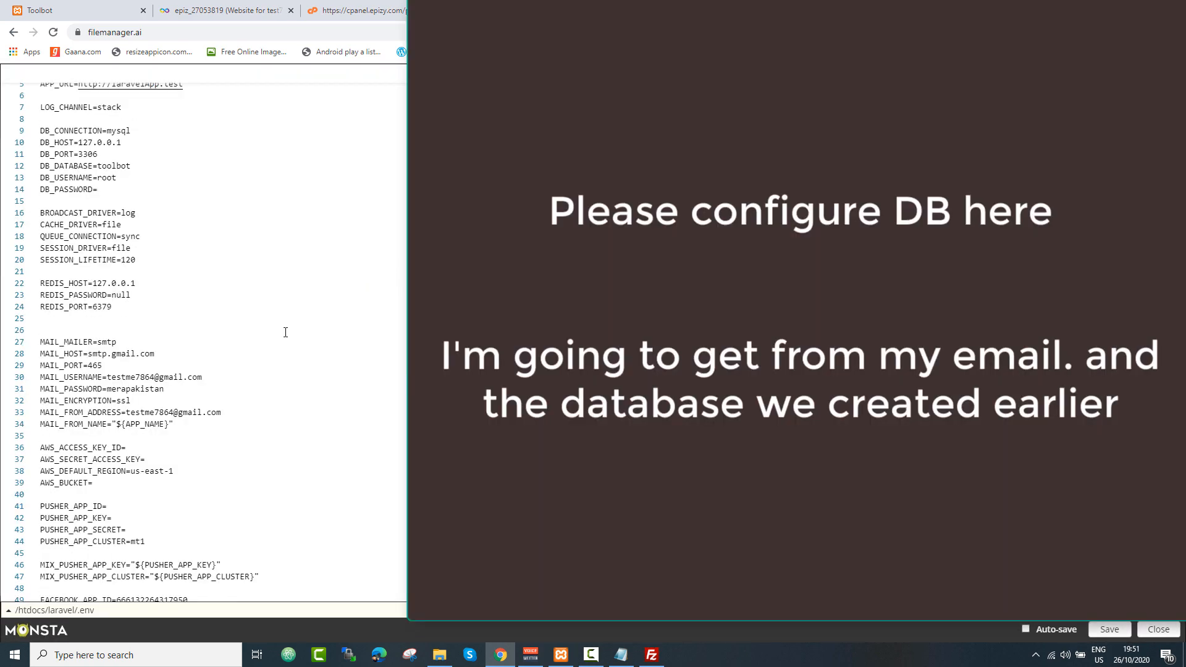
pyautogui.scroll(-3)
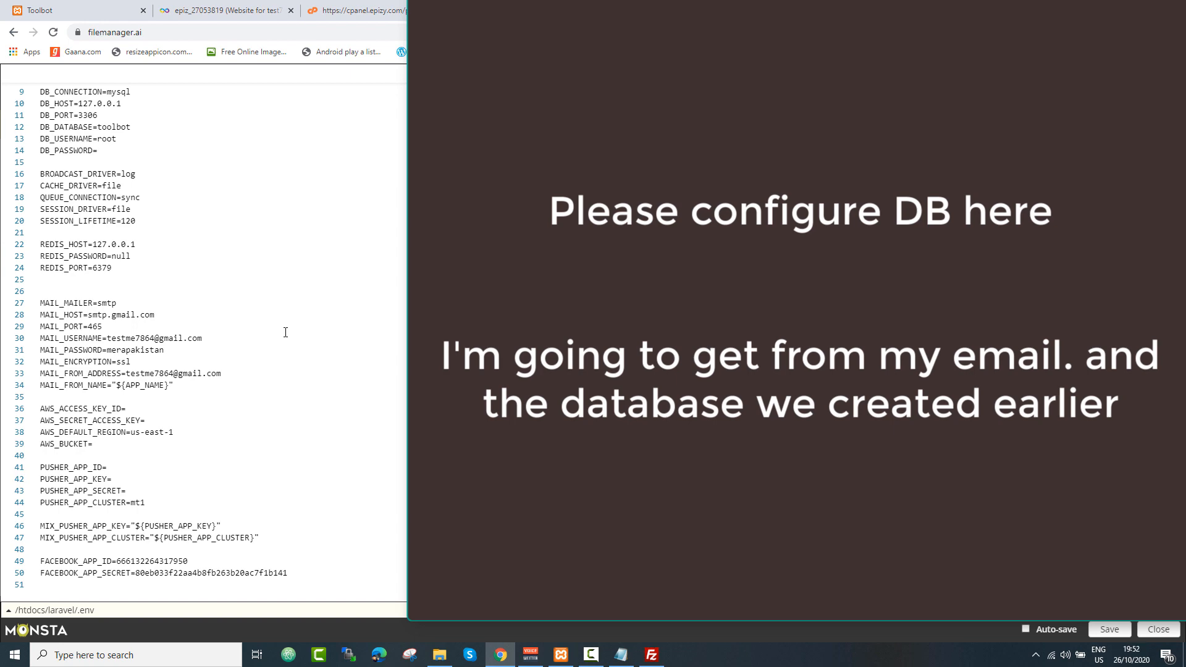
pyautogui.scroll(3)
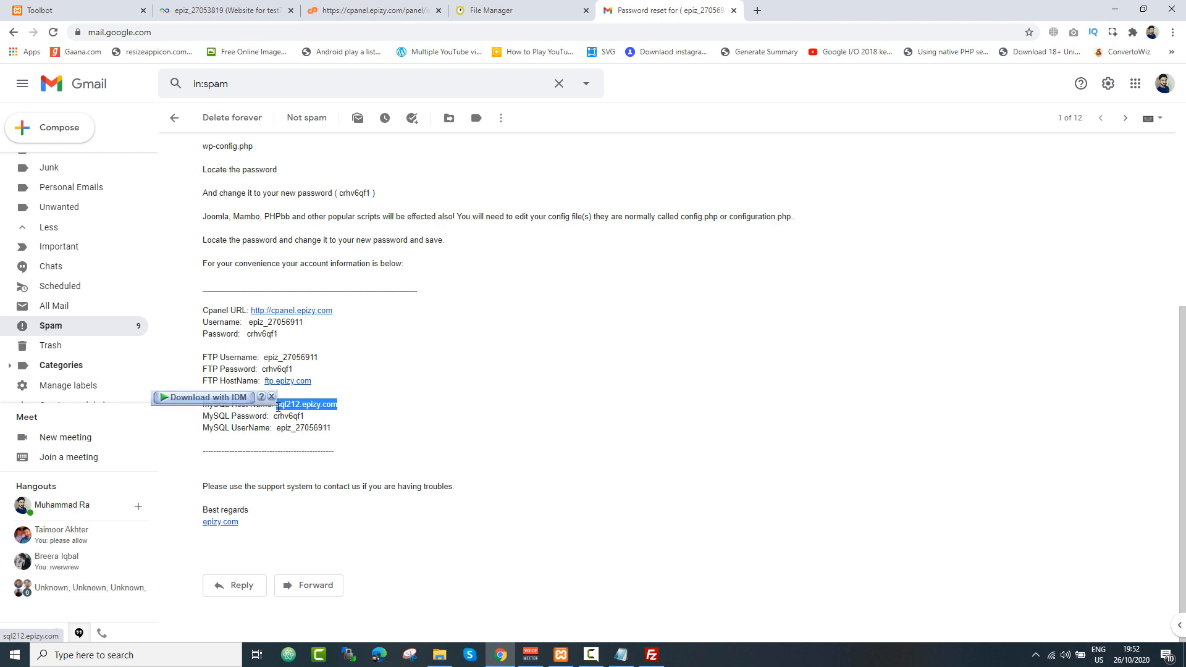
pyautogui.click(520, 10)
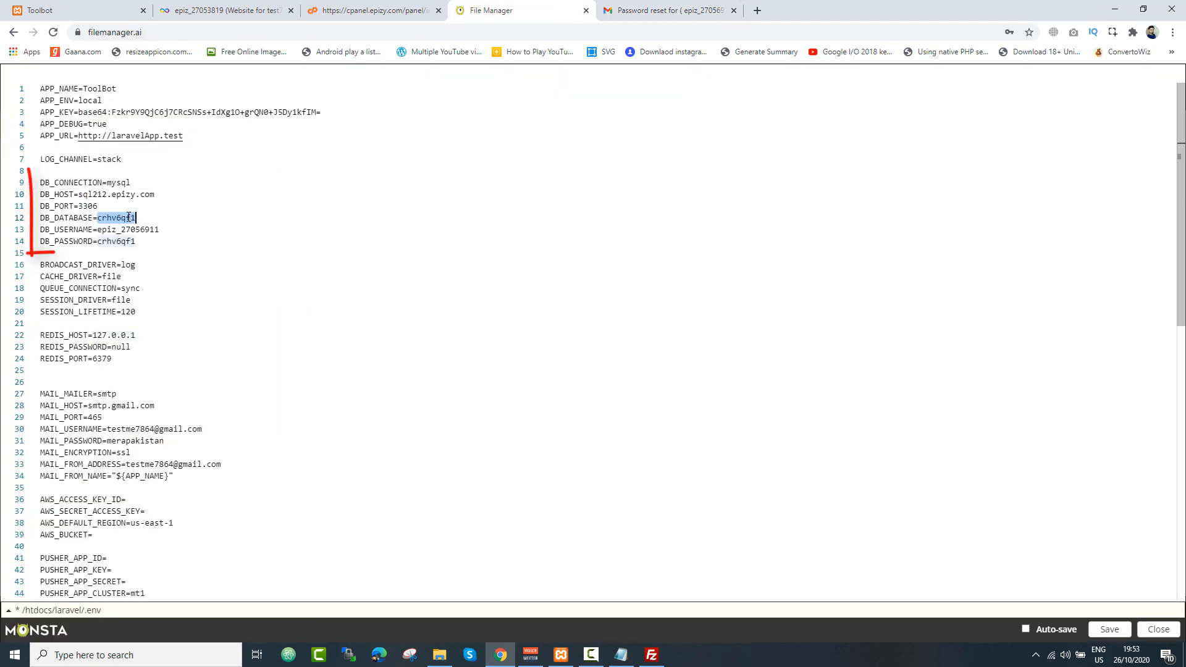
pyautogui.write('epiz_27056911_toolbot')
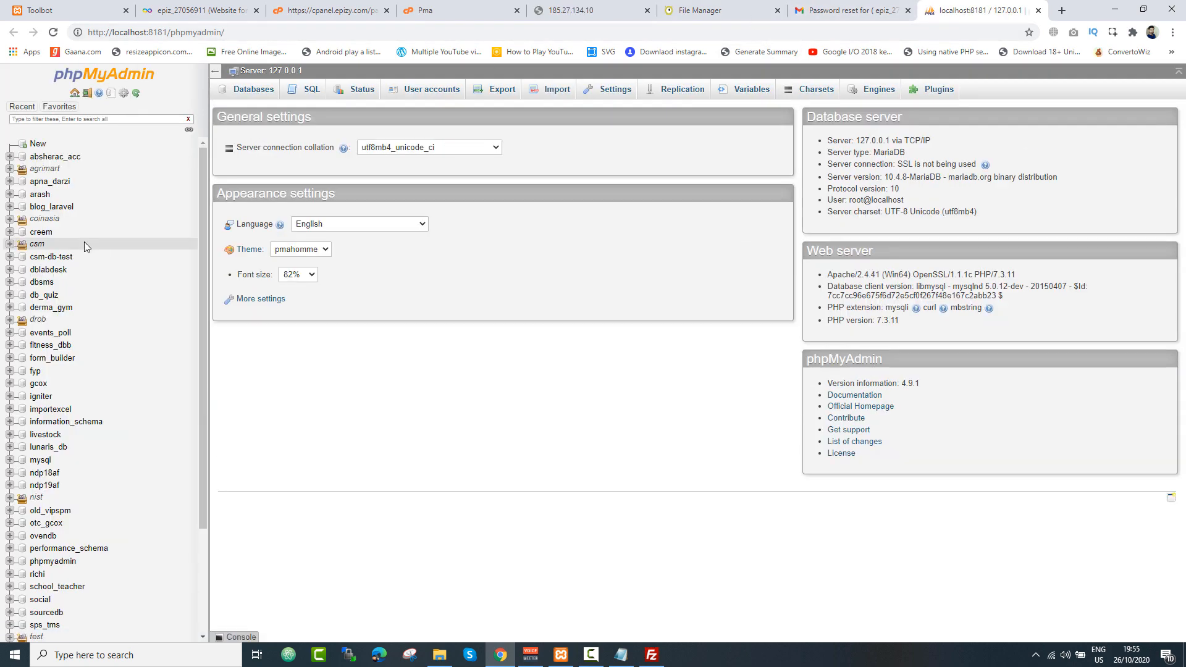
# Export the local toolbot database from phpMyAdmin as a toolbot.sql download.
pyautogui.scroll(-3)
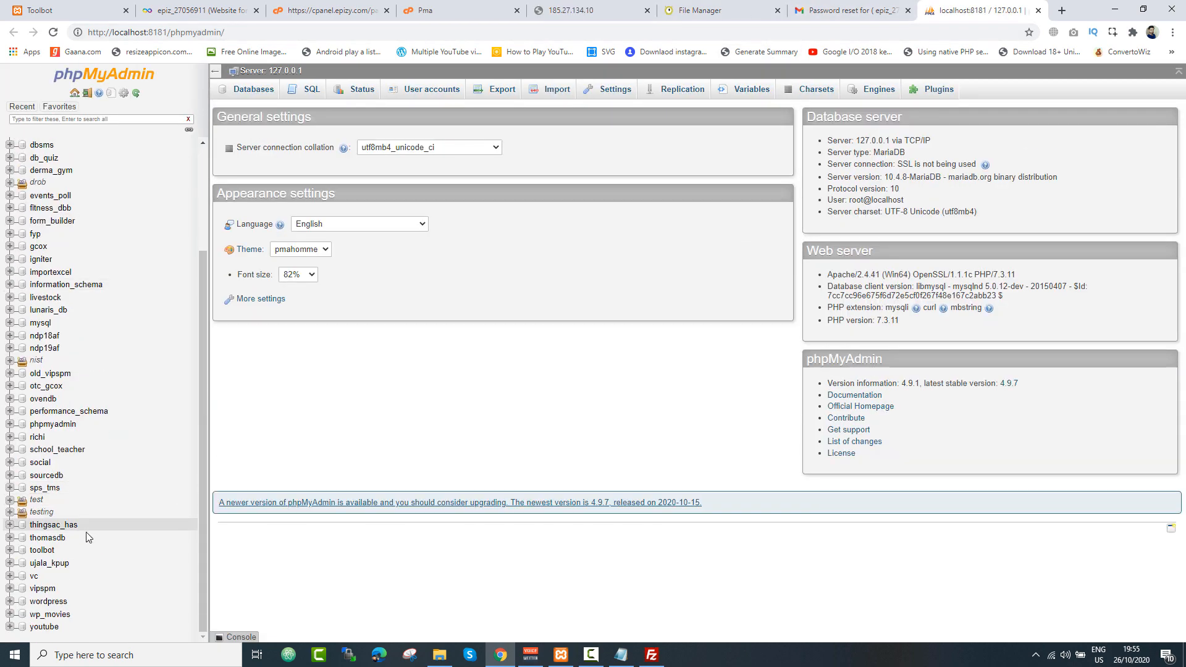
pyautogui.click(44, 549)
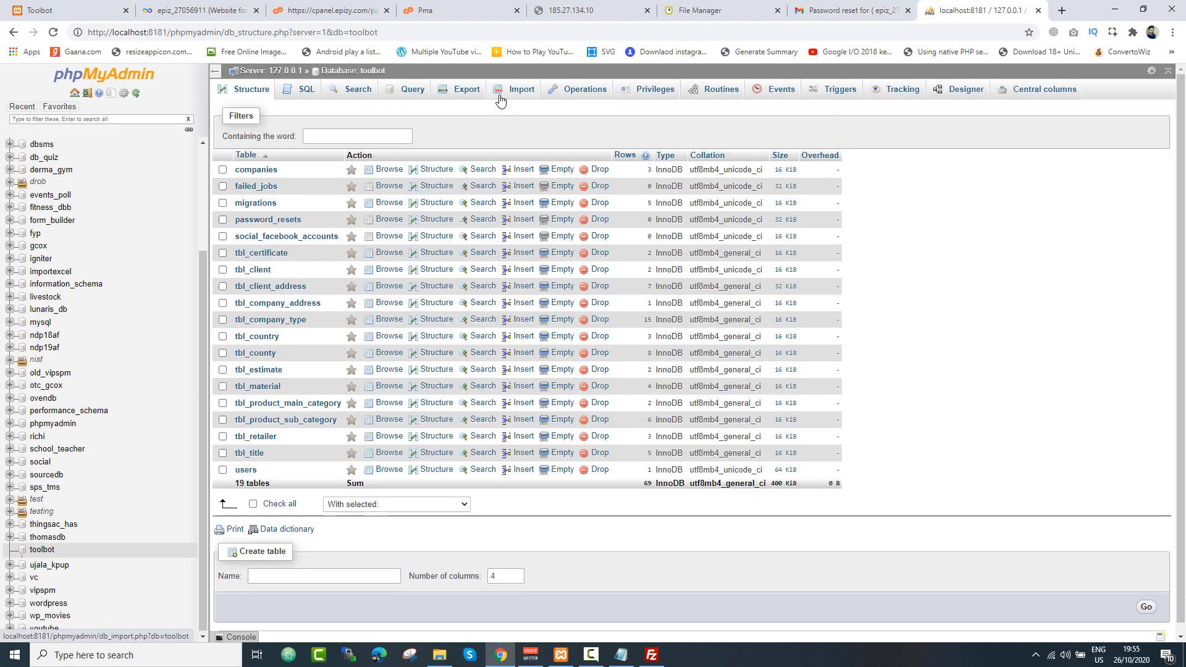
pyautogui.click(466, 89)
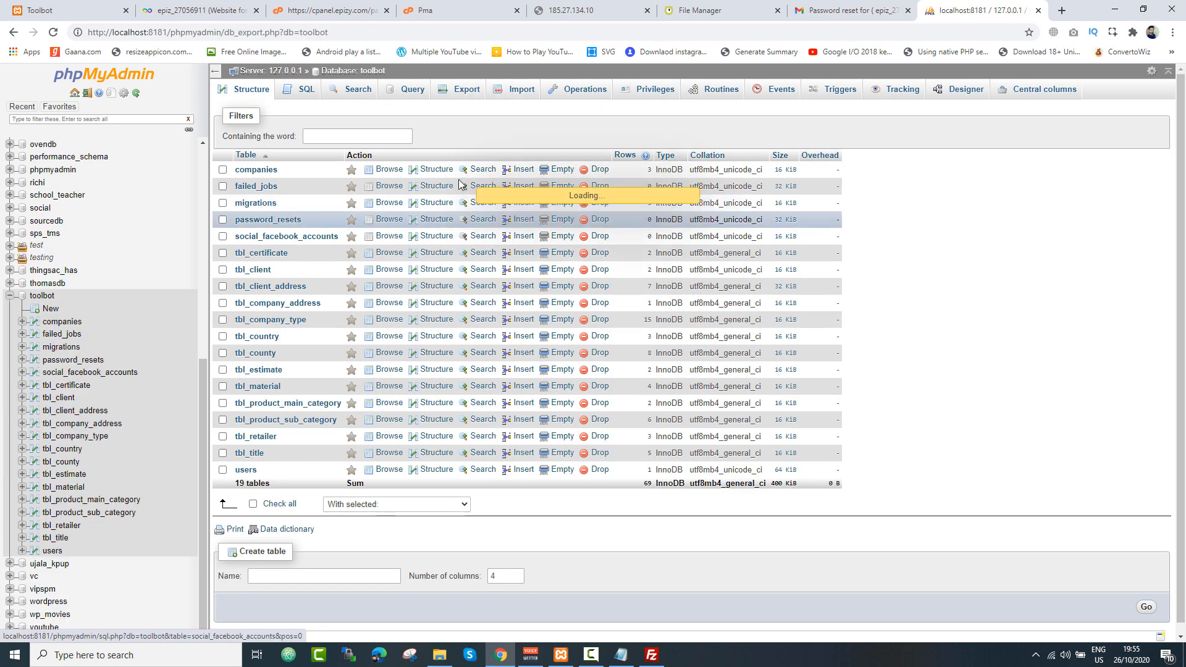
pyautogui.click(466, 89)
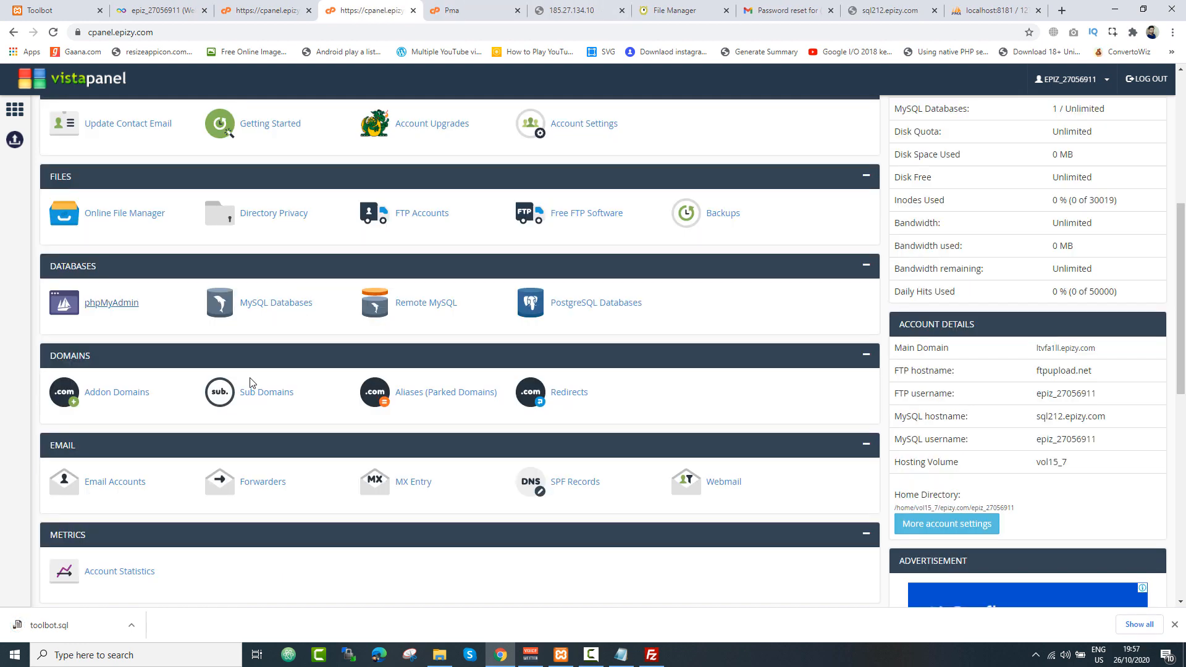
pyautogui.moveTo(130, 321)
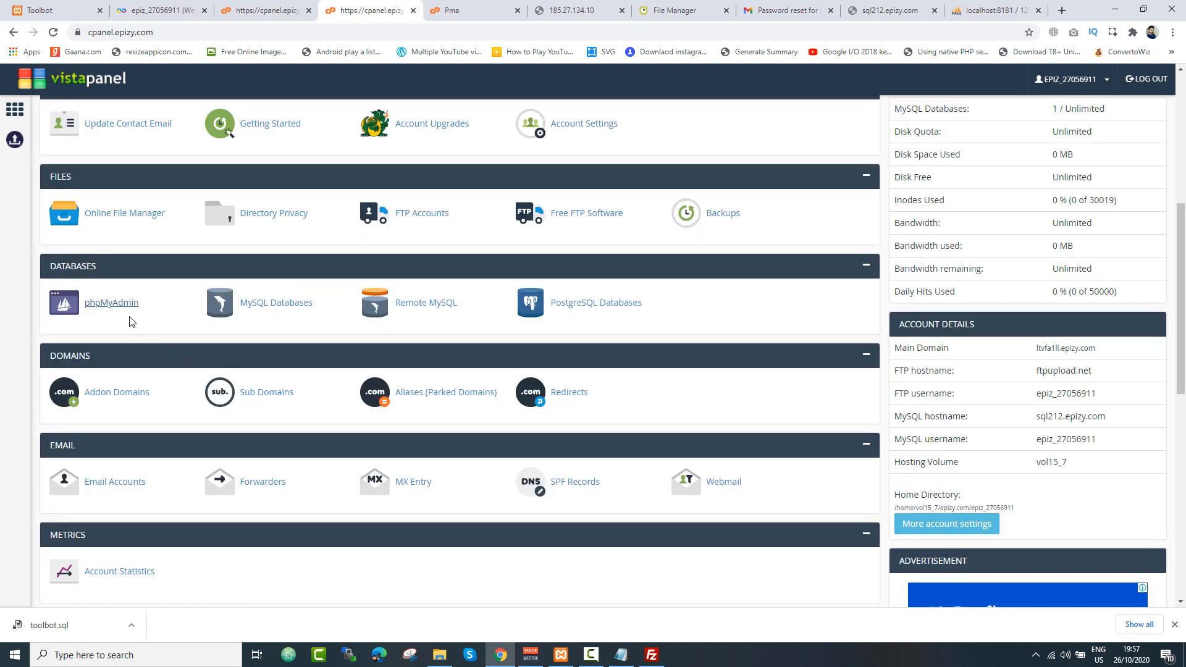
pyautogui.moveTo(111, 307)
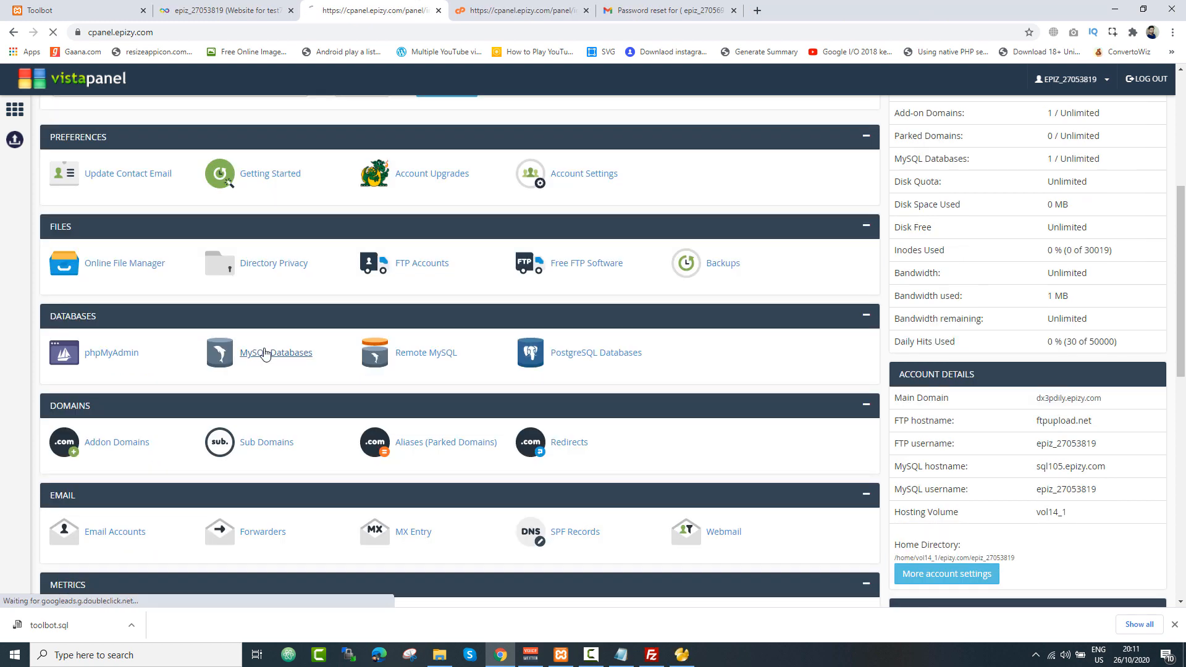
# Reach the hosted database's import page in phpMyAdmin via MySQL Databases.
pyautogui.click(275, 352)
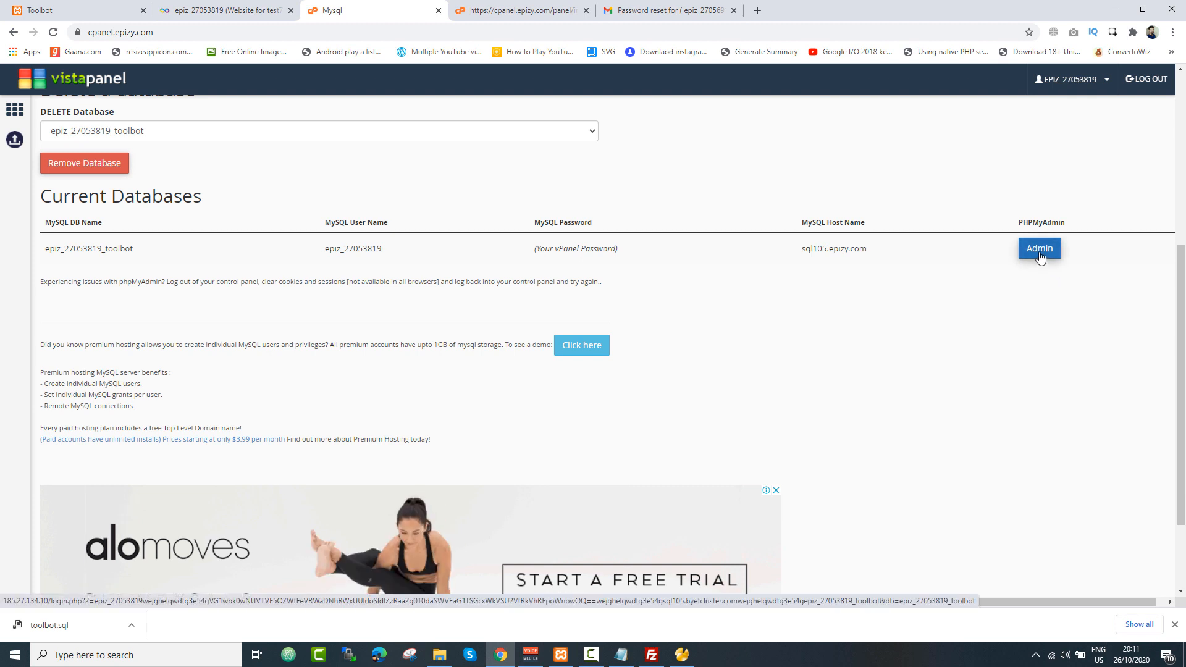
pyautogui.click(1039, 248)
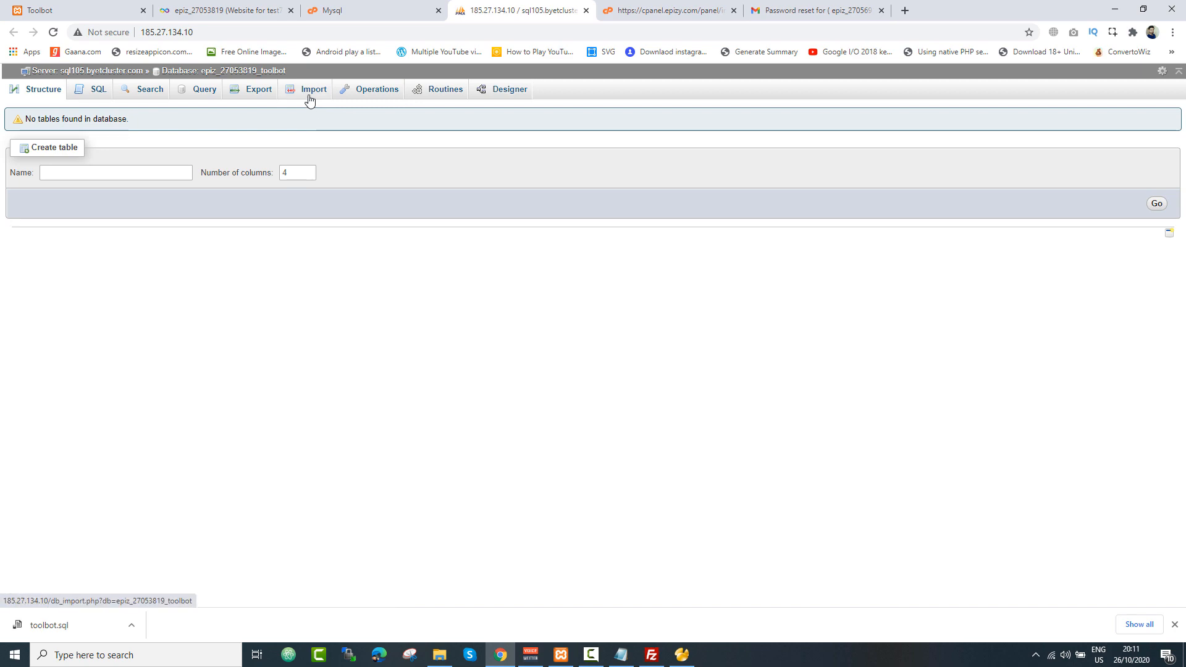
pyautogui.click(312, 89)
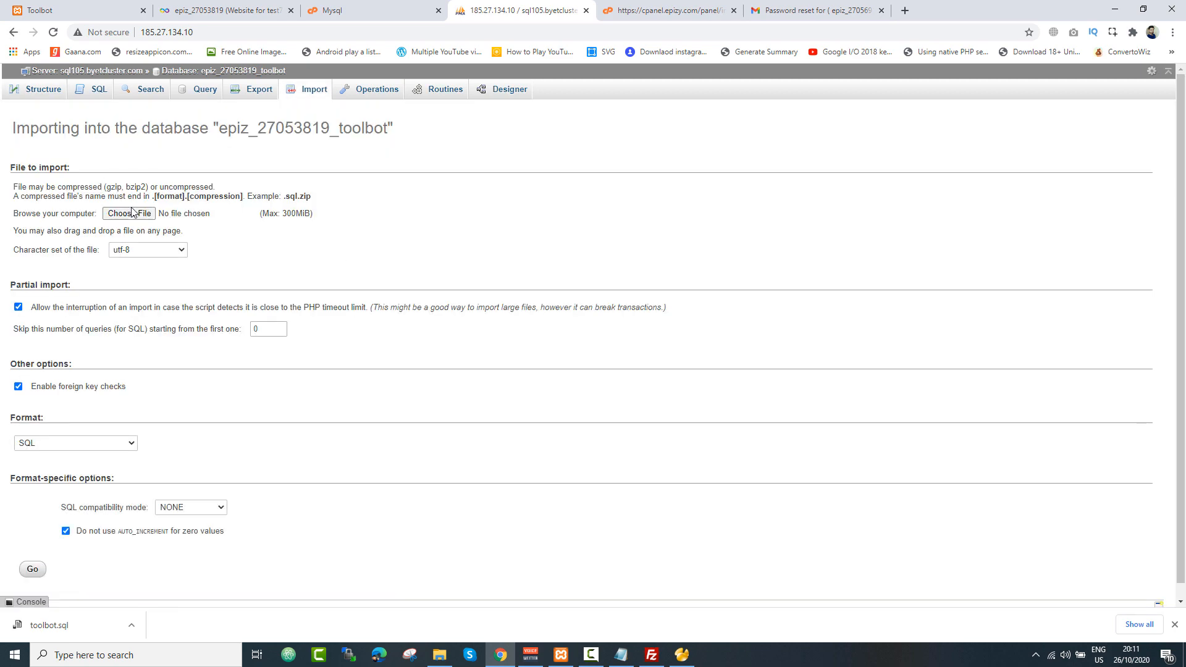
# Import toolbot.sql into the hosted database, creating its 19 tables.
pyautogui.click(127, 214)
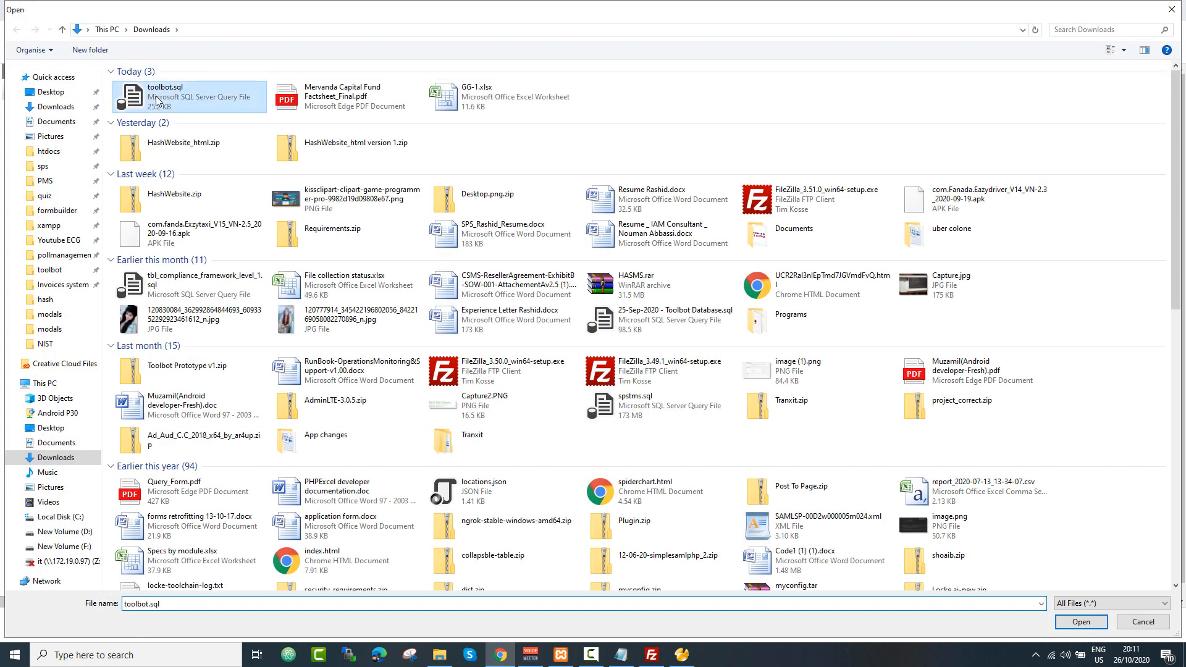
pyautogui.click(1080, 622)
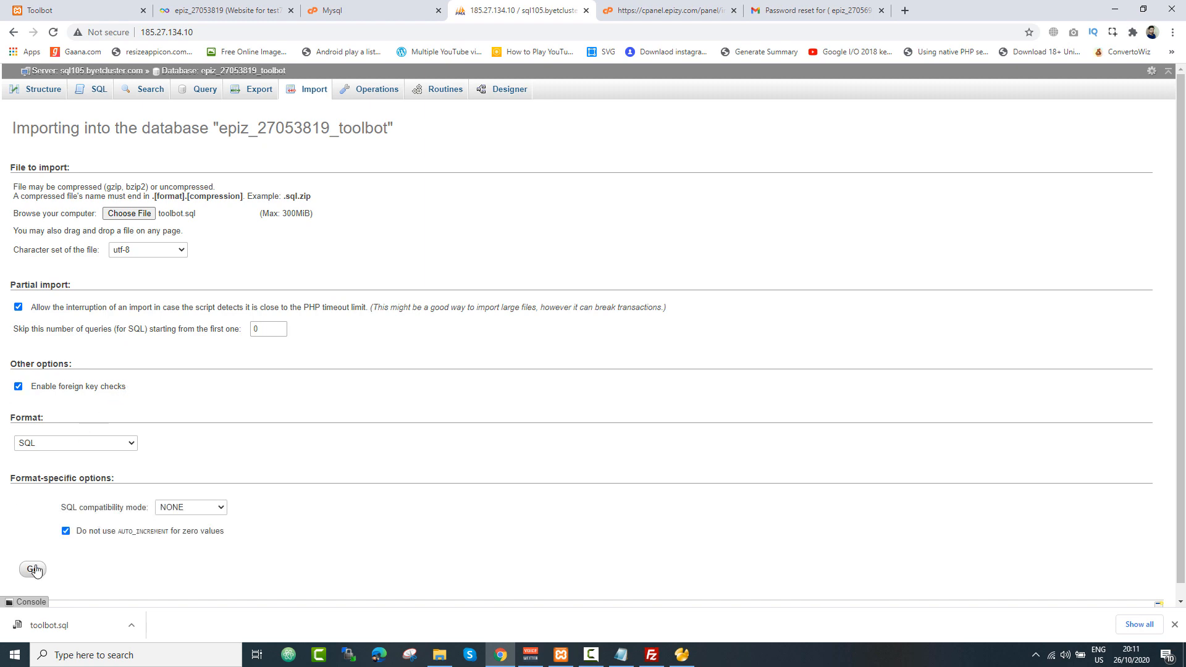
pyautogui.click(32, 568)
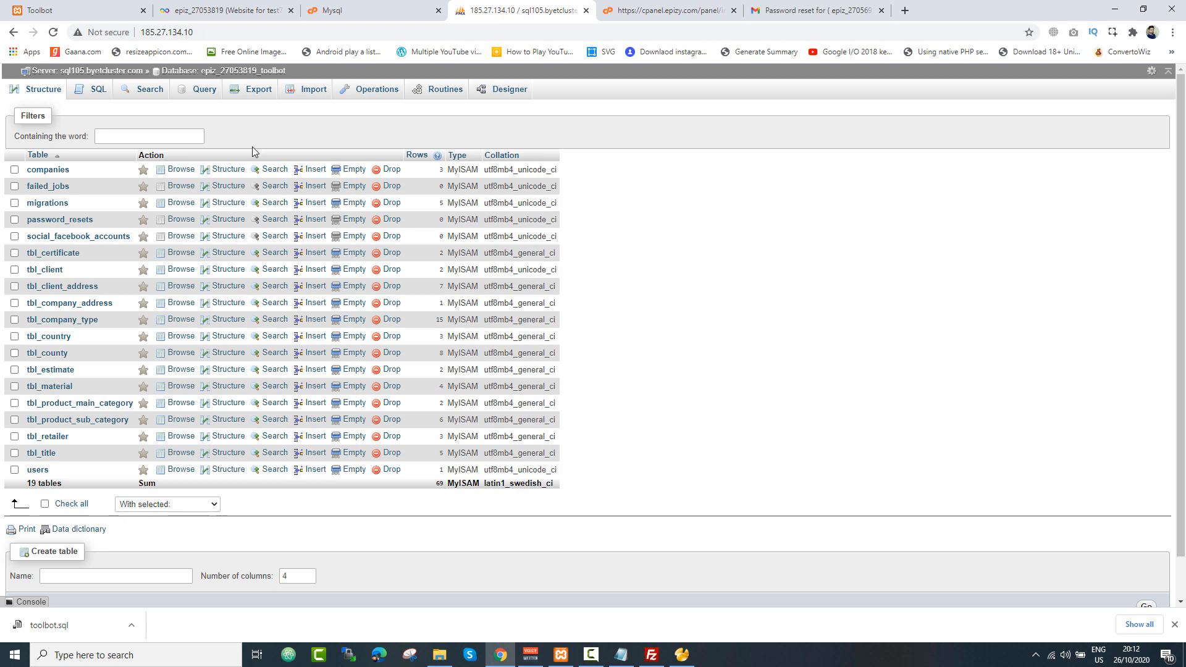
pyautogui.moveTo(745, 225)
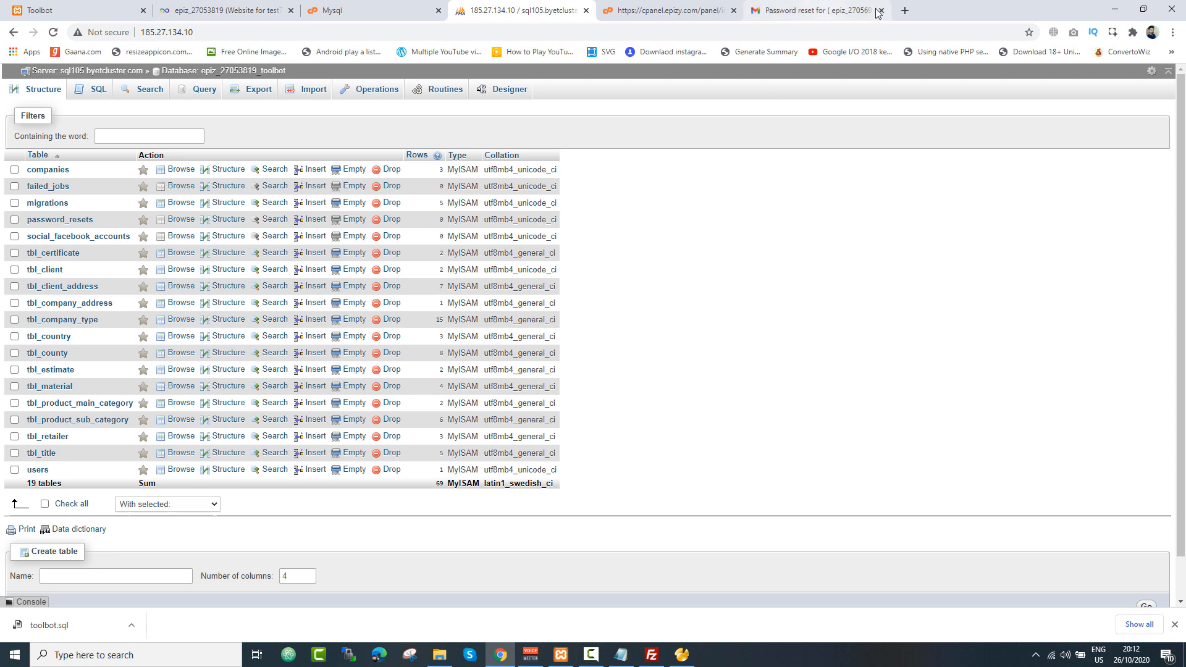
# Load the epizy.com Toolbot site, log in to its dashboard, then log out again.
pyautogui.click(904, 11)
pyautogui.write('test7864.epizy.com')
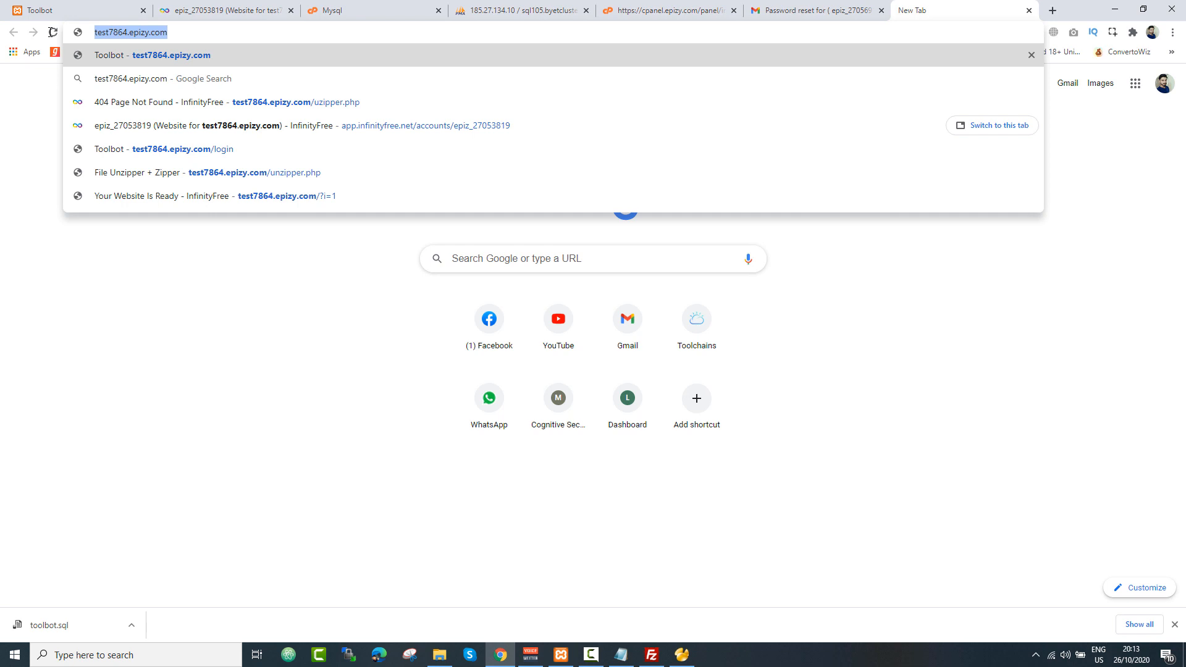
pyautogui.press('Return')
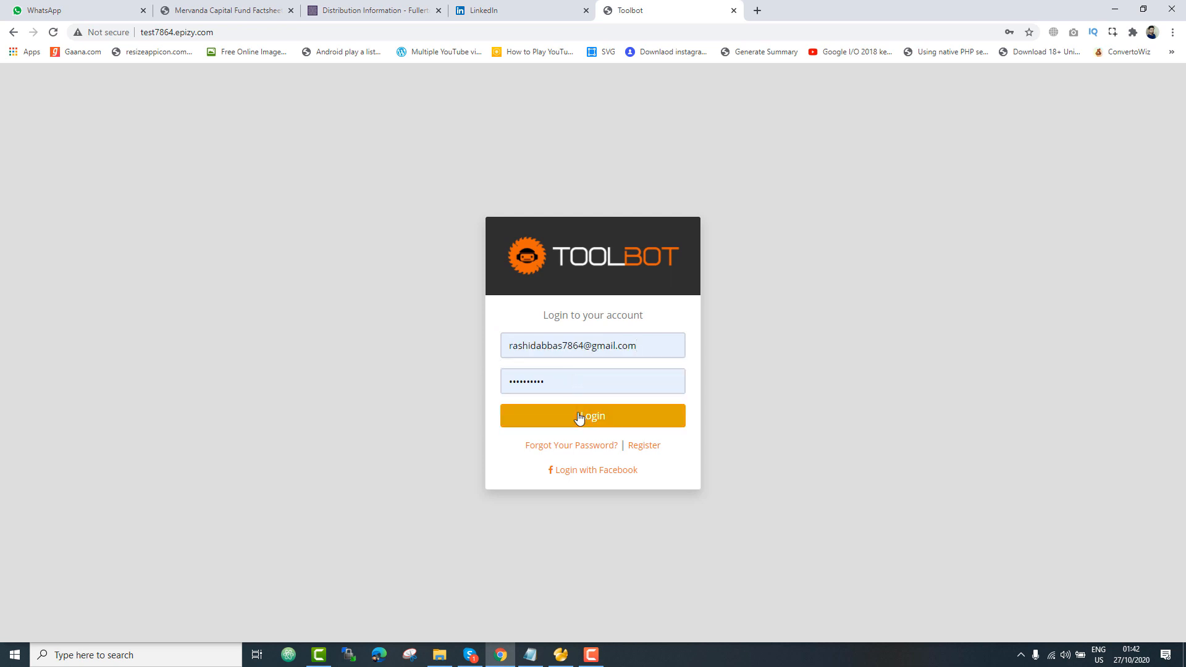
pyautogui.click(592, 415)
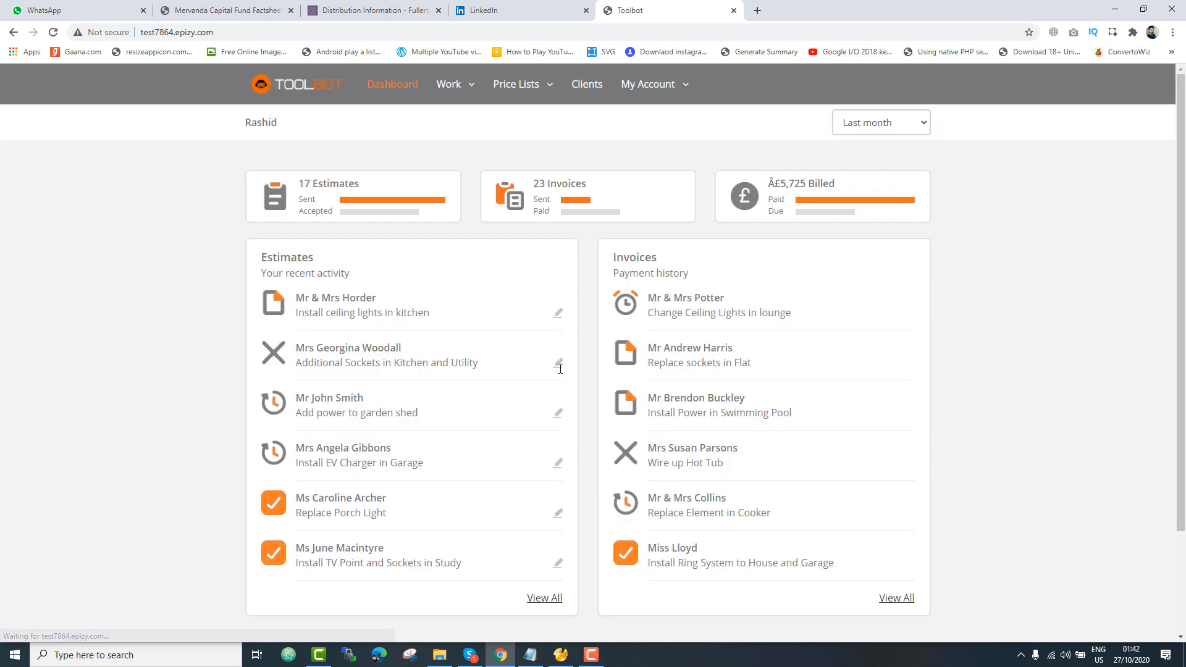
pyautogui.click(649, 84)
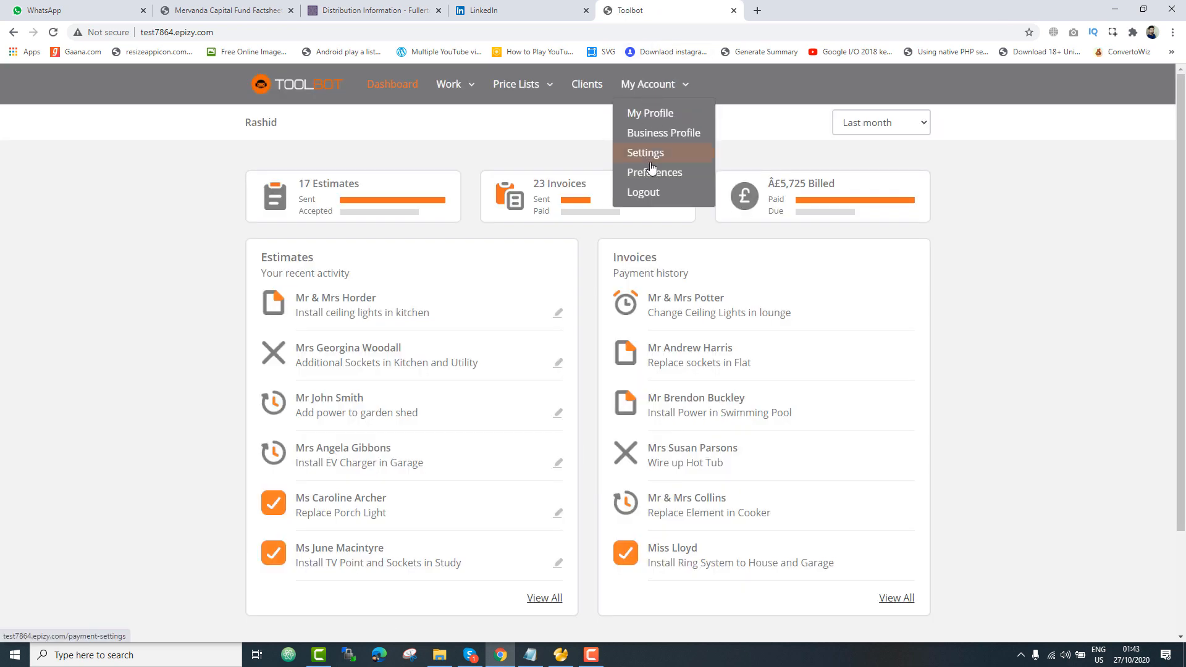
pyautogui.click(643, 191)
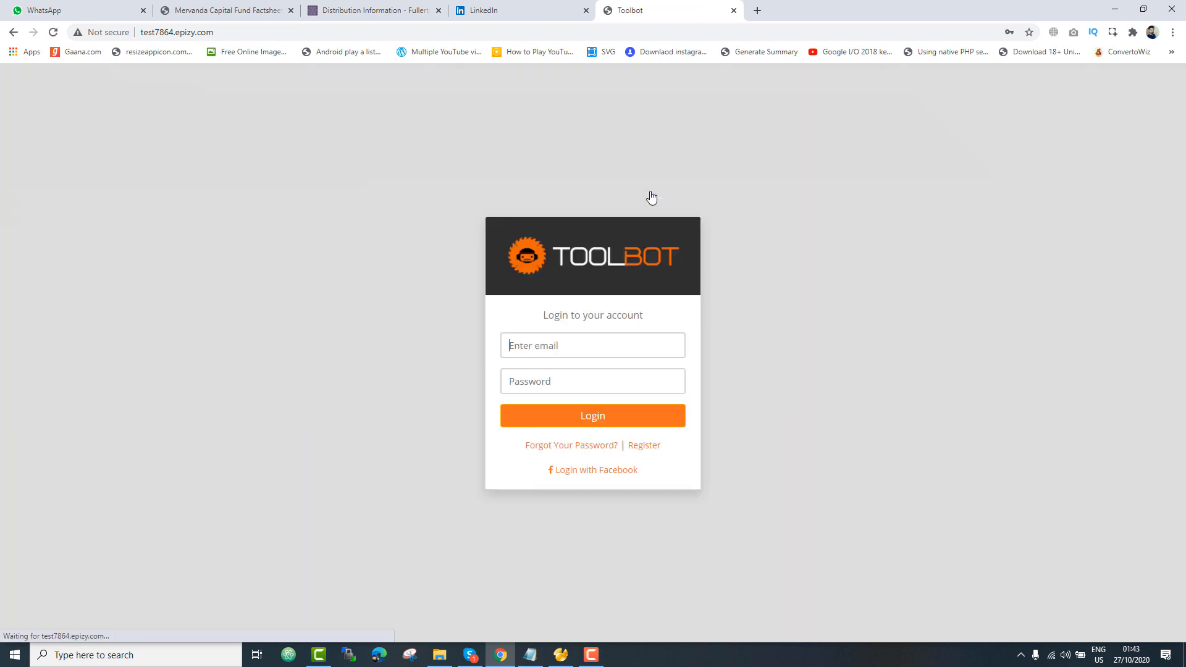